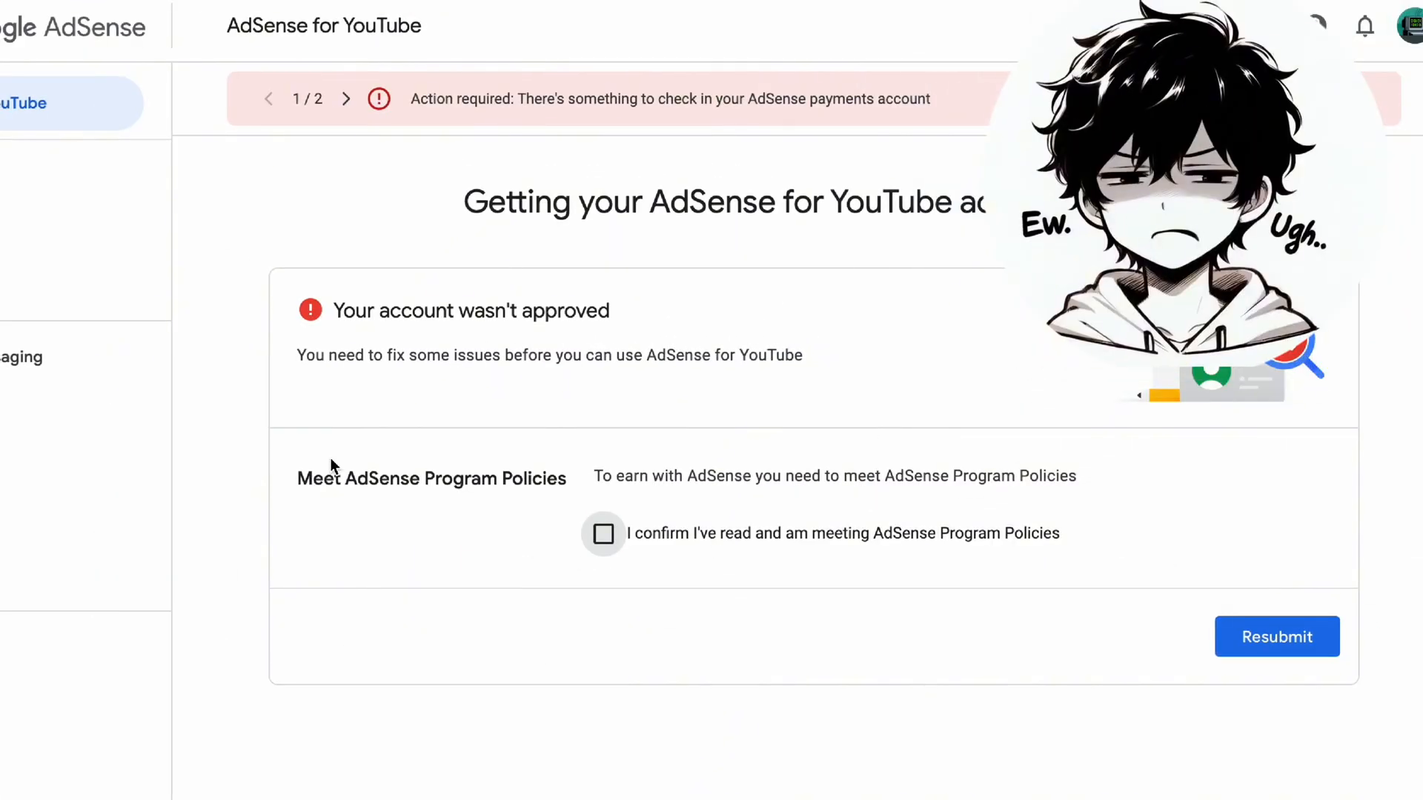
From the profile avatar menu, reach 'Manage your Google Account' for the signed-in account.
{"action": "left_click", "coordinate": [603, 533]}
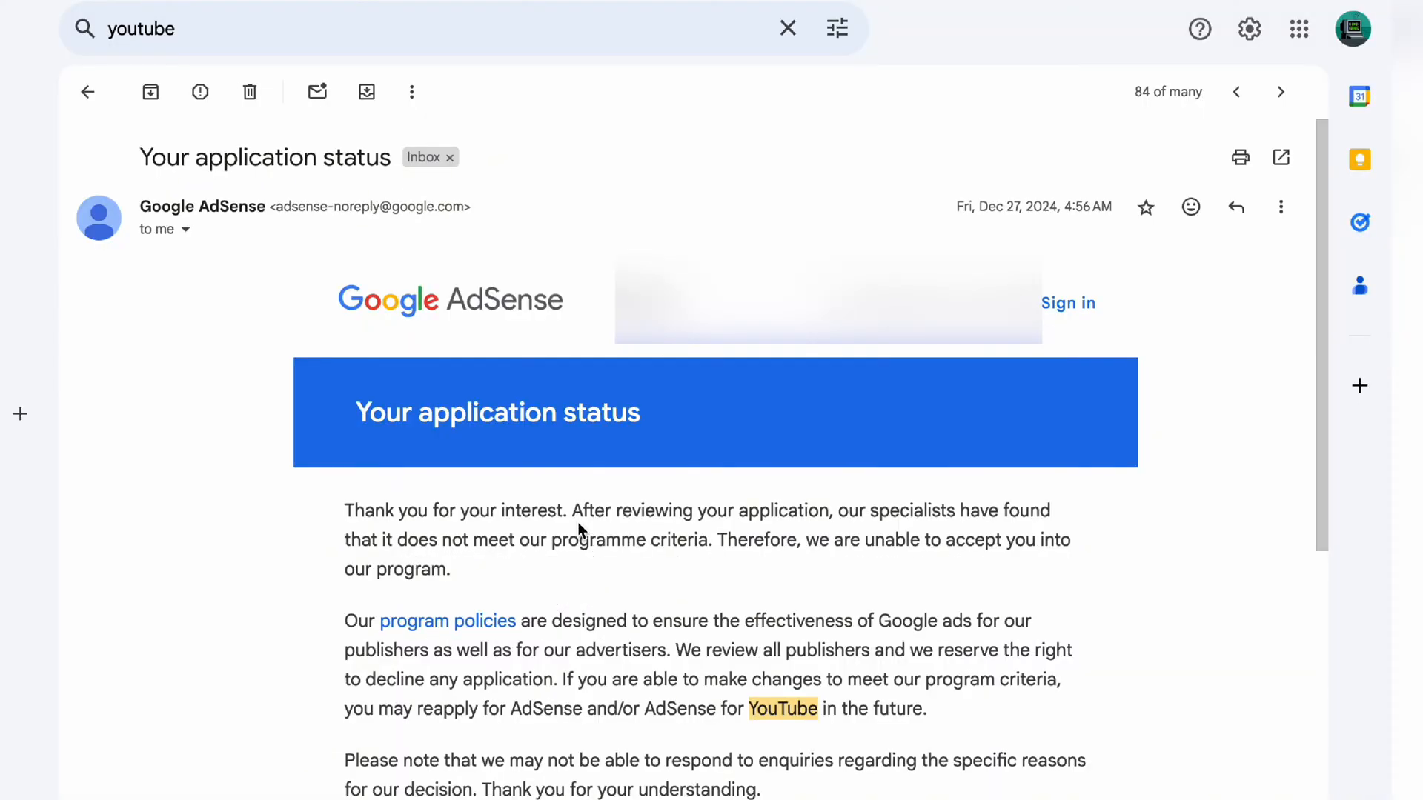
{"action": "mouse_move", "coordinate": [1110, 227]}
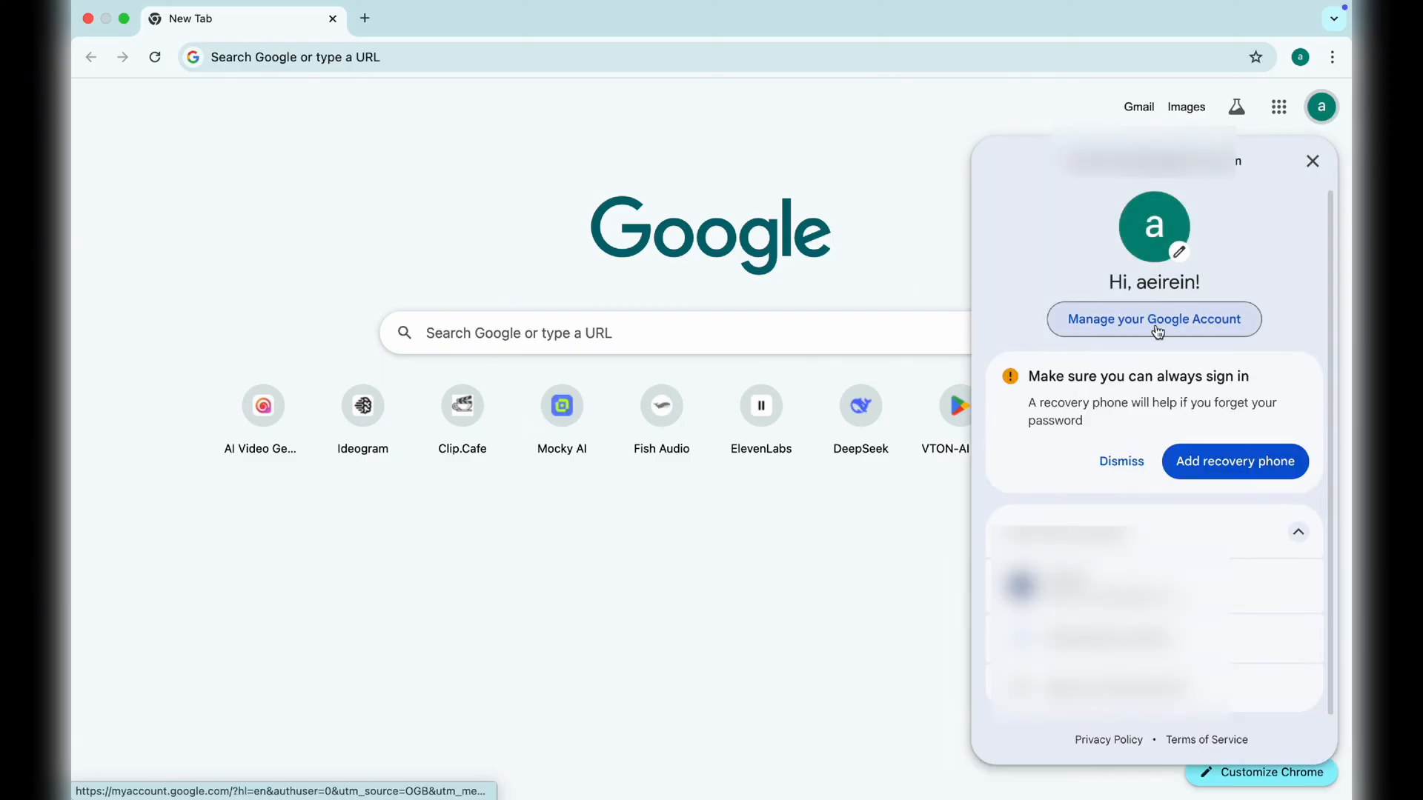
{"action": "left_click", "coordinate": [1153, 319]}
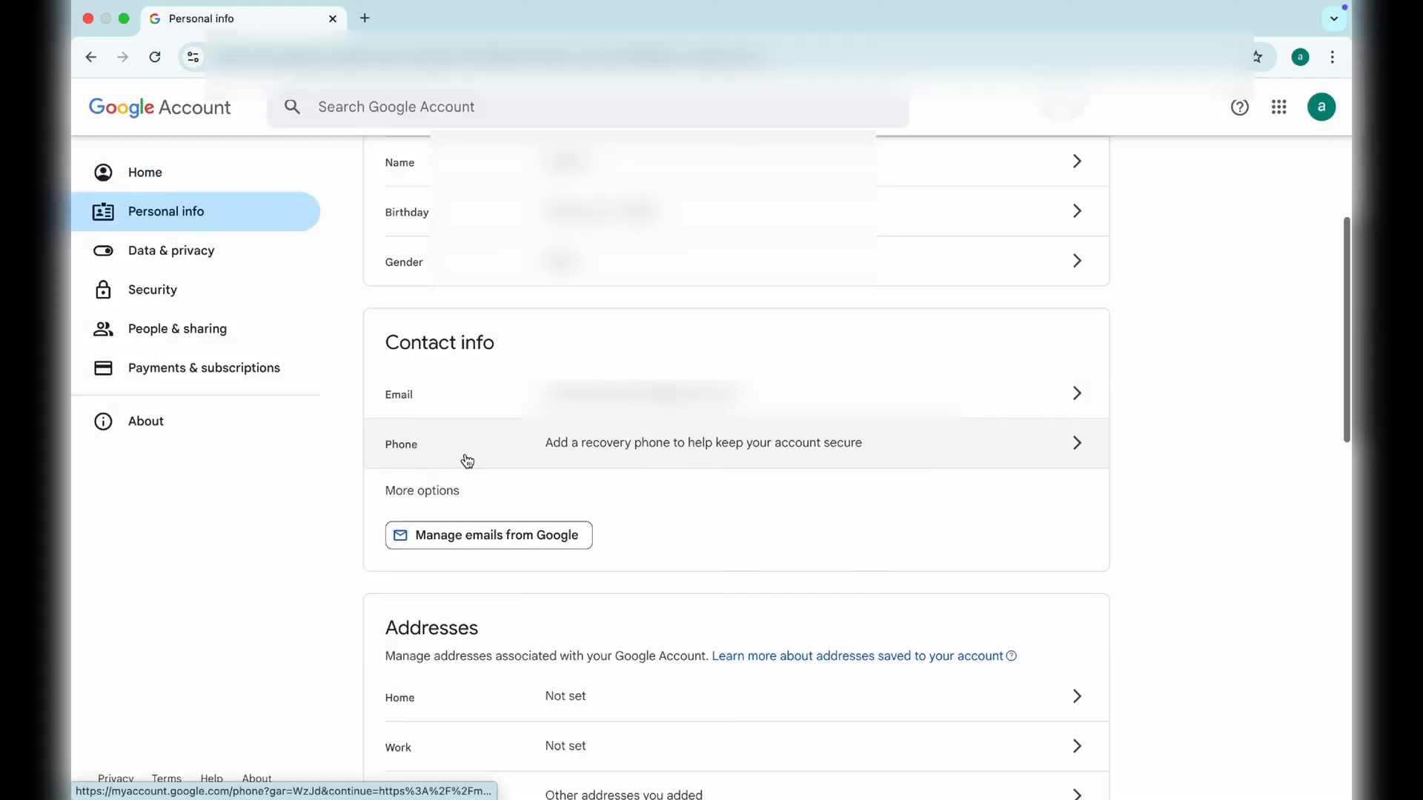
{"action": "left_click", "coordinate": [487, 535]}
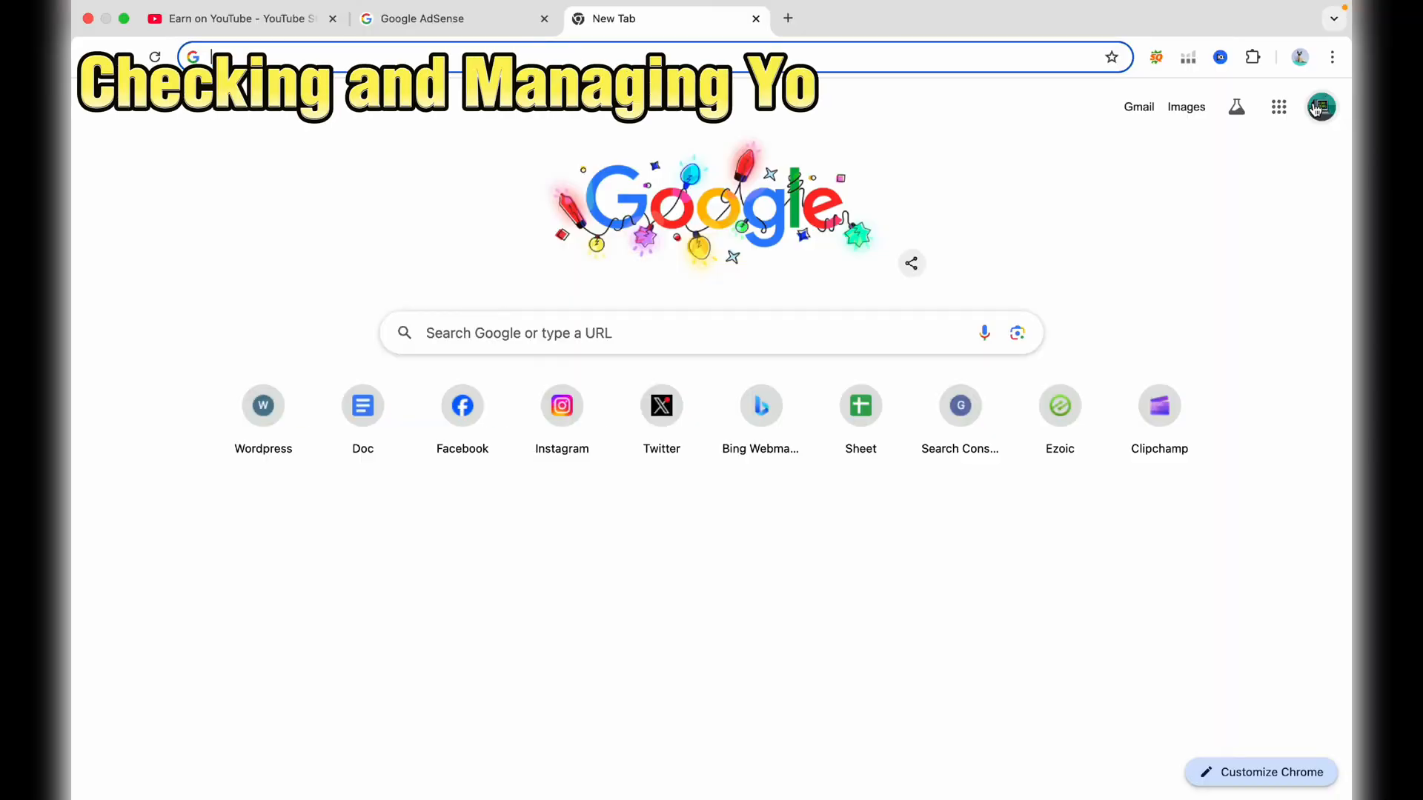
{"action": "left_click", "coordinate": [1321, 107]}
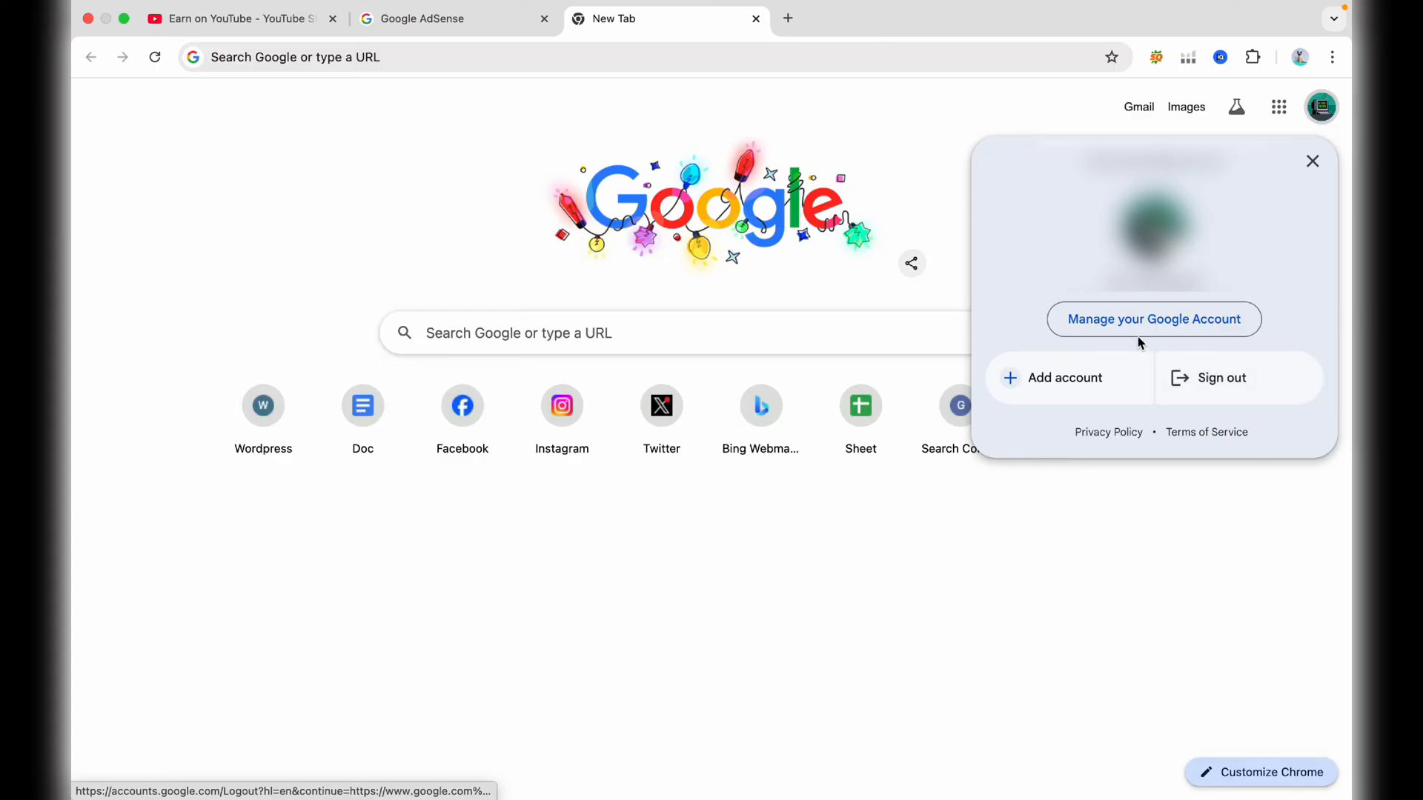
{"action": "left_click", "coordinate": [1153, 319]}
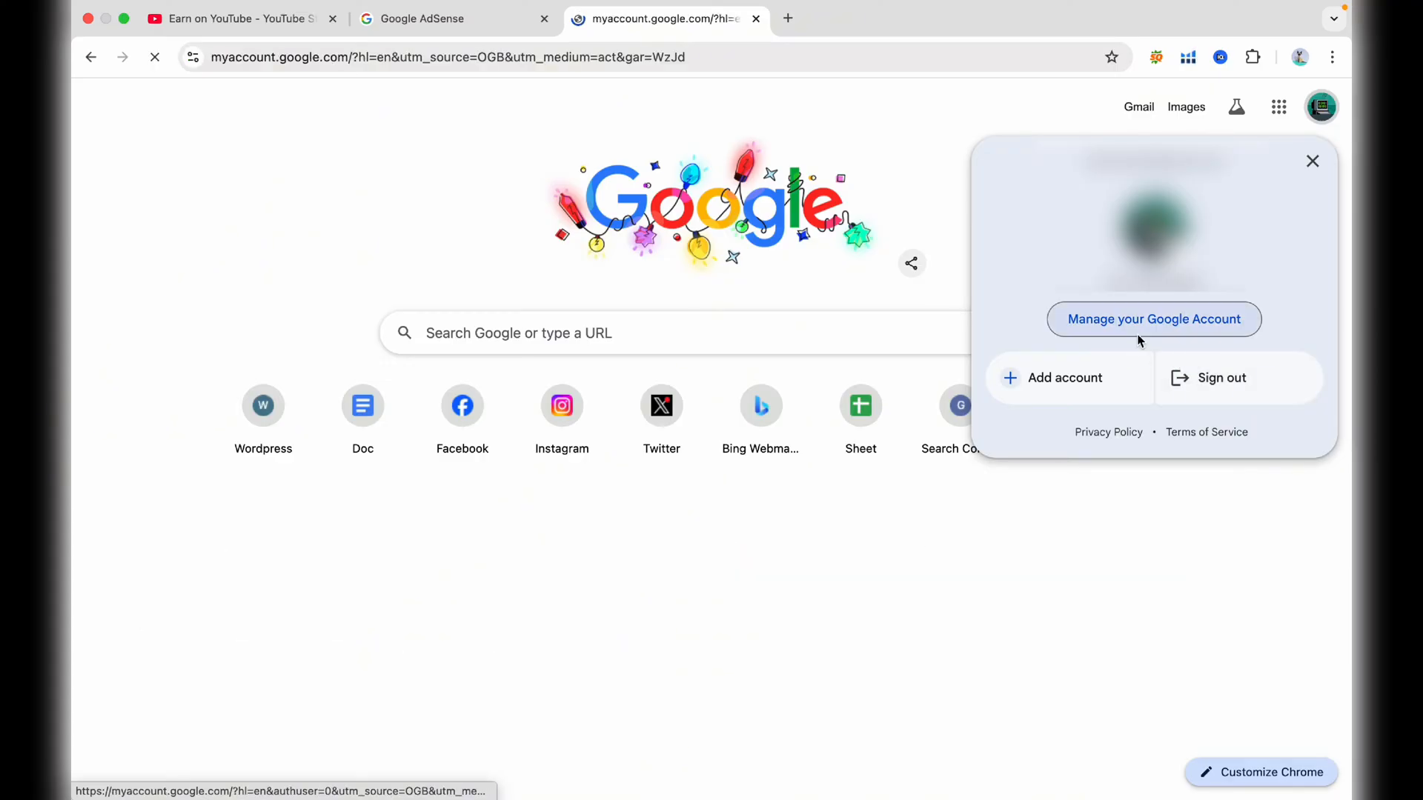
{"action": "left_click", "coordinate": [1153, 319]}
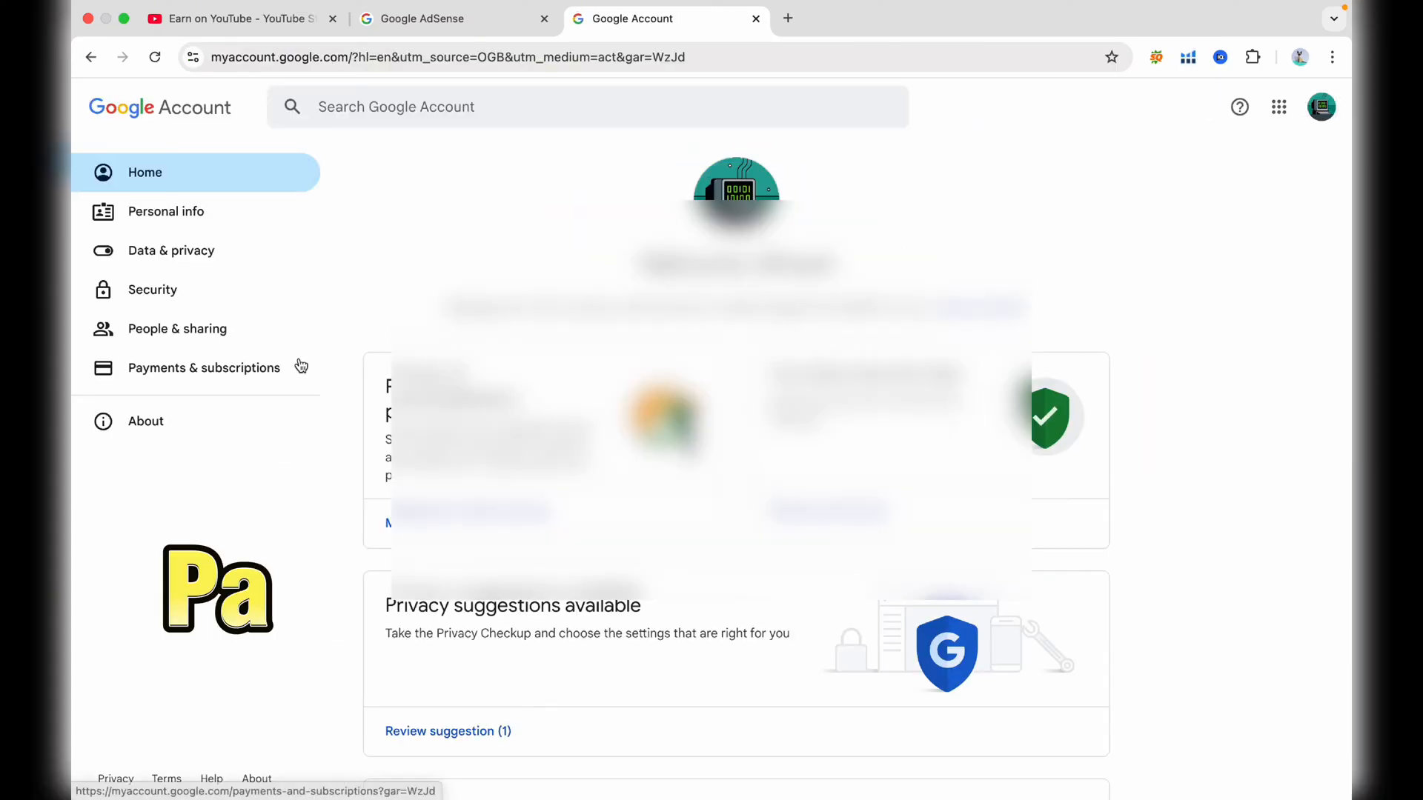
Go to Payments & subscriptions > Manage payment methods and start 'Verify it's you'.
{"action": "left_click", "coordinate": [203, 367]}
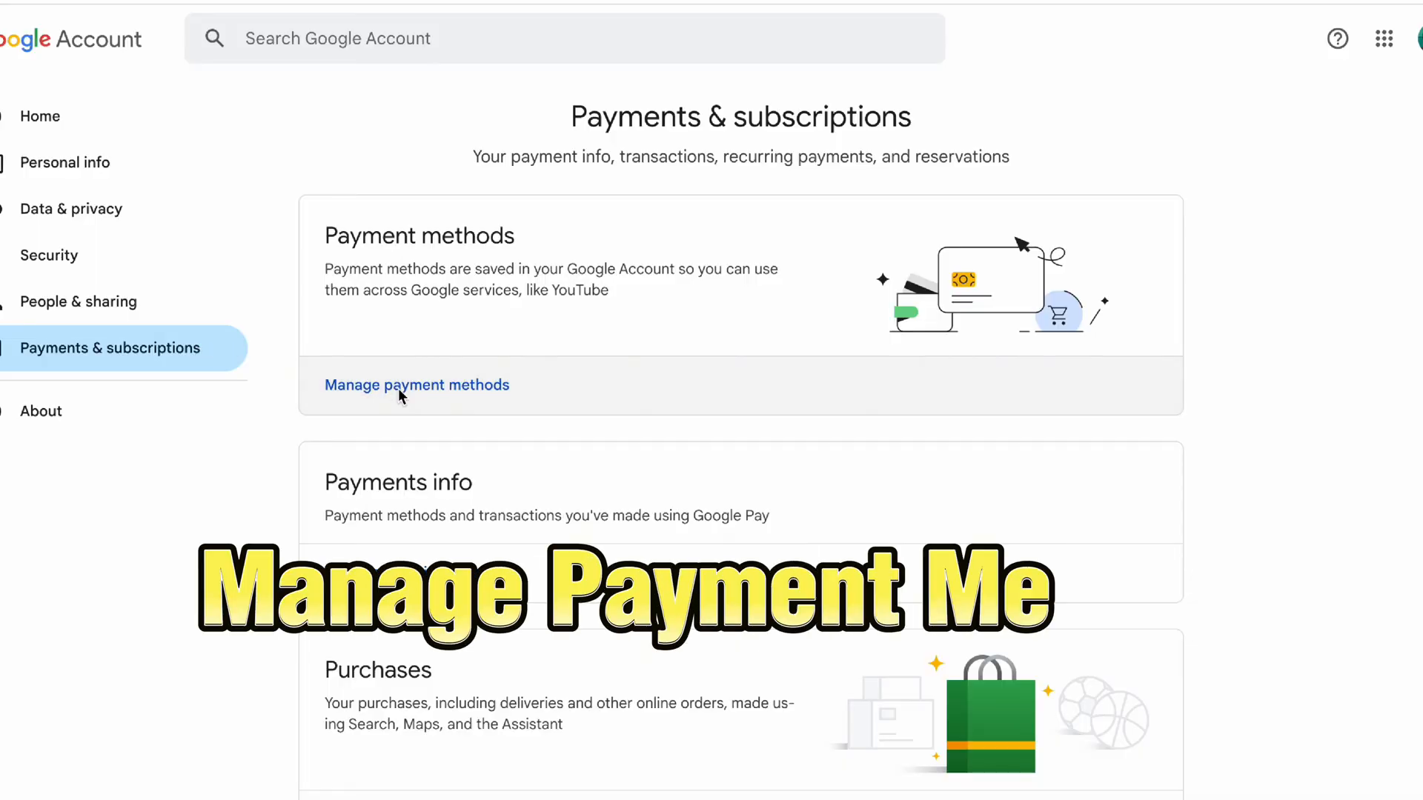
{"action": "left_click", "coordinate": [416, 385]}
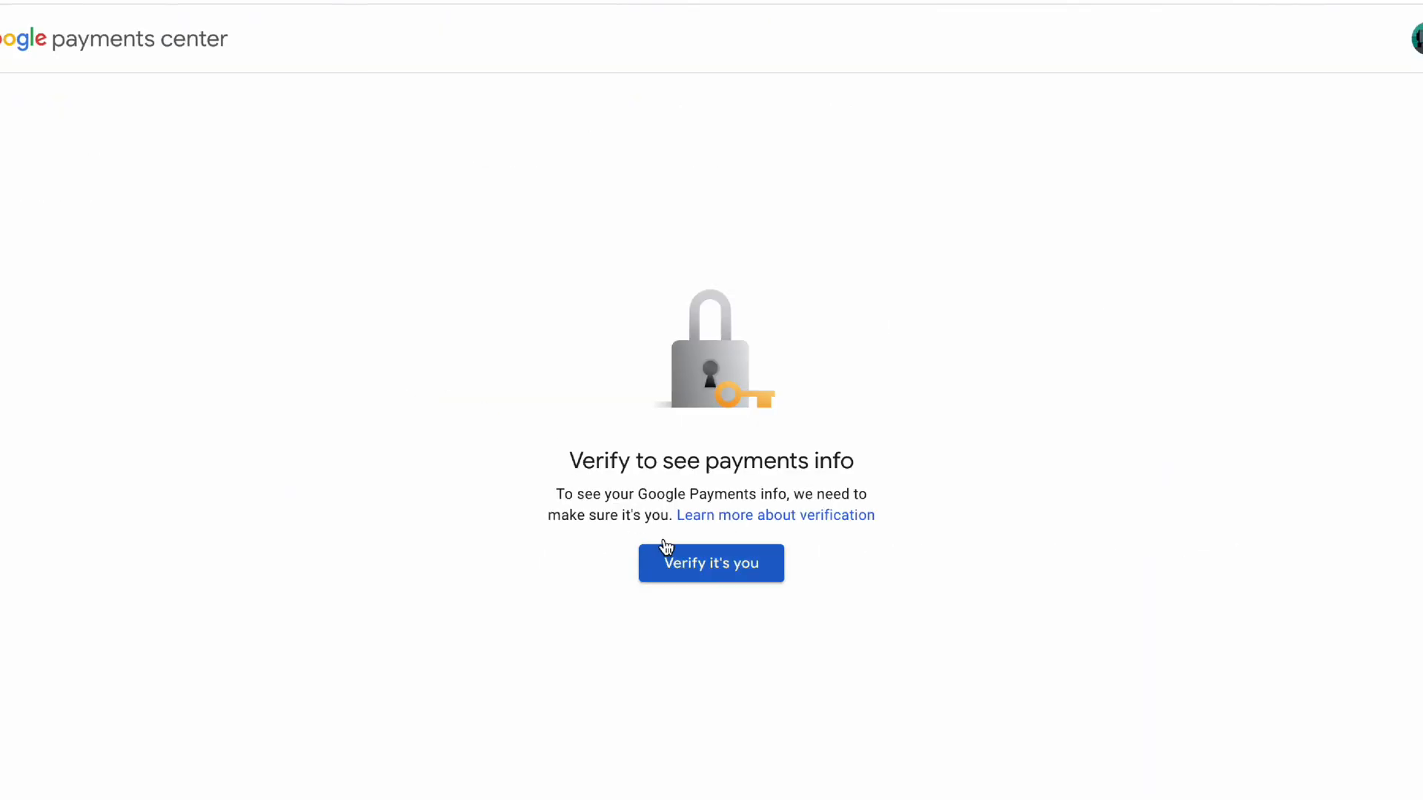
{"action": "left_click", "coordinate": [710, 563]}
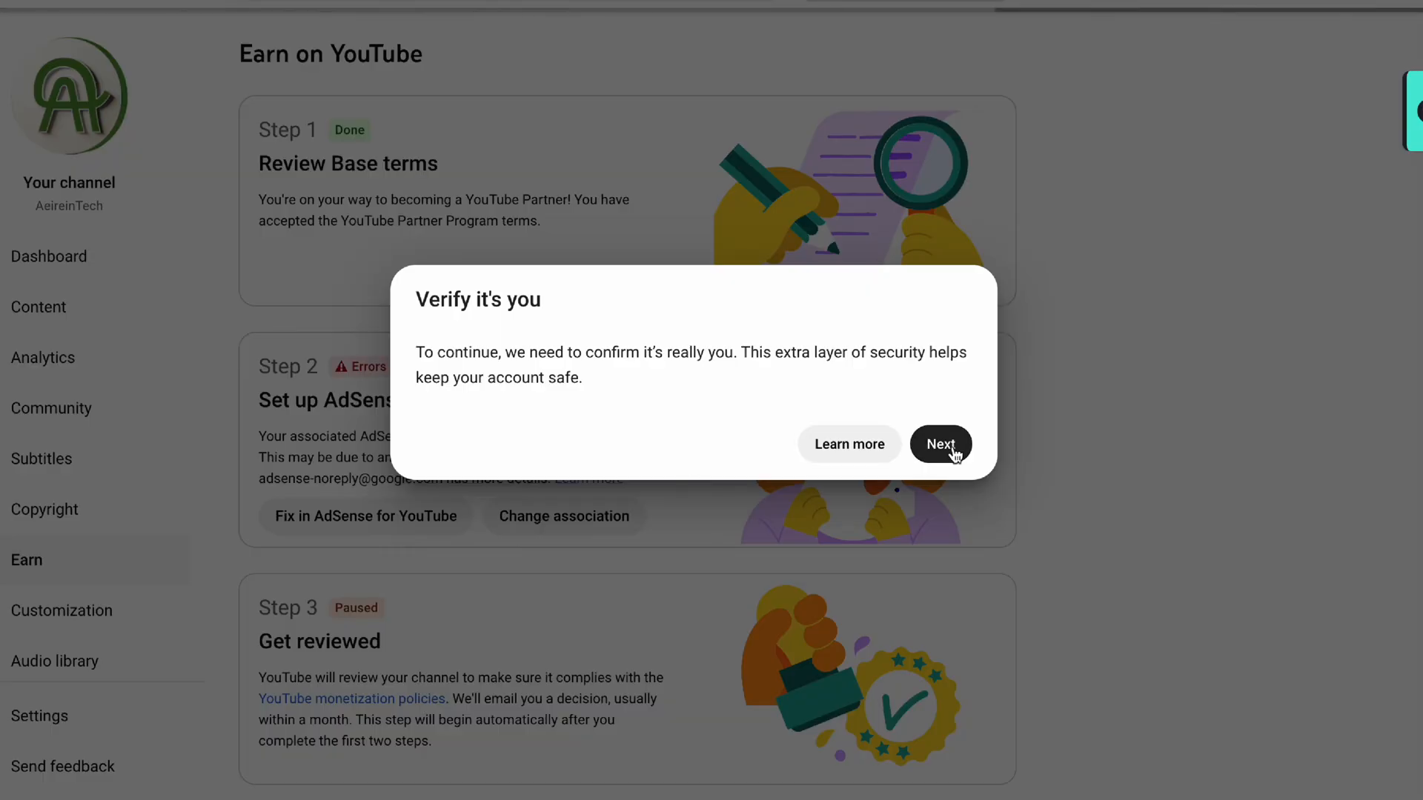
Continue past the 'Verify it's you' dialog on the Earn page with Next.
{"action": "left_click", "coordinate": [939, 443]}
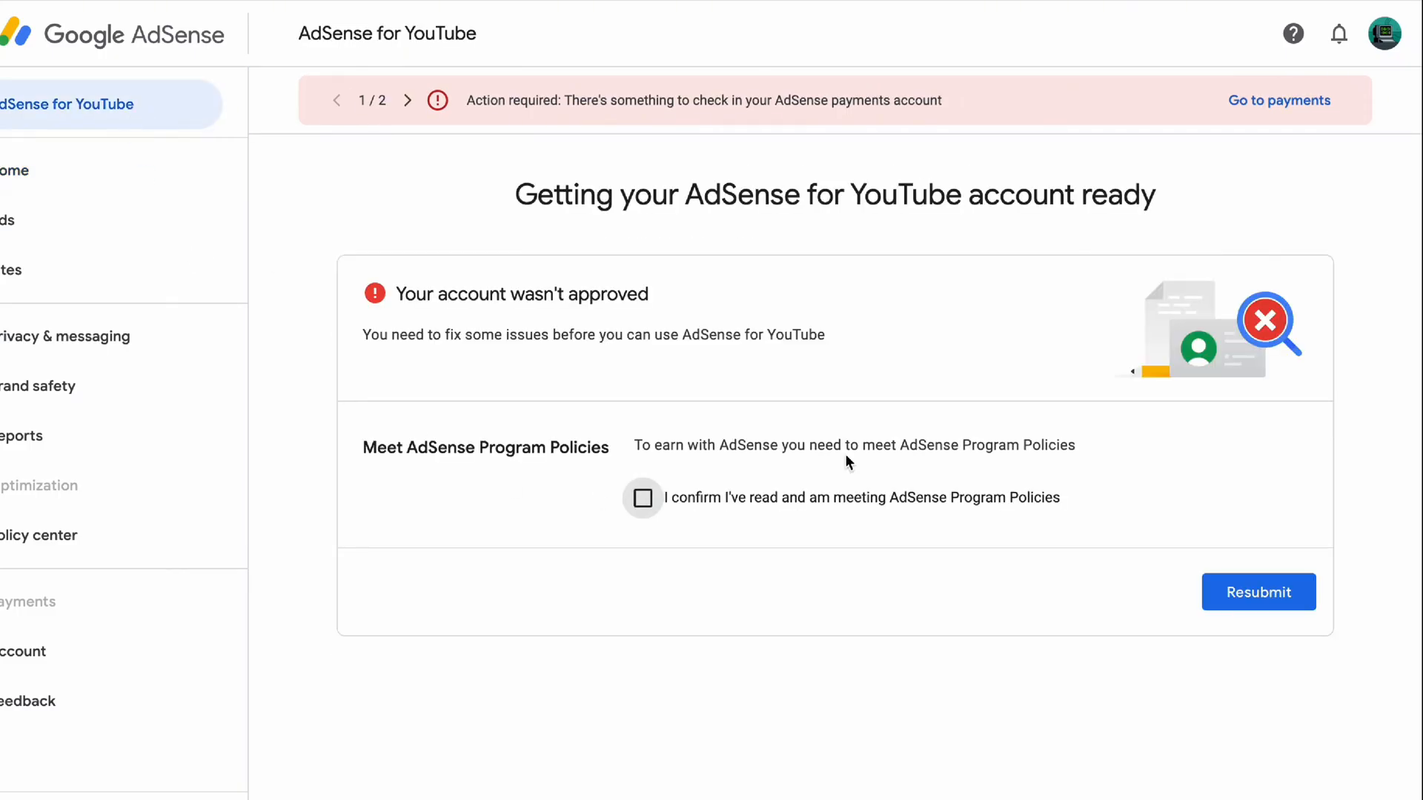
In Account information settings, tick both AdSense and AdSense for YouTube for closure.
{"action": "left_click", "coordinate": [642, 498]}
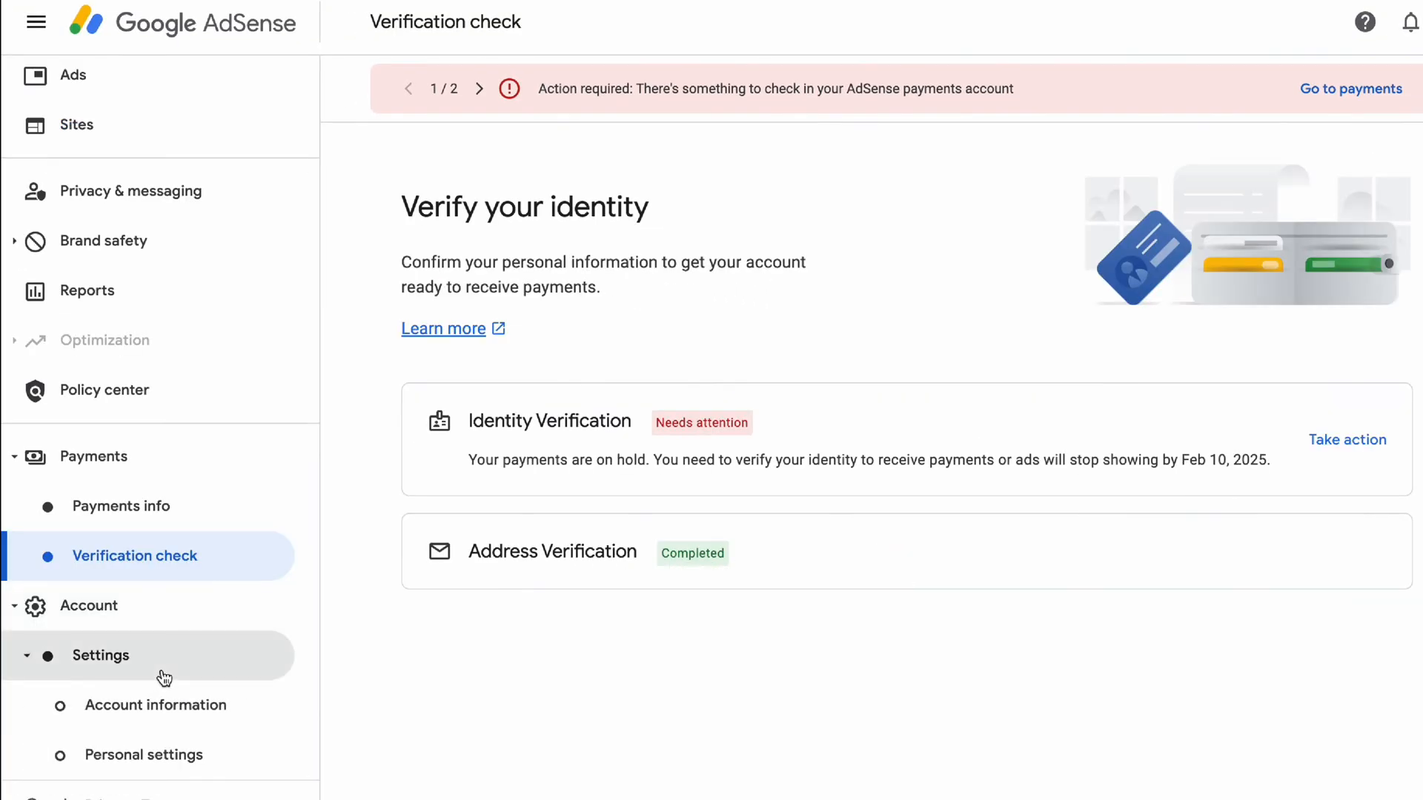
{"action": "left_click", "coordinate": [156, 705]}
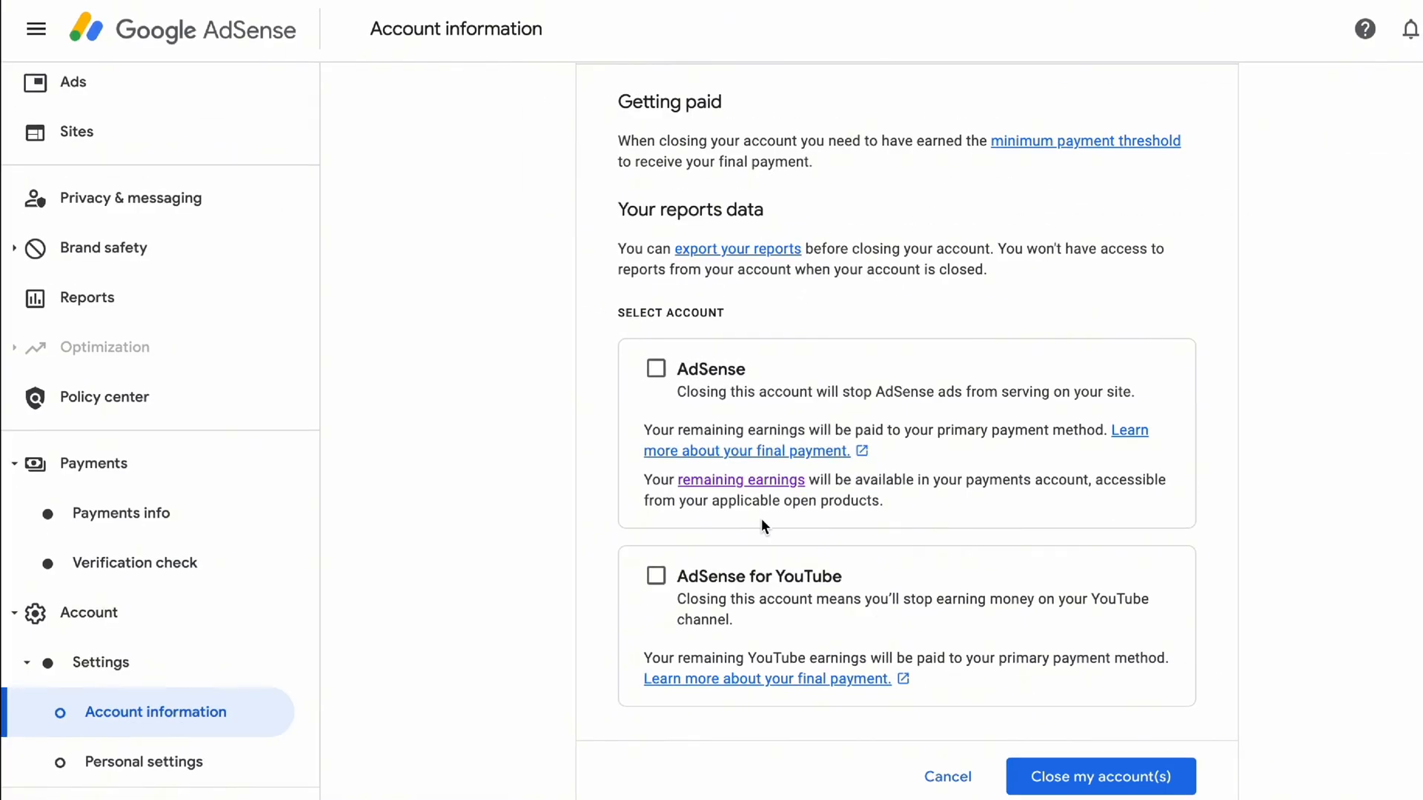
{"action": "left_click", "coordinate": [655, 369]}
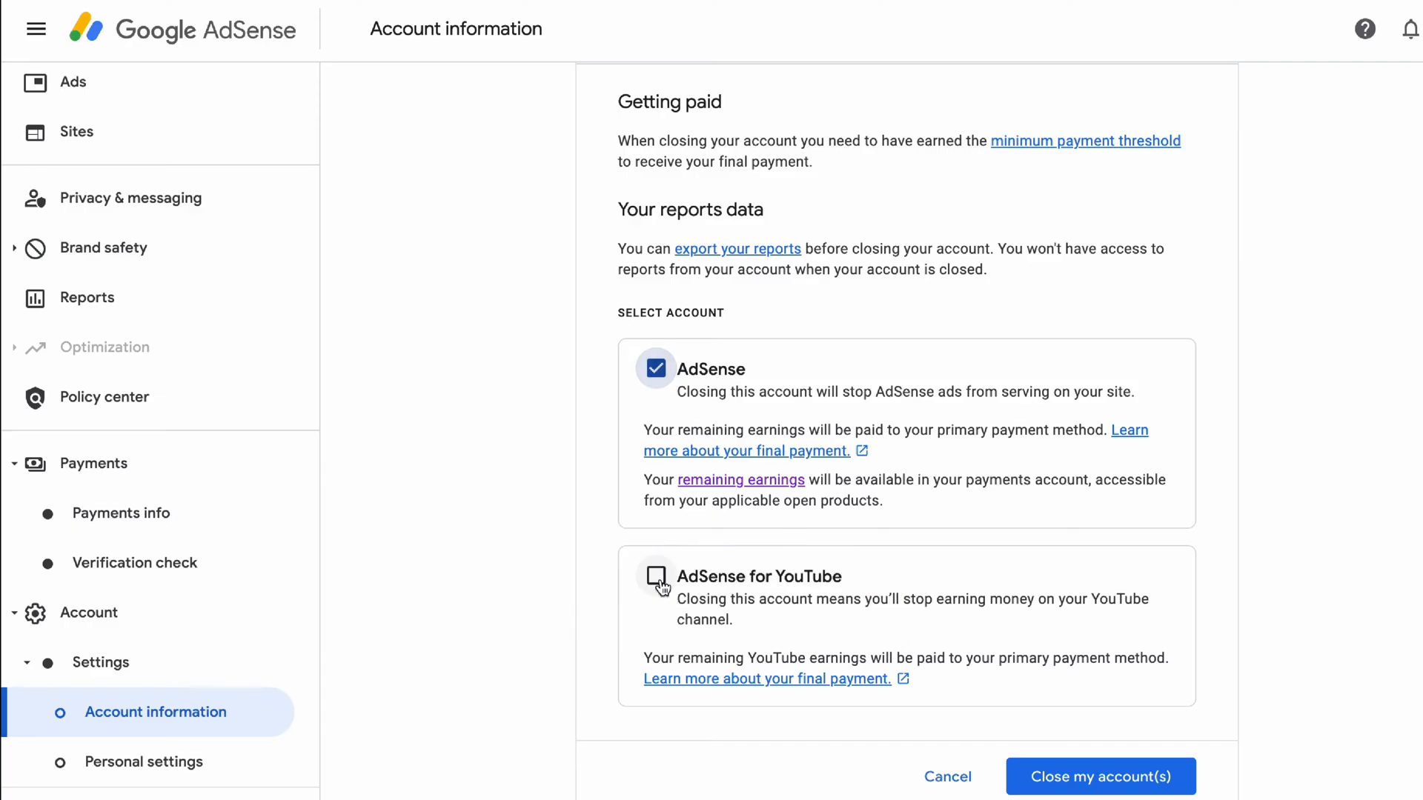
{"action": "left_click", "coordinate": [656, 576]}
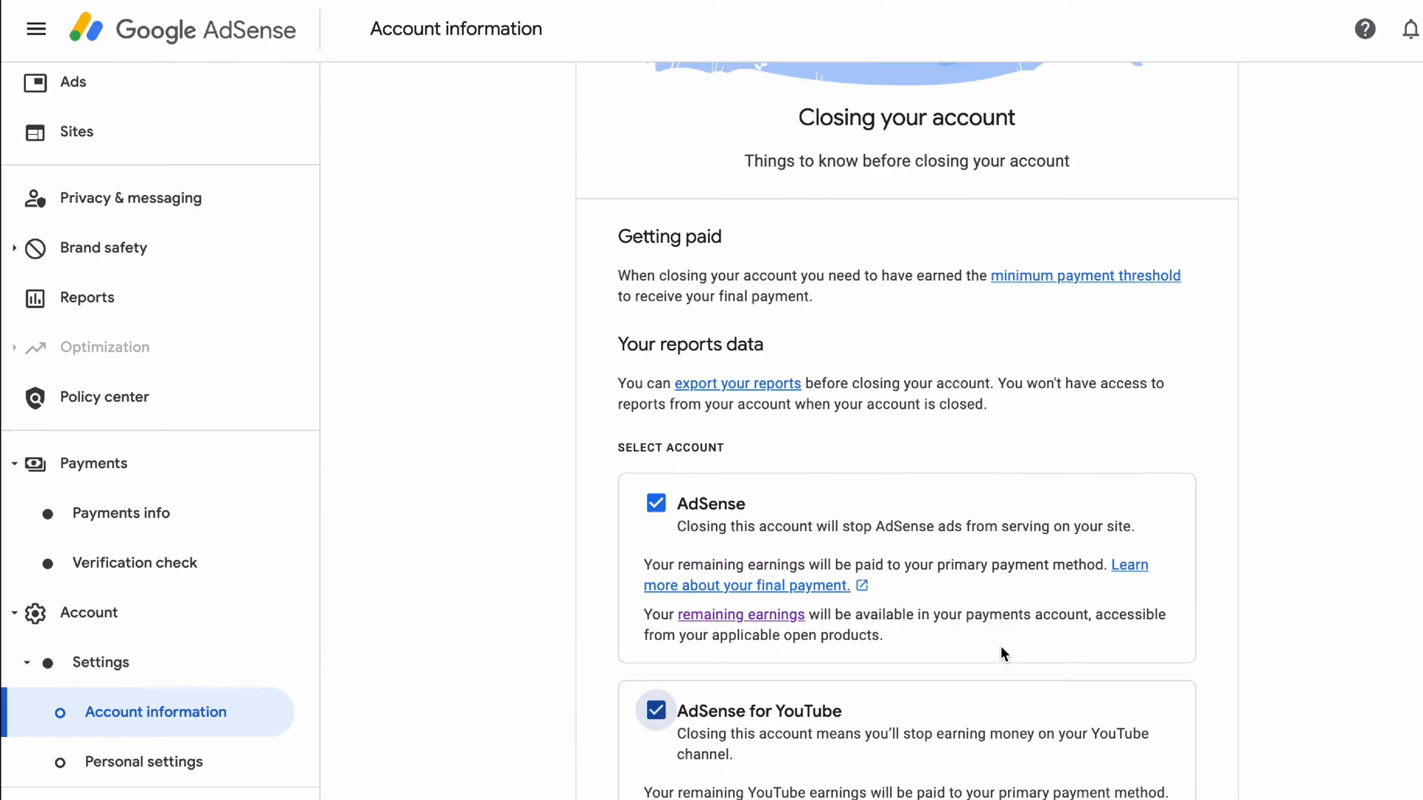
Submit 'Close my account(s)' for the two selected accounts.
{"action": "scroll", "scroll_direction": "down", "scroll_amount": 3}
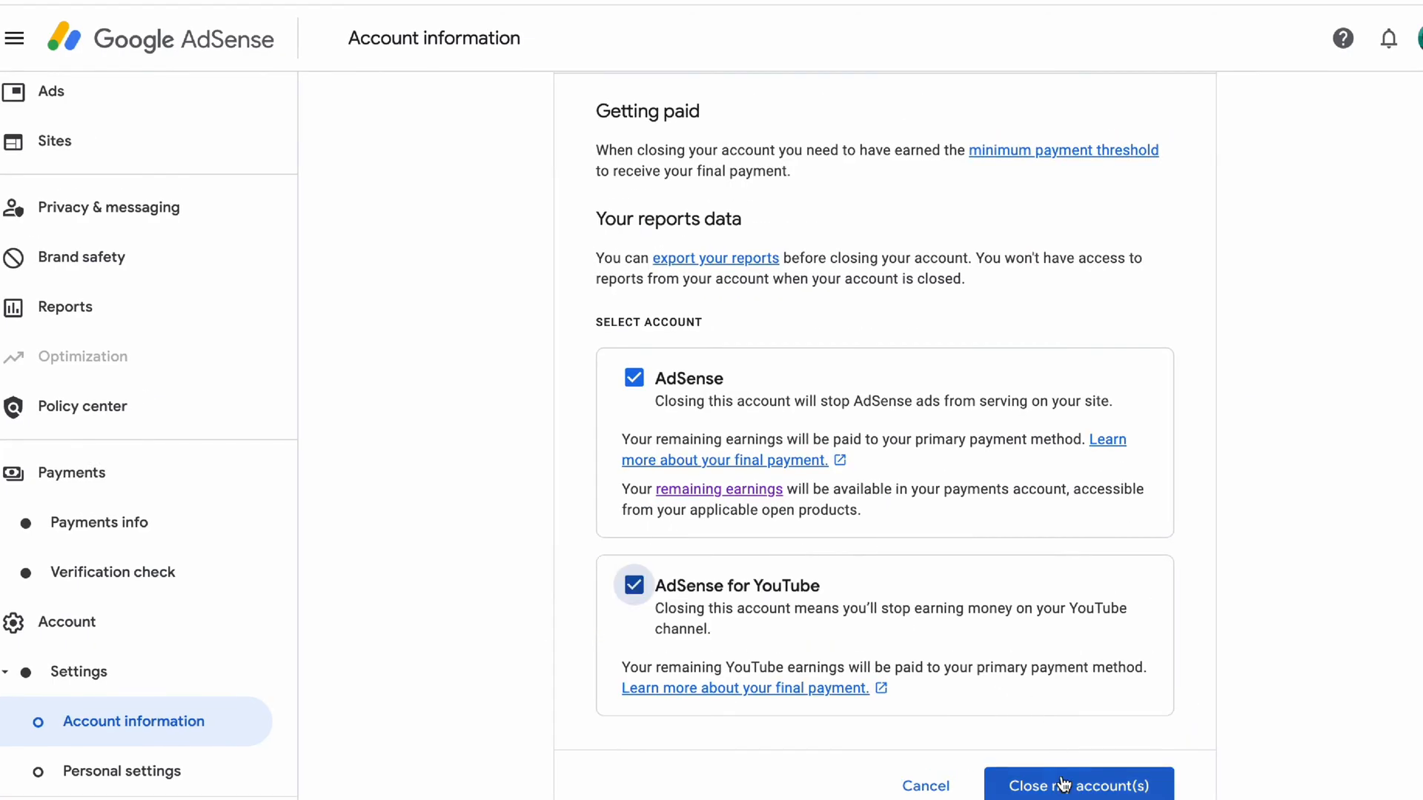
{"action": "left_click", "coordinate": [1077, 785]}
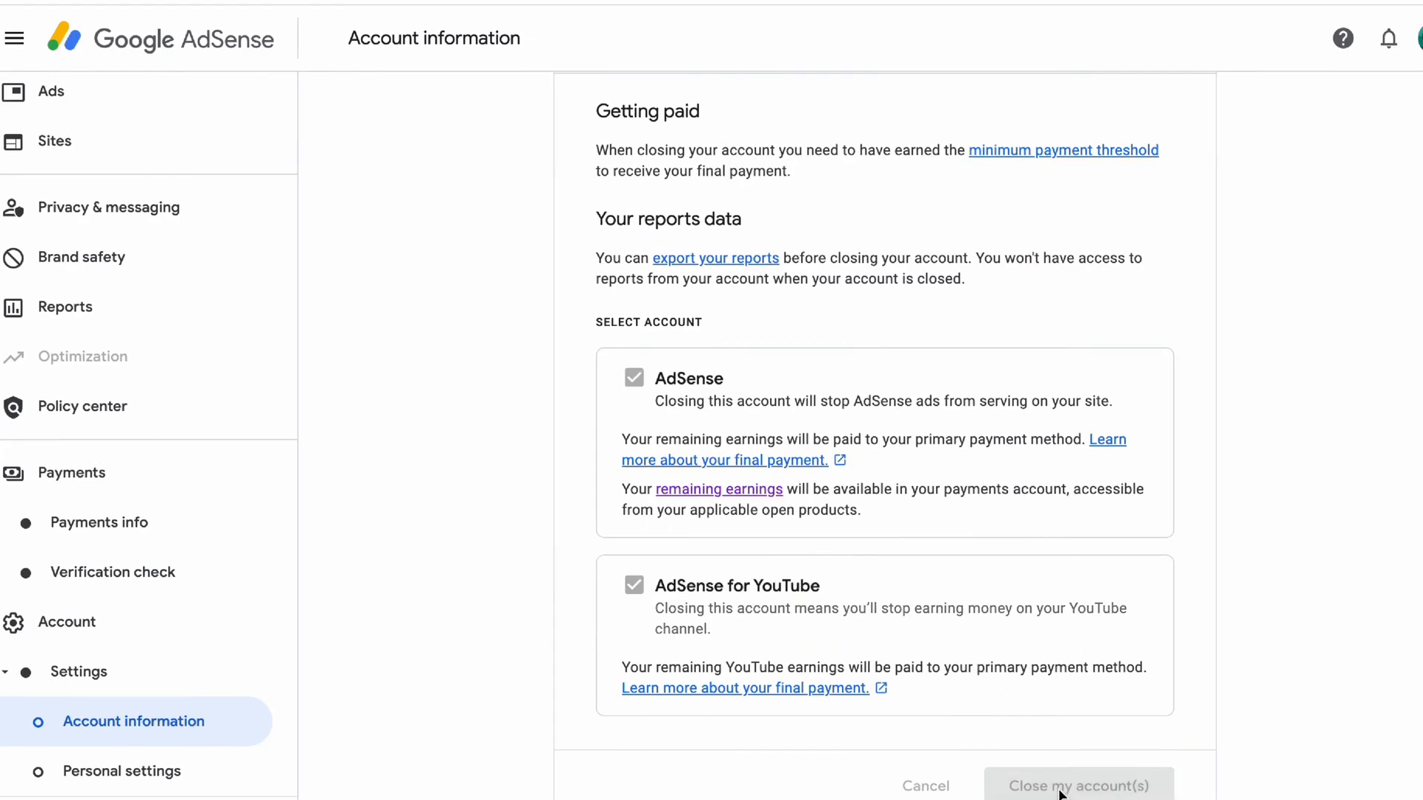
{"action": "left_click", "coordinate": [1078, 786]}
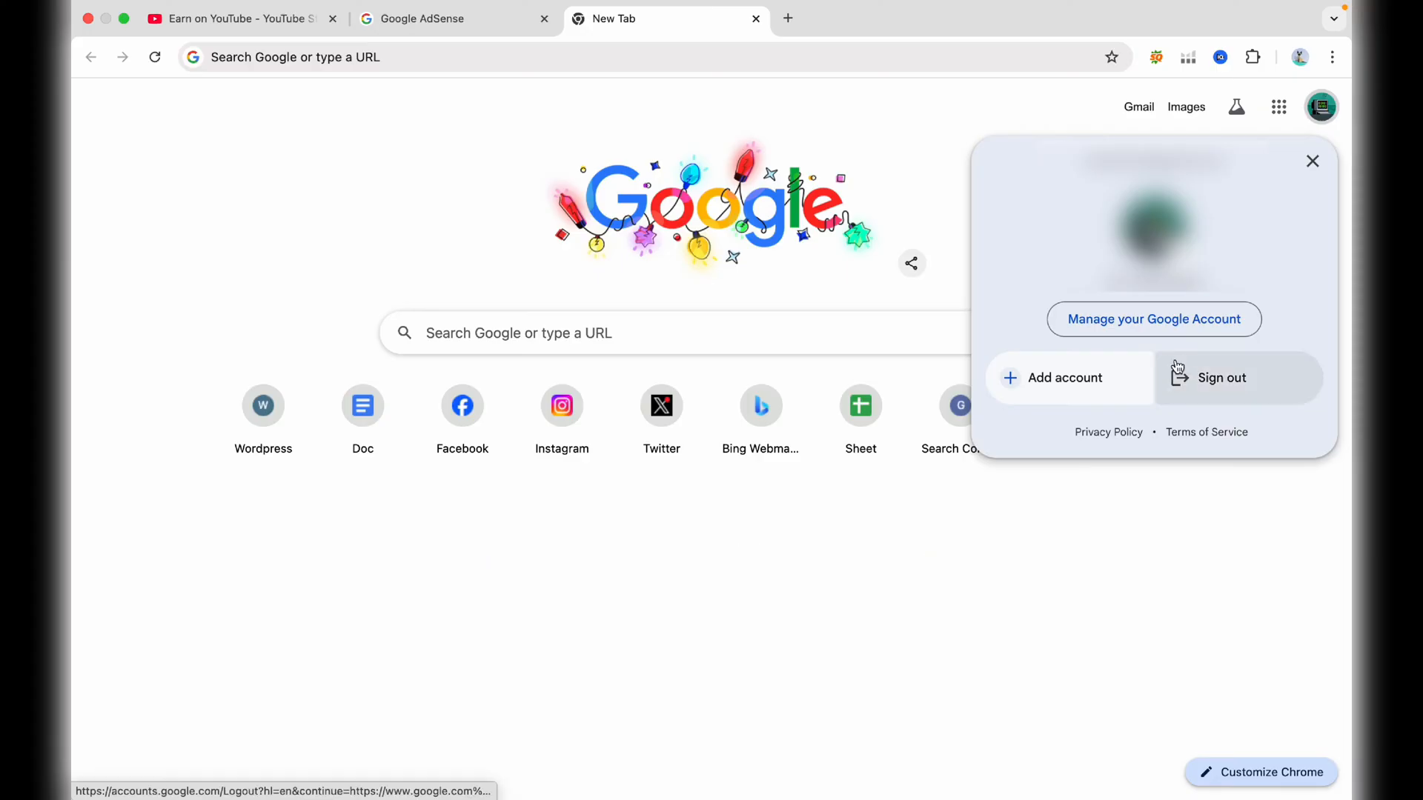
From Google Account, reach Payments & subscriptions > Manage payment methods and start identity verification.
{"action": "left_click", "coordinate": [1153, 319]}
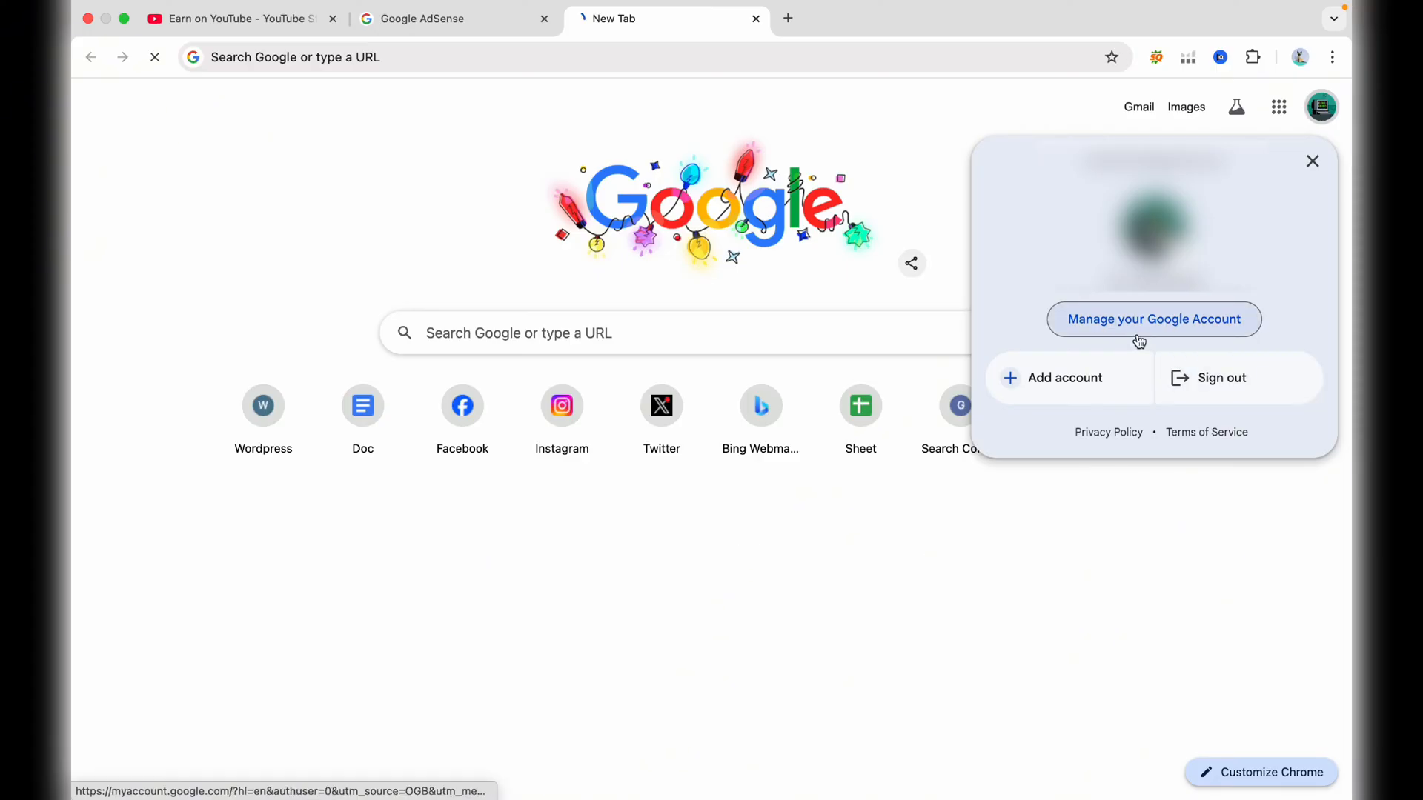
{"action": "left_click", "coordinate": [1153, 319]}
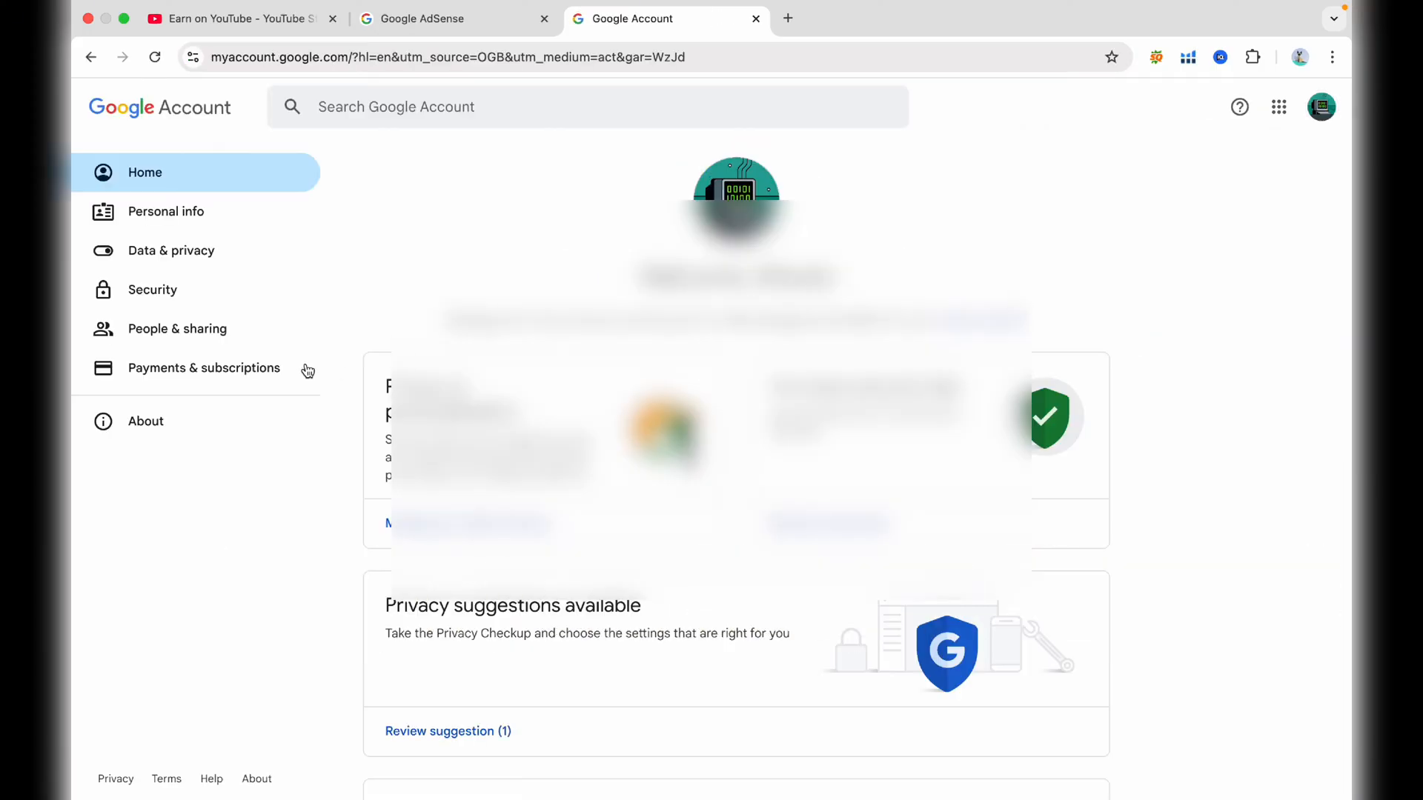
{"action": "left_click", "coordinate": [203, 367]}
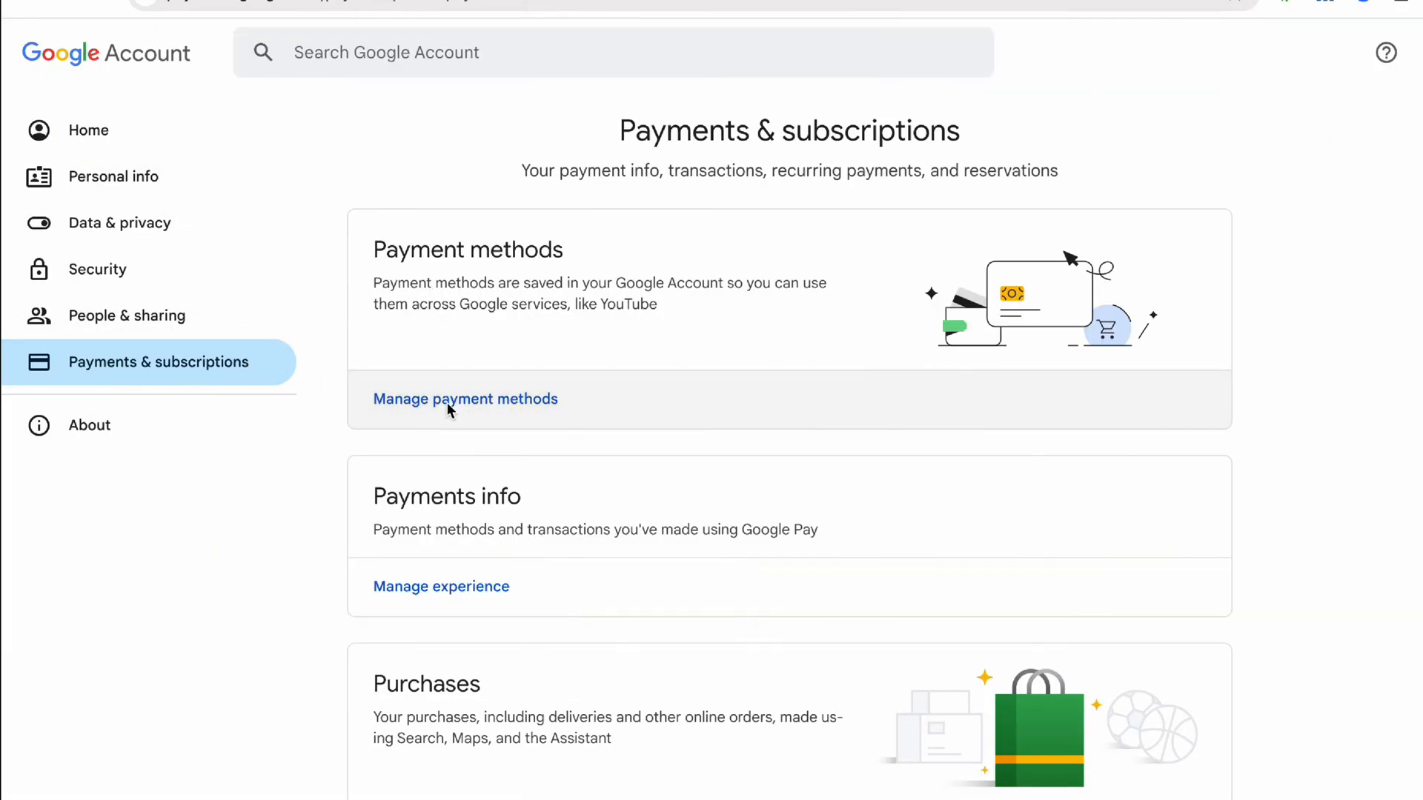
{"action": "left_click", "coordinate": [464, 399]}
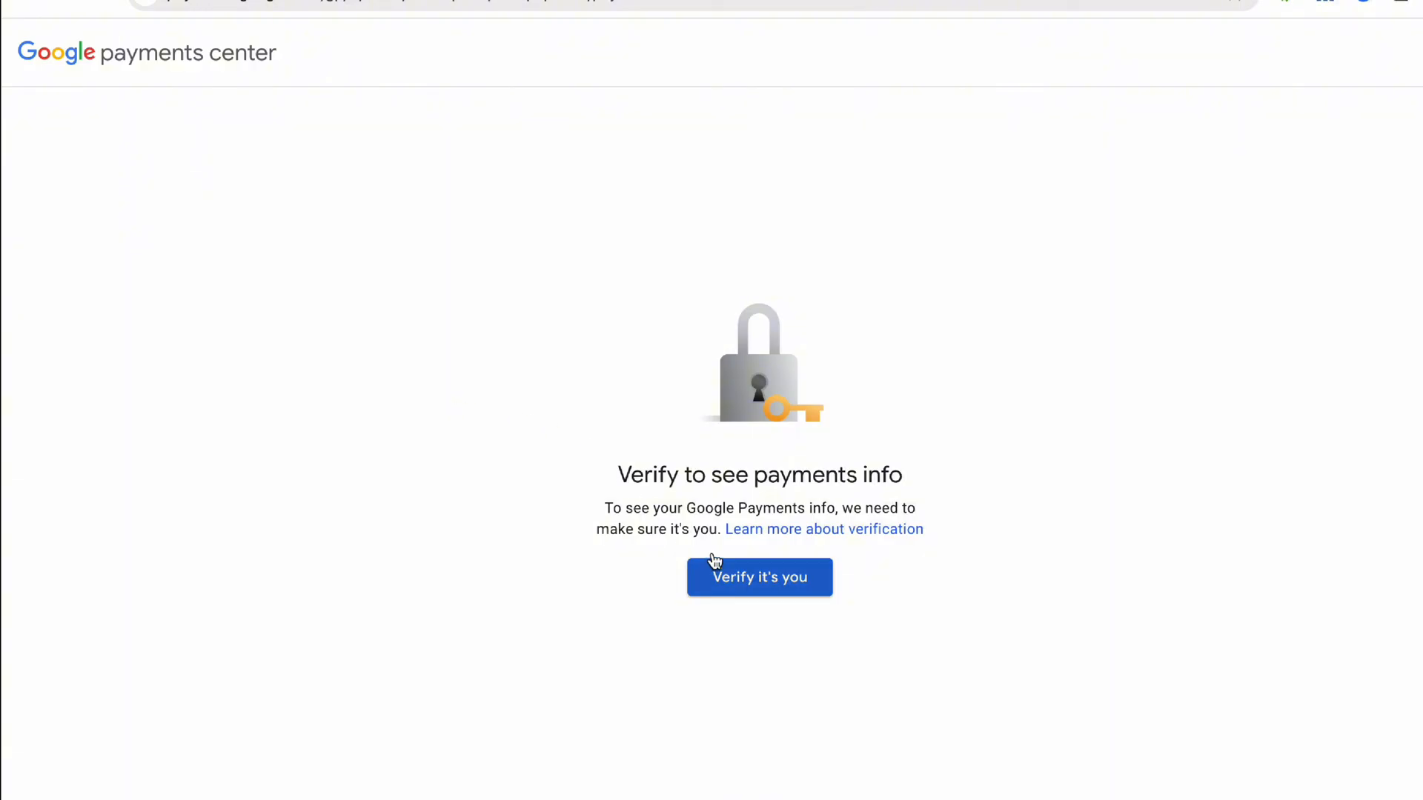
{"action": "left_click", "coordinate": [758, 576]}
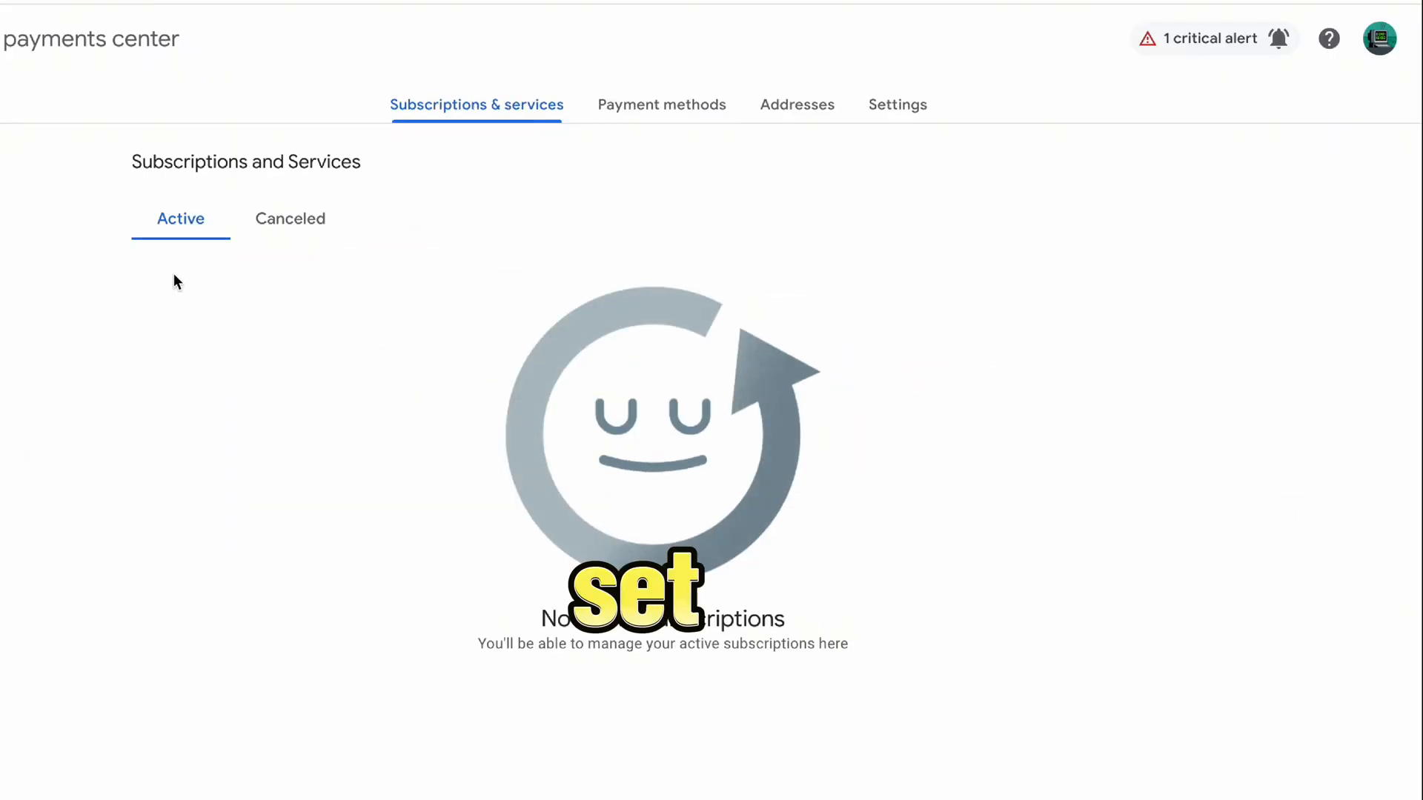
In Payments Center Settings, choose 'Close payments profile', pick a closure reason and continue to confirmation.
{"action": "left_click", "coordinate": [896, 103]}
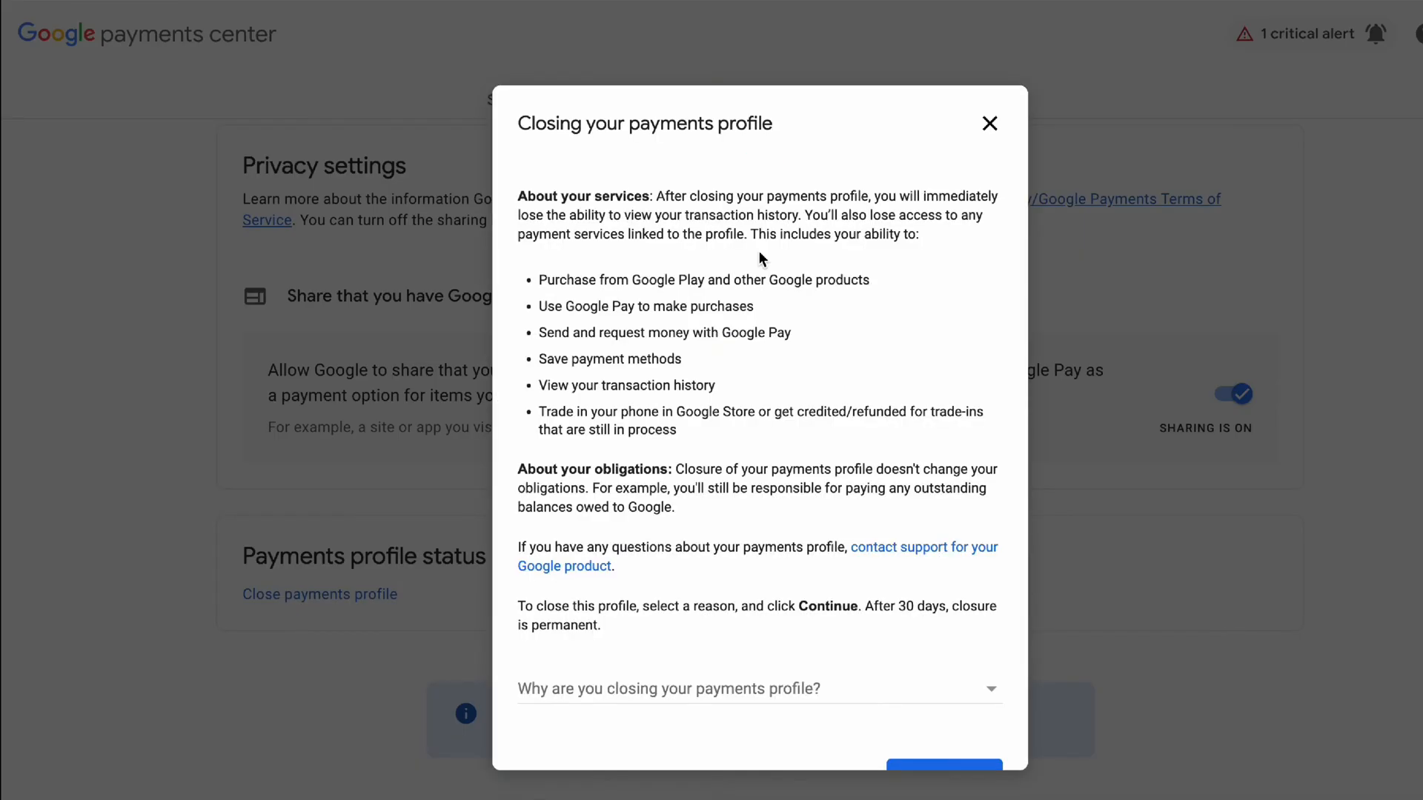
{"action": "left_click", "coordinate": [757, 687]}
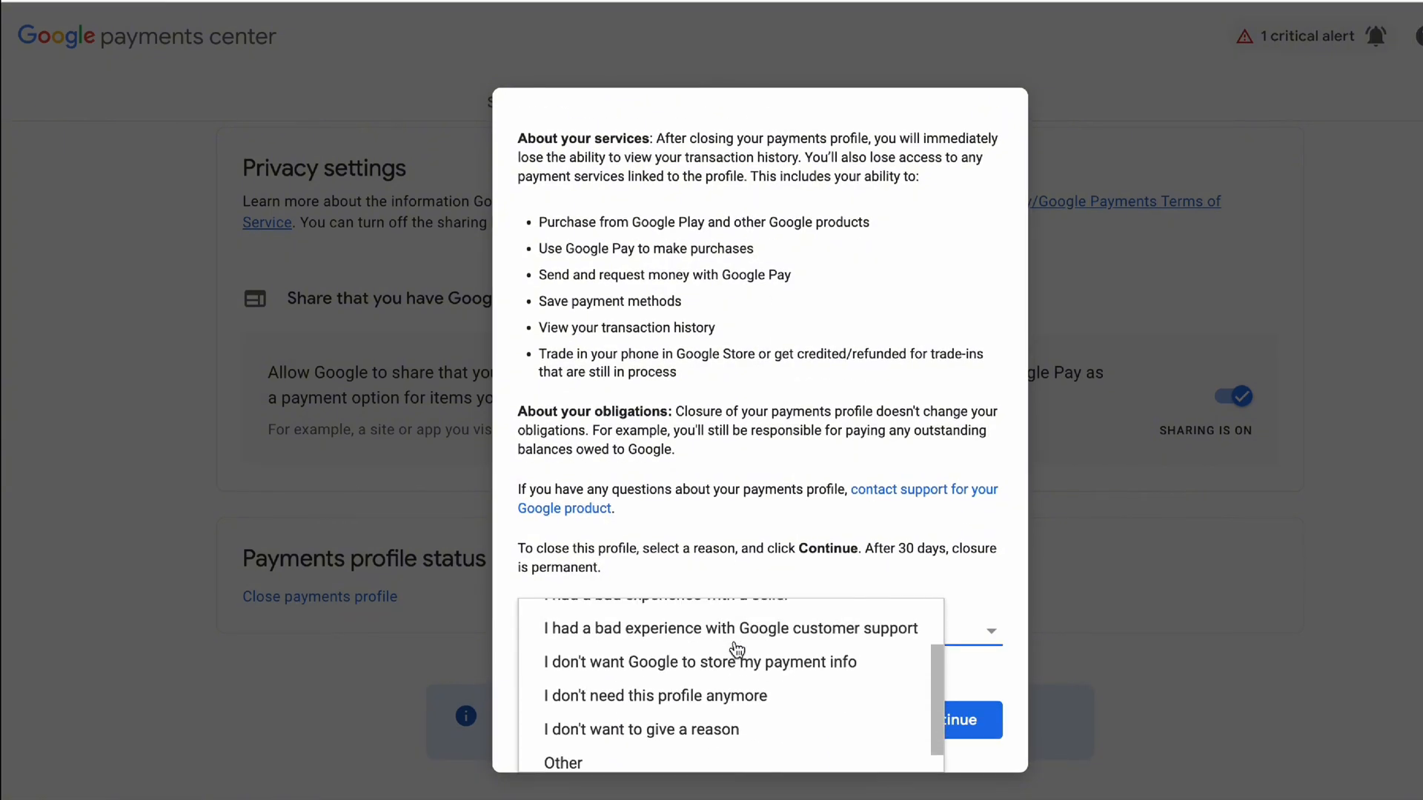
{"action": "left_click", "coordinate": [951, 720]}
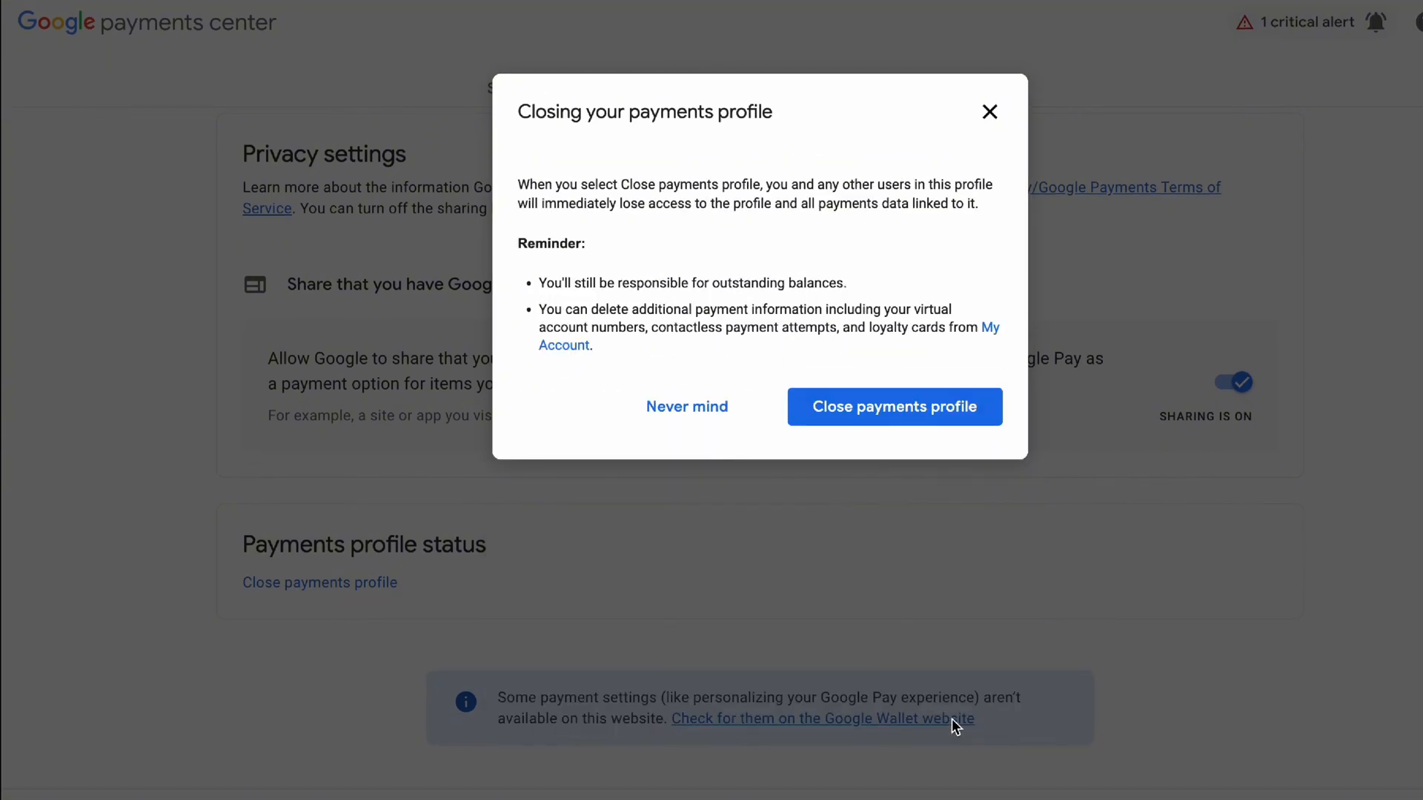
{"action": "left_click", "coordinate": [894, 406]}
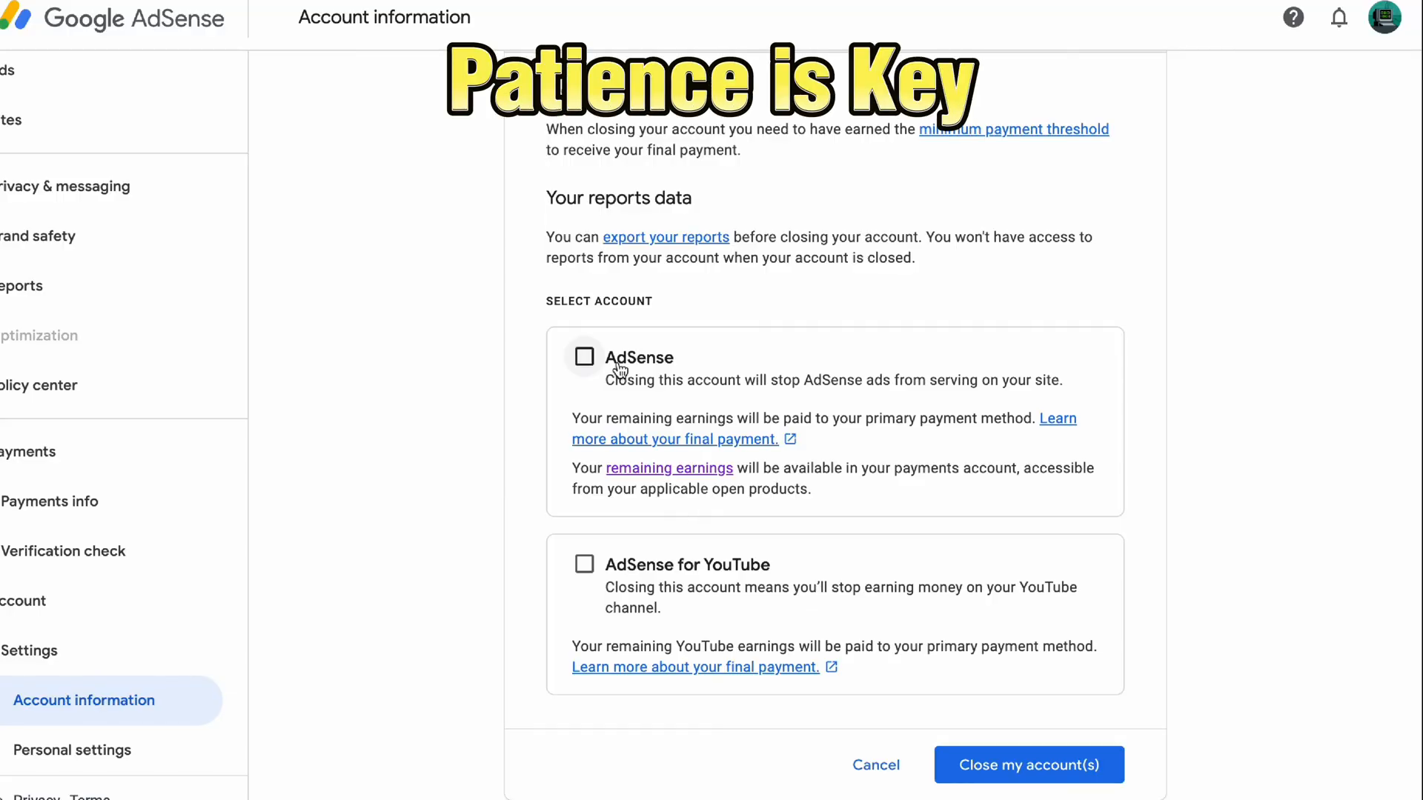
Tick the AdSense and AdSense for YouTube checkboxes on the account-closure page.
{"action": "left_click", "coordinate": [584, 563]}
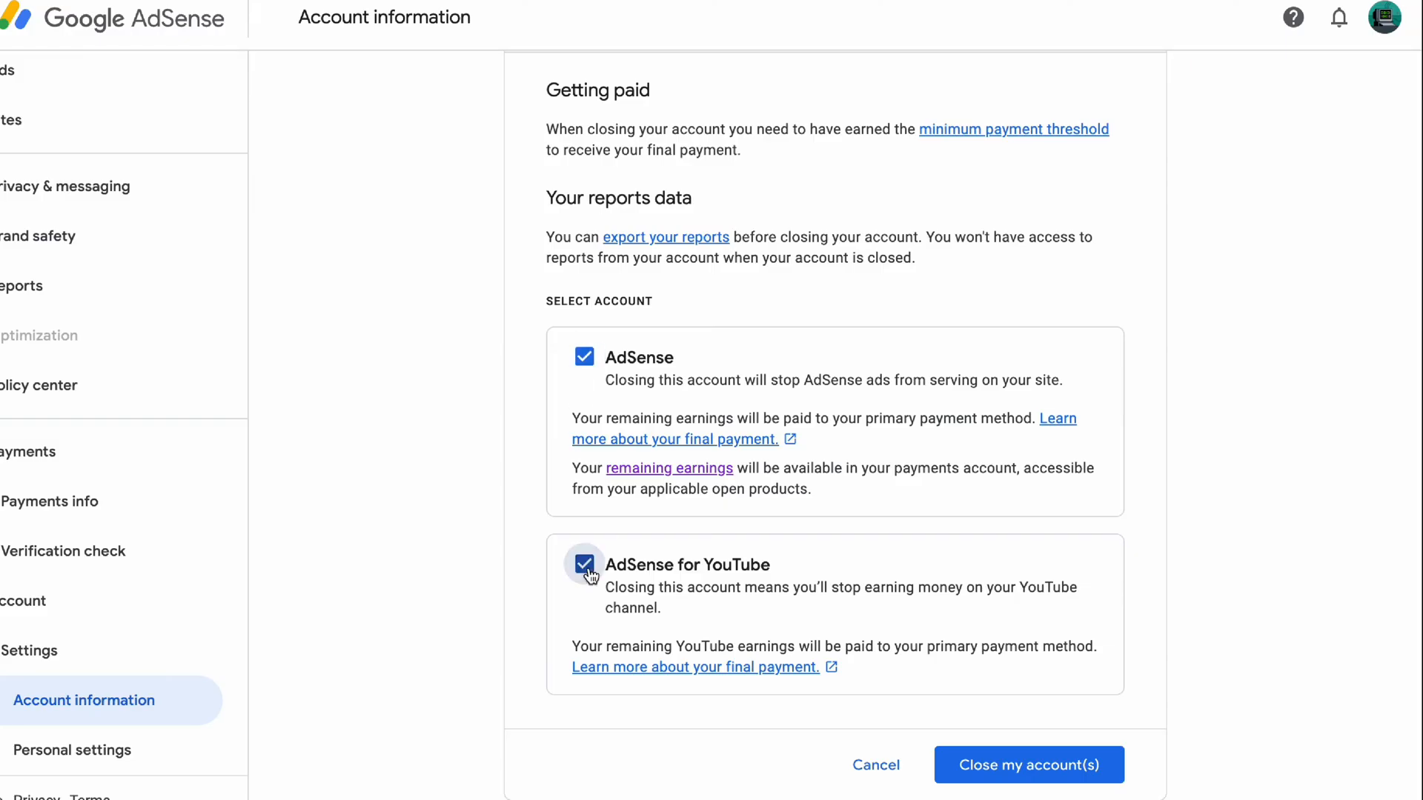
{"action": "mouse_move", "coordinate": [935, 632]}
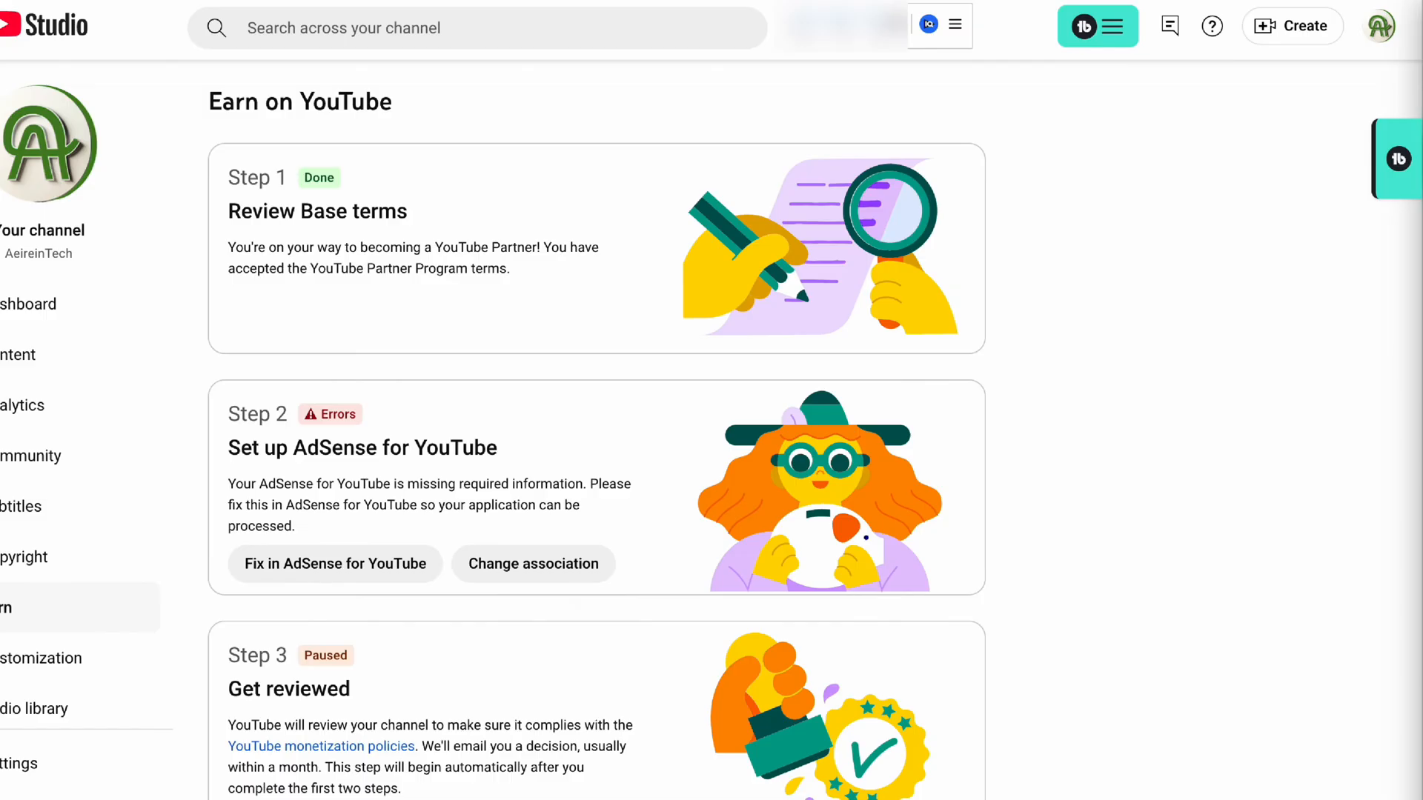
Use the top-bar icon on YouTube Studio's Earn page to bring up an extra panel.
{"action": "left_click", "coordinate": [1169, 25]}
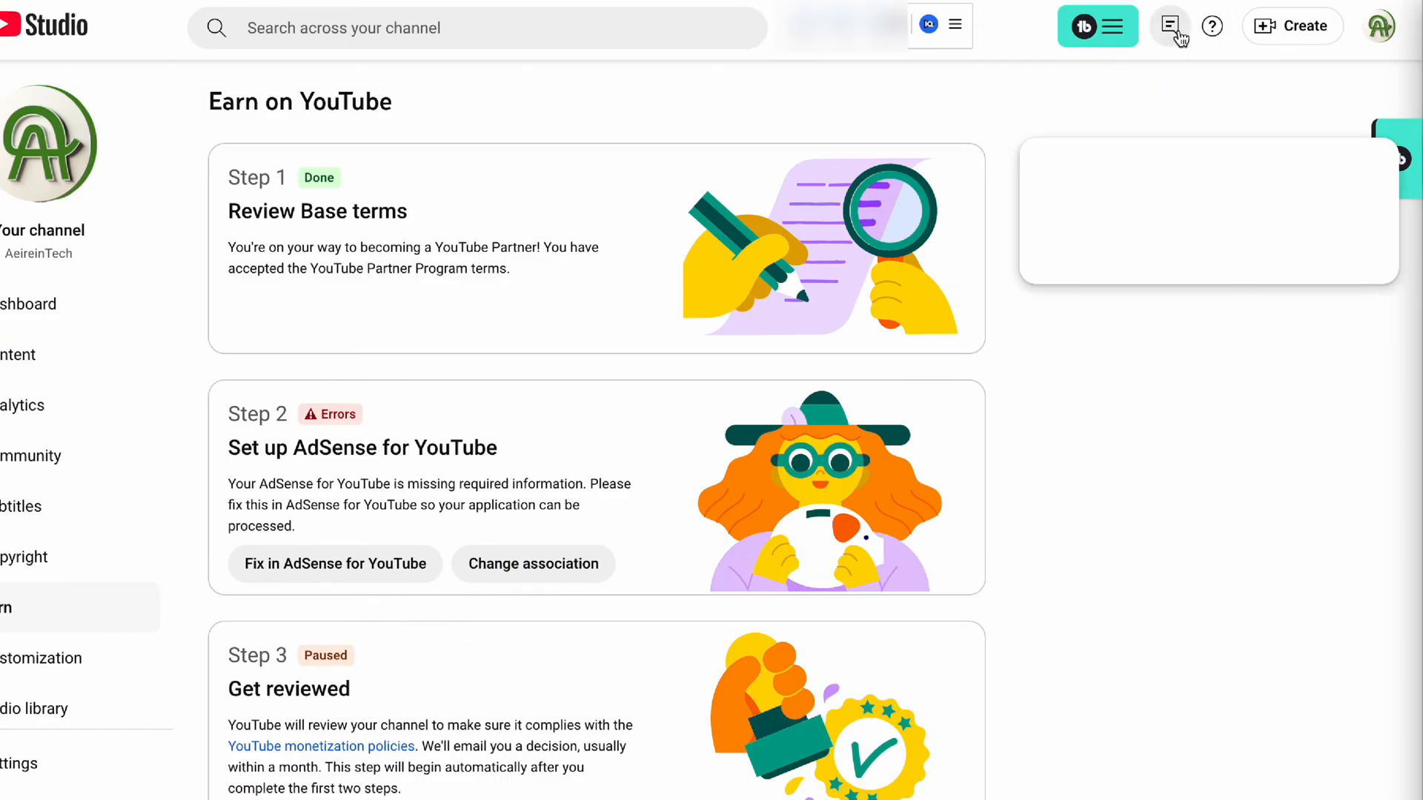
Bring up the YouTube Help chat panel beside the Earn page from the top-bar icon.
{"action": "left_click", "coordinate": [1170, 25]}
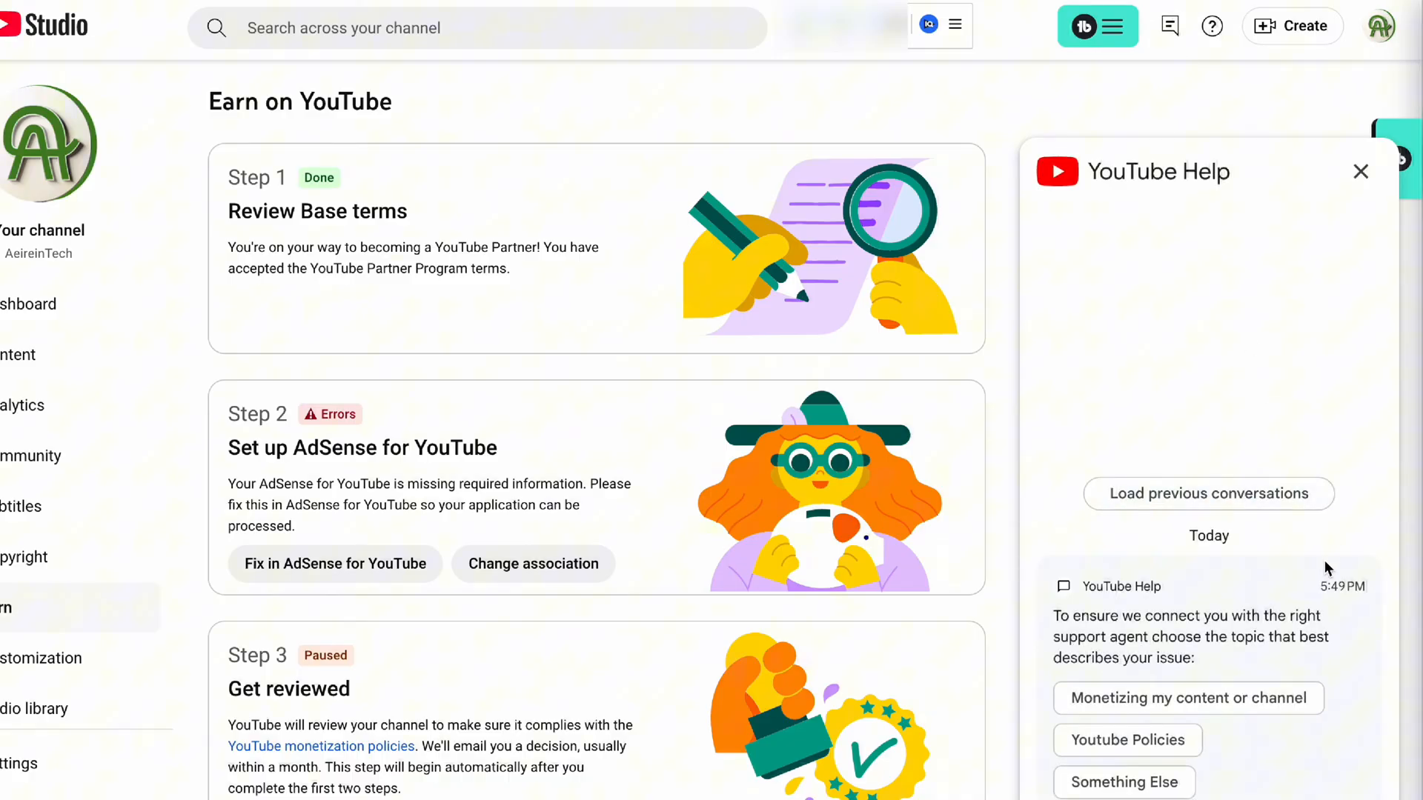
{"action": "mouse_move", "coordinate": [1295, 748]}
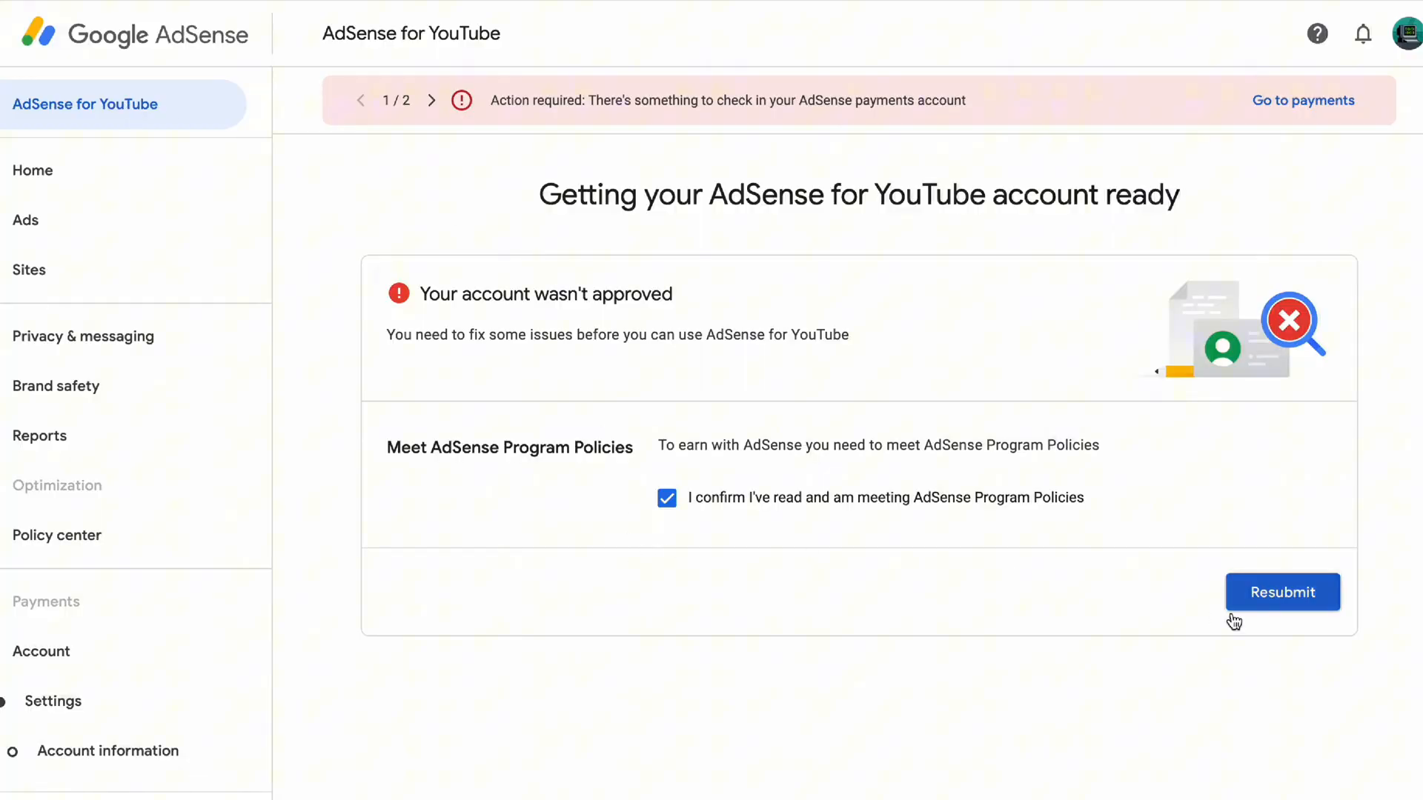
Confirm the AdSense Program Policies and resubmit the AdSense for YouTube application.
{"action": "left_click", "coordinate": [665, 498]}
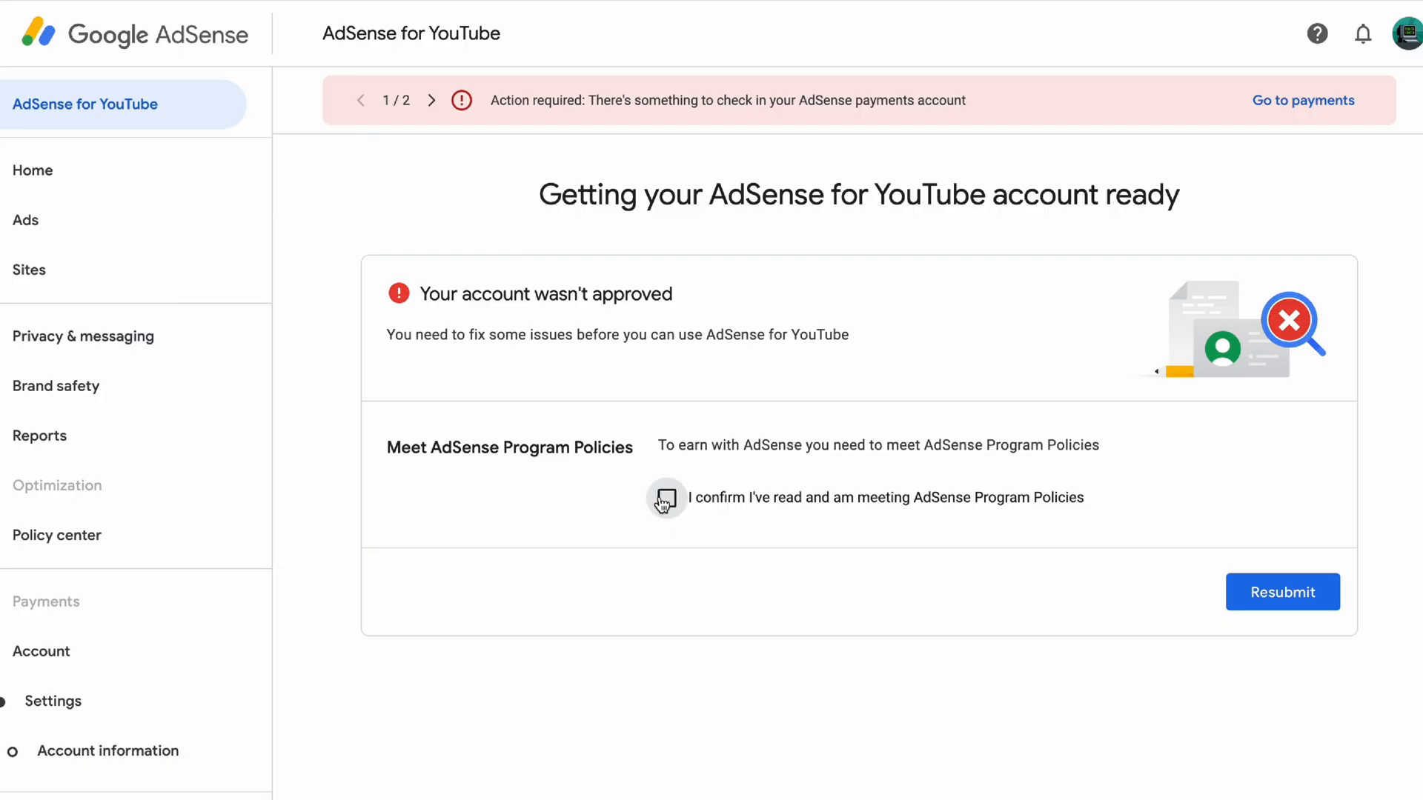
{"action": "left_click", "coordinate": [666, 498]}
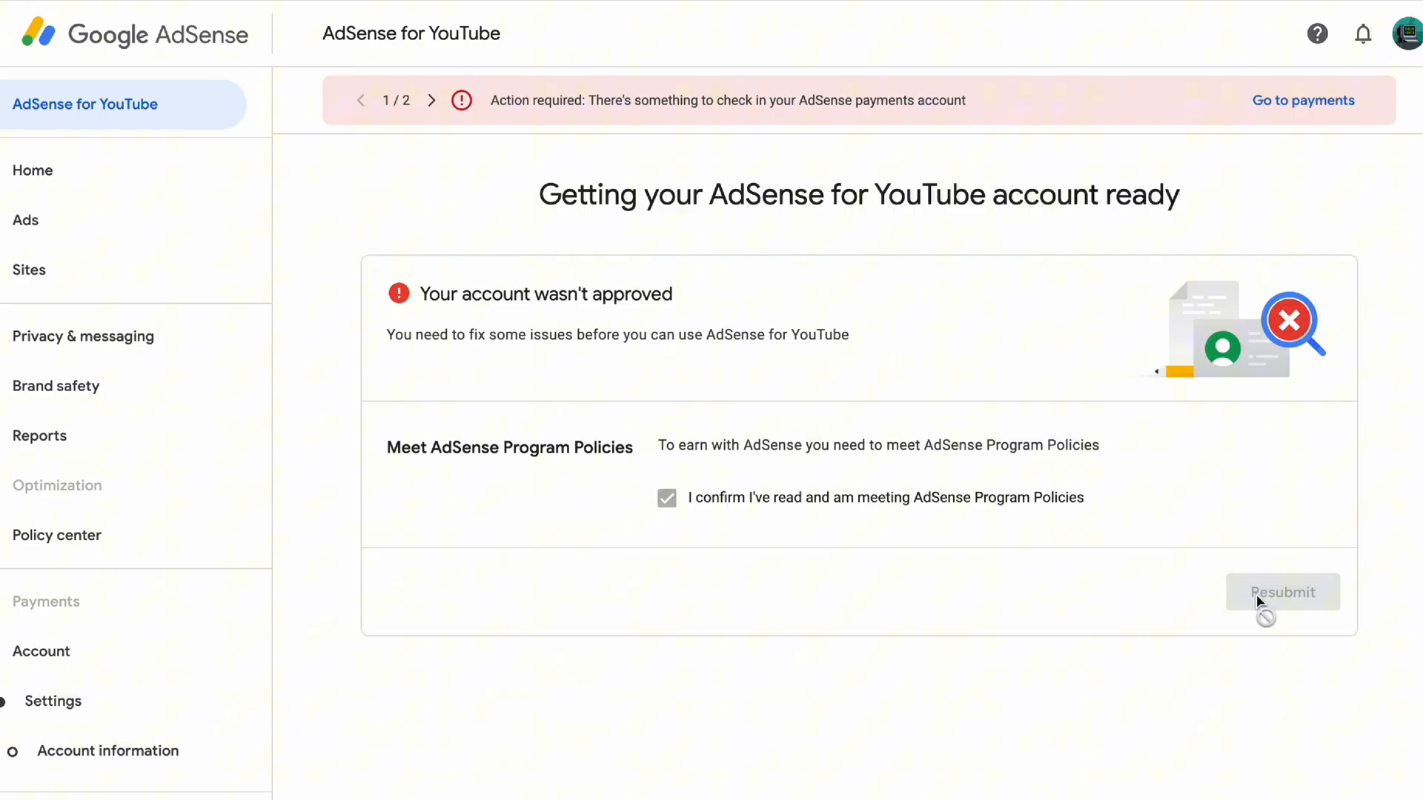
{"action": "left_click", "coordinate": [1282, 592]}
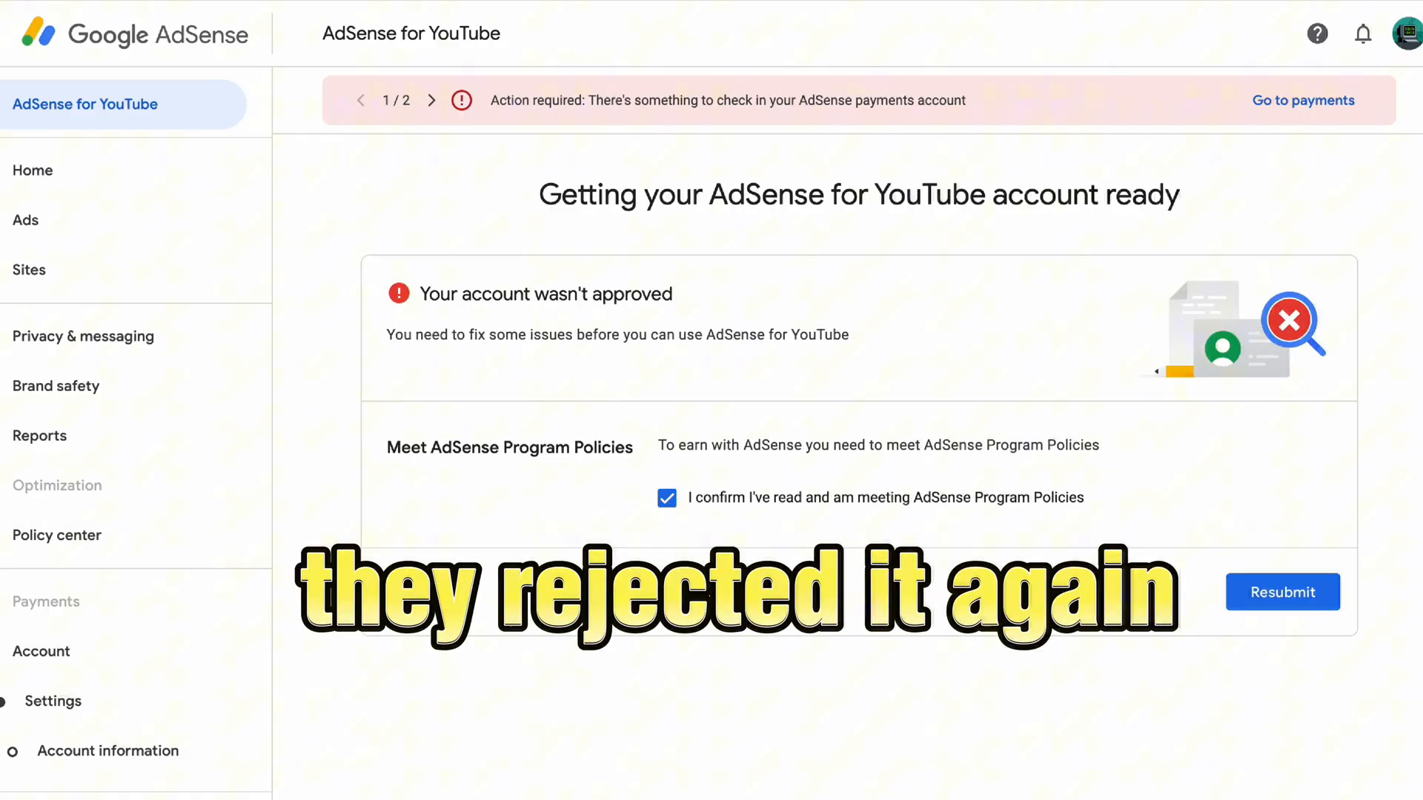
Check the channel's AdSense setup status and bring up the YouTube Help article on AdSense setup.
{"action": "left_click", "coordinate": [667, 498]}
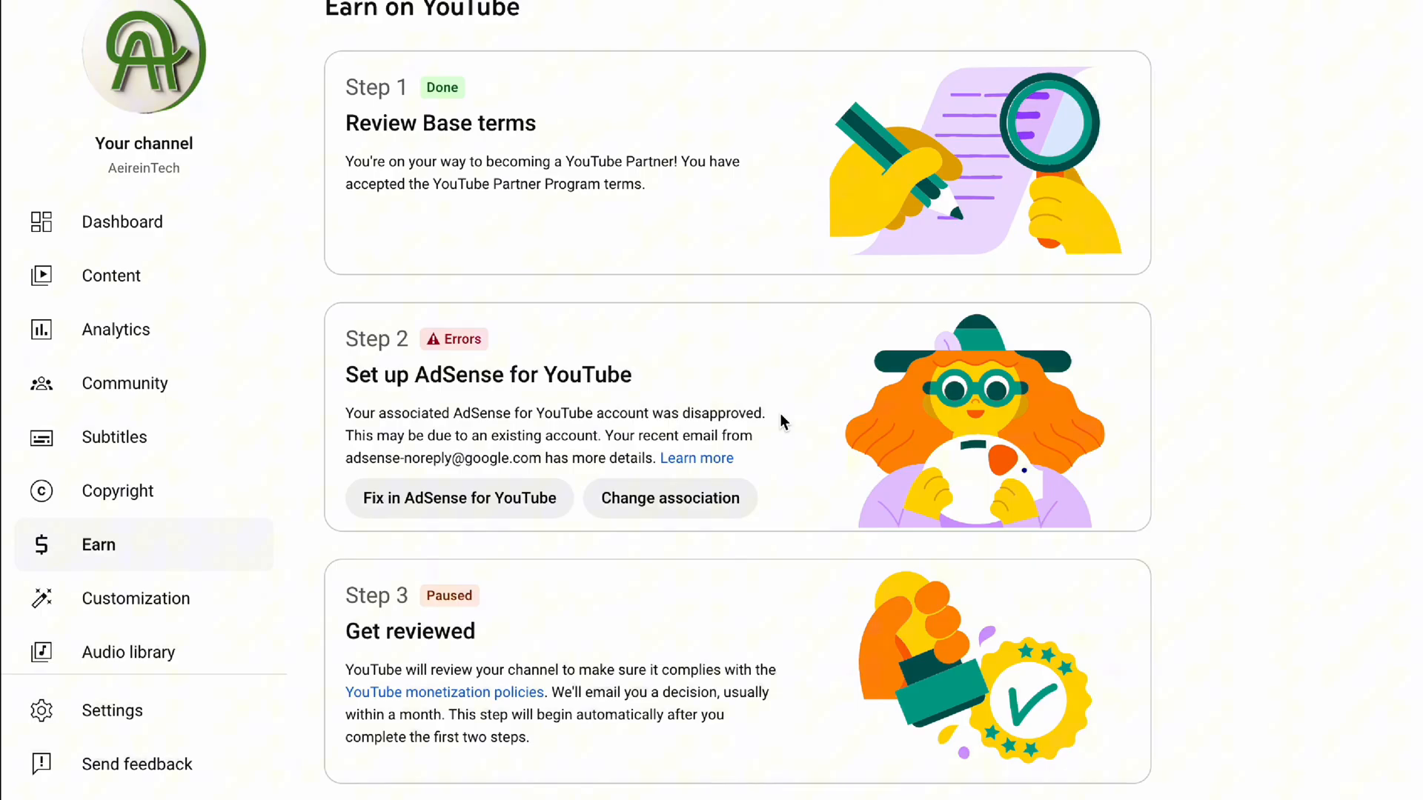
{"action": "left_click", "coordinate": [459, 498]}
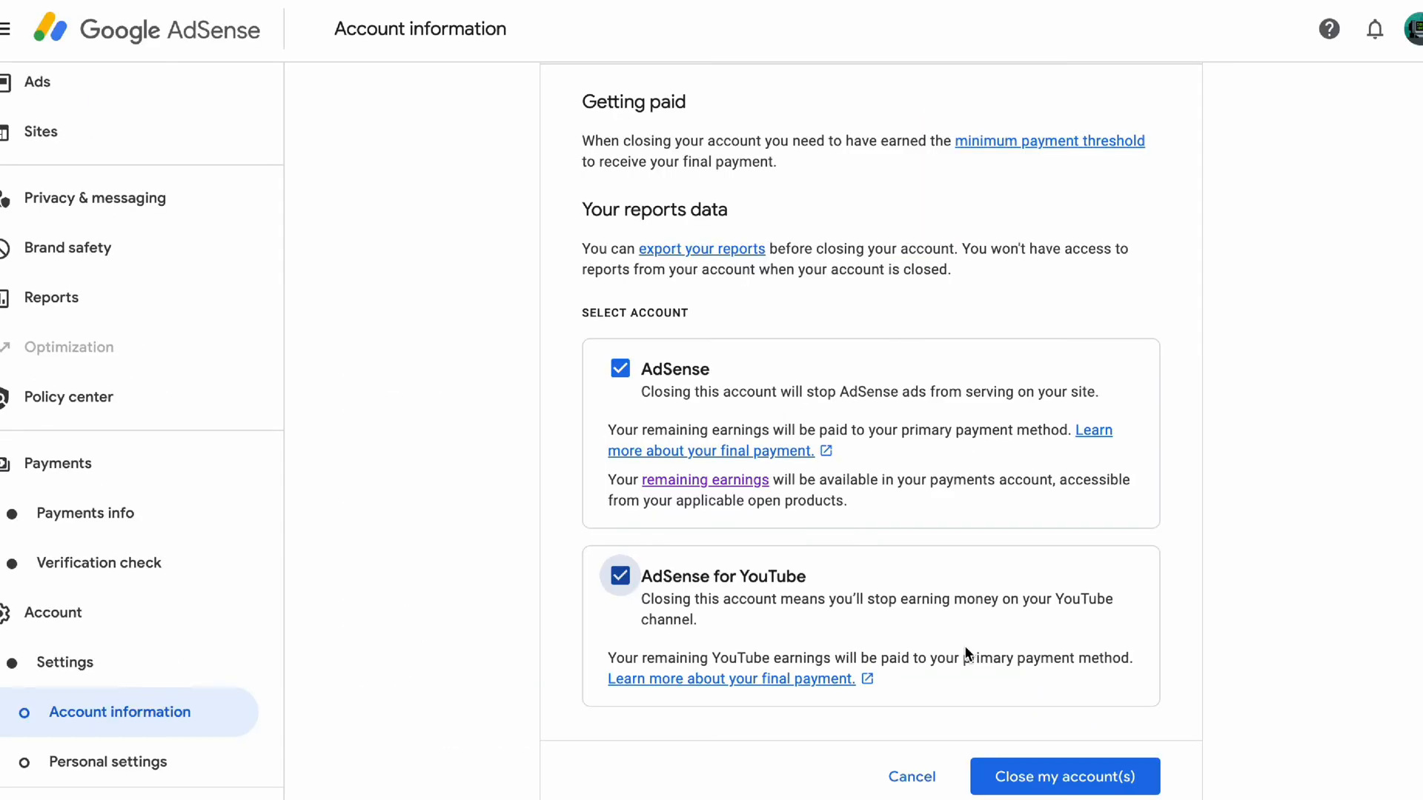
{"action": "left_click", "coordinate": [1064, 777]}
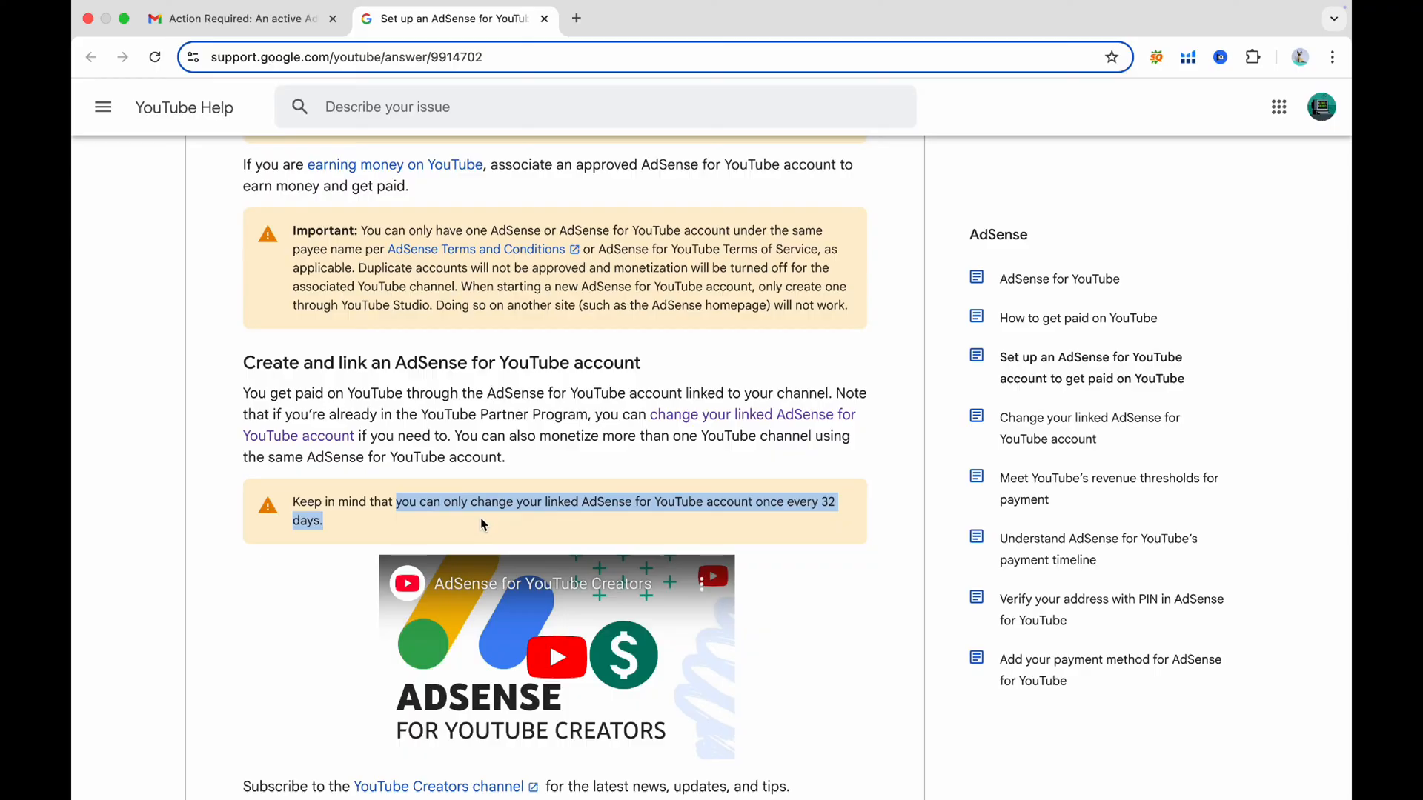
Select the 'Keep in mind…32 days' sentence limiting linked AdSense account changes in the help article.
{"action": "scroll", "scroll_direction": "up", "scroll_amount": 3}
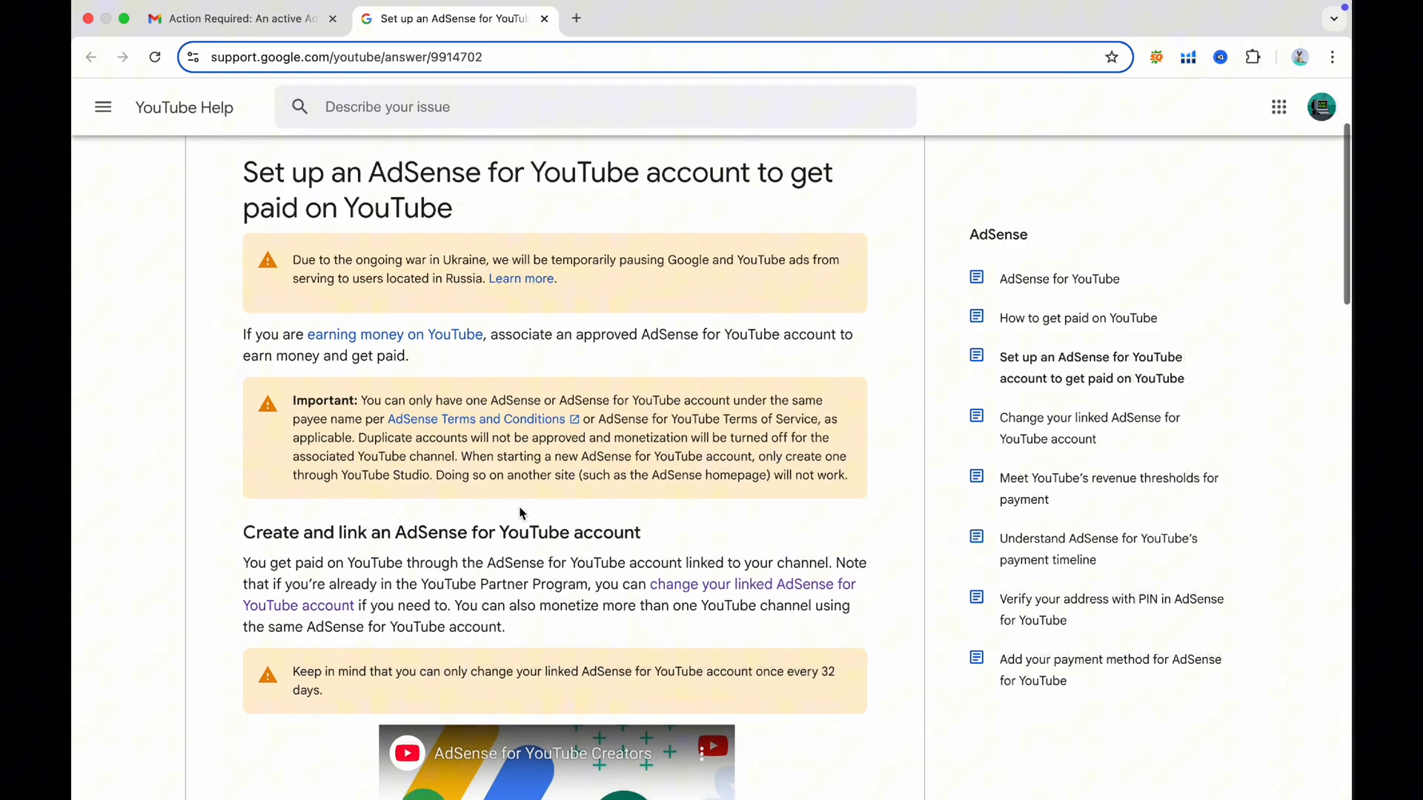
{"action": "scroll", "scroll_direction": "down", "scroll_amount": 3}
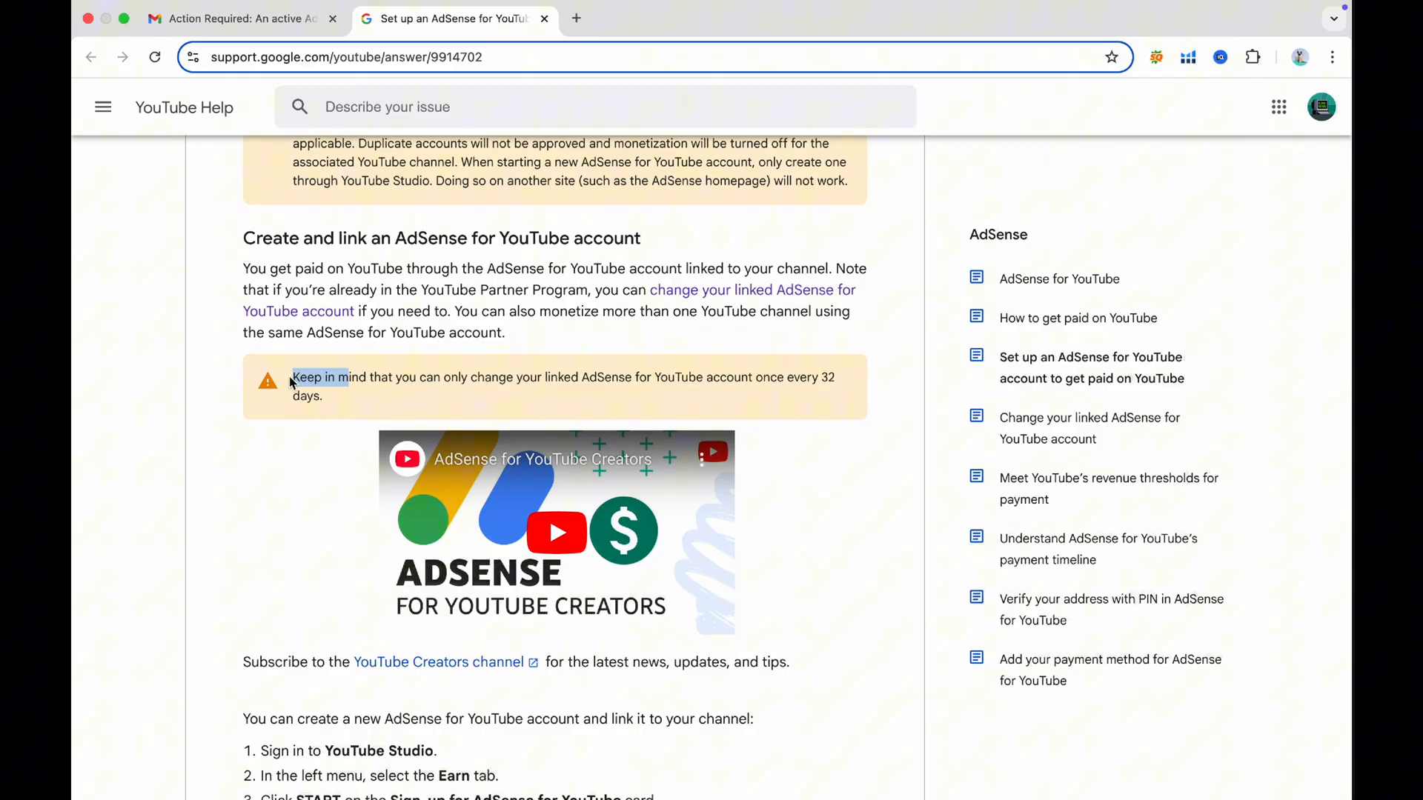
{"action": "left_click_drag", "start_coordinate": [322, 378], "coordinate": [321, 395]}
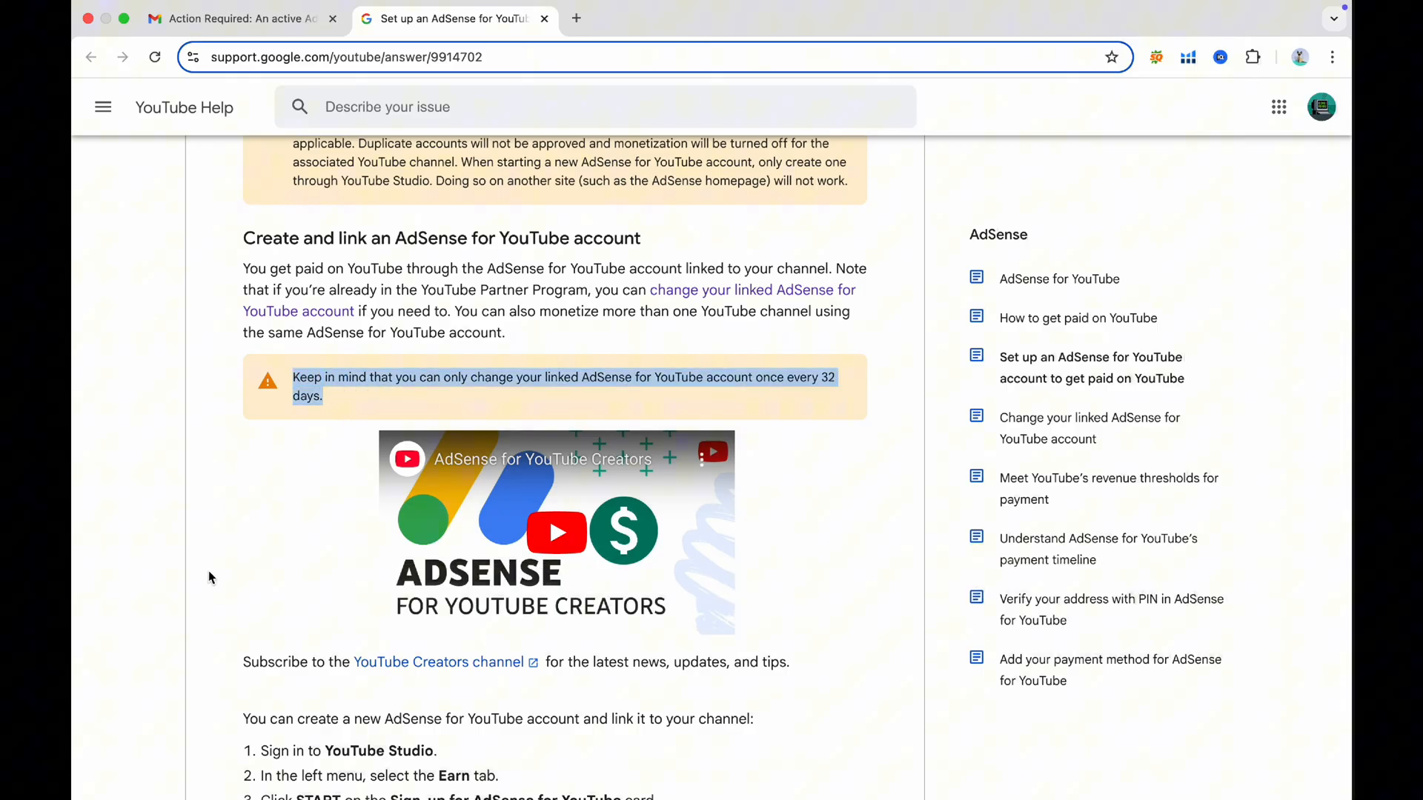
{"action": "scroll", "scroll_direction": "down", "scroll_amount": 3}
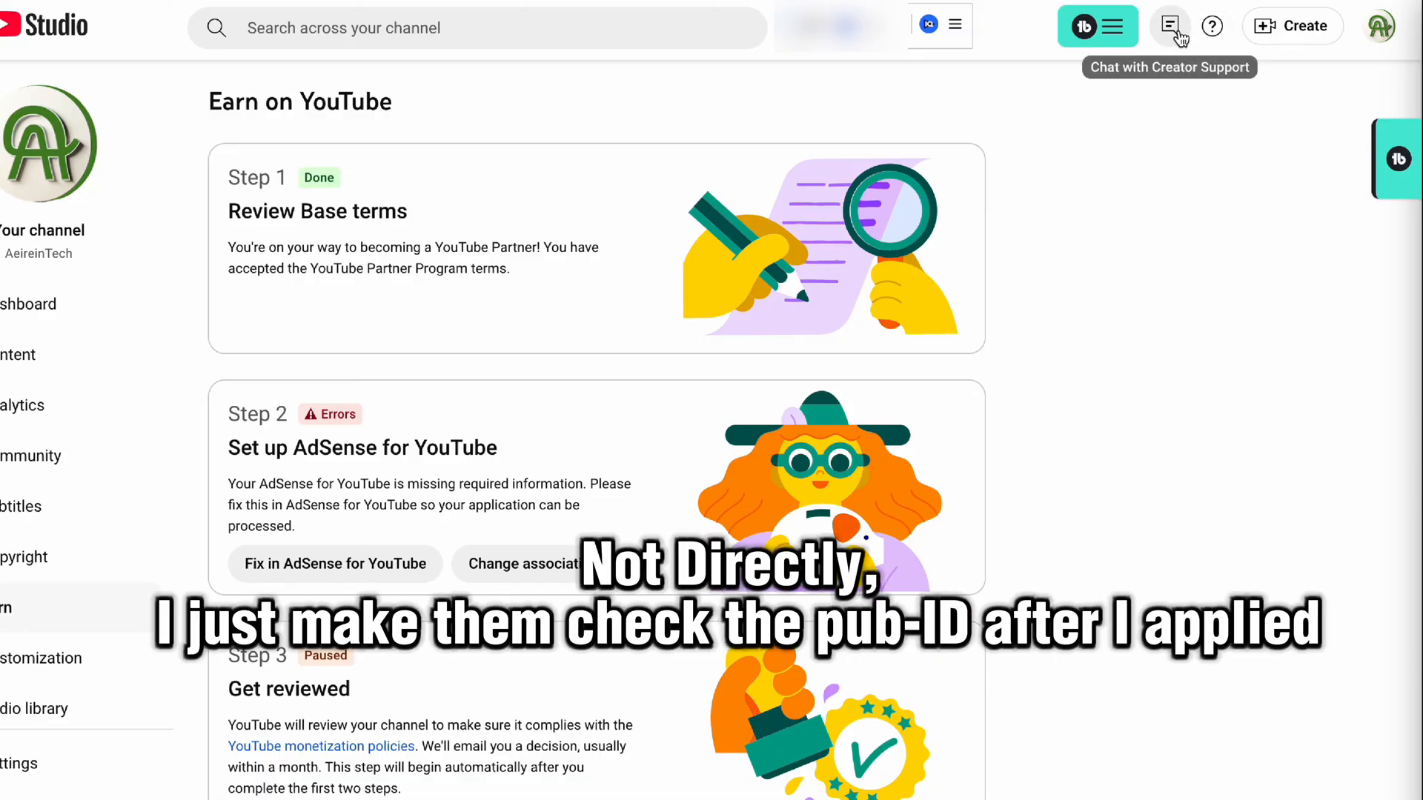
{"action": "left_click", "coordinate": [1169, 25]}
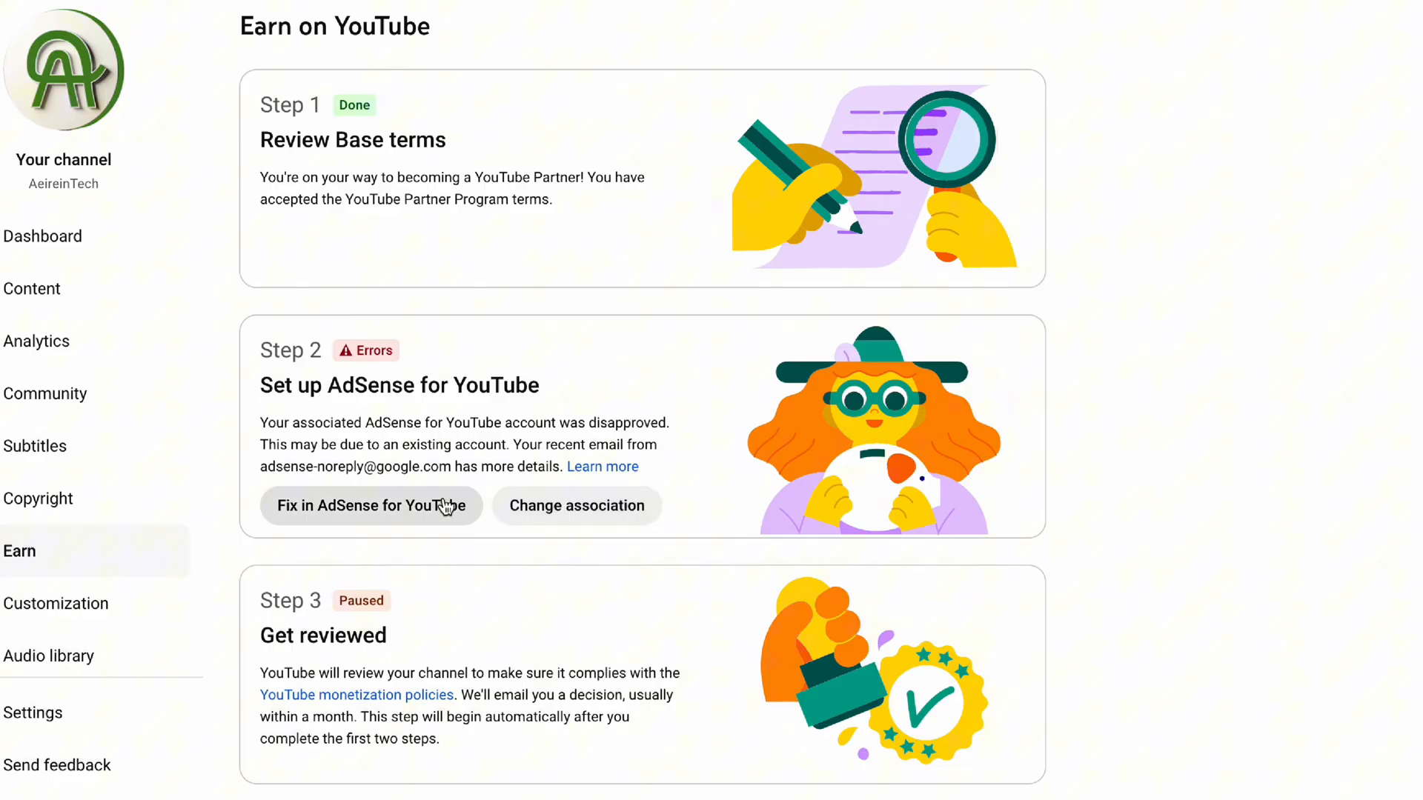
{"action": "left_click", "coordinate": [371, 505]}
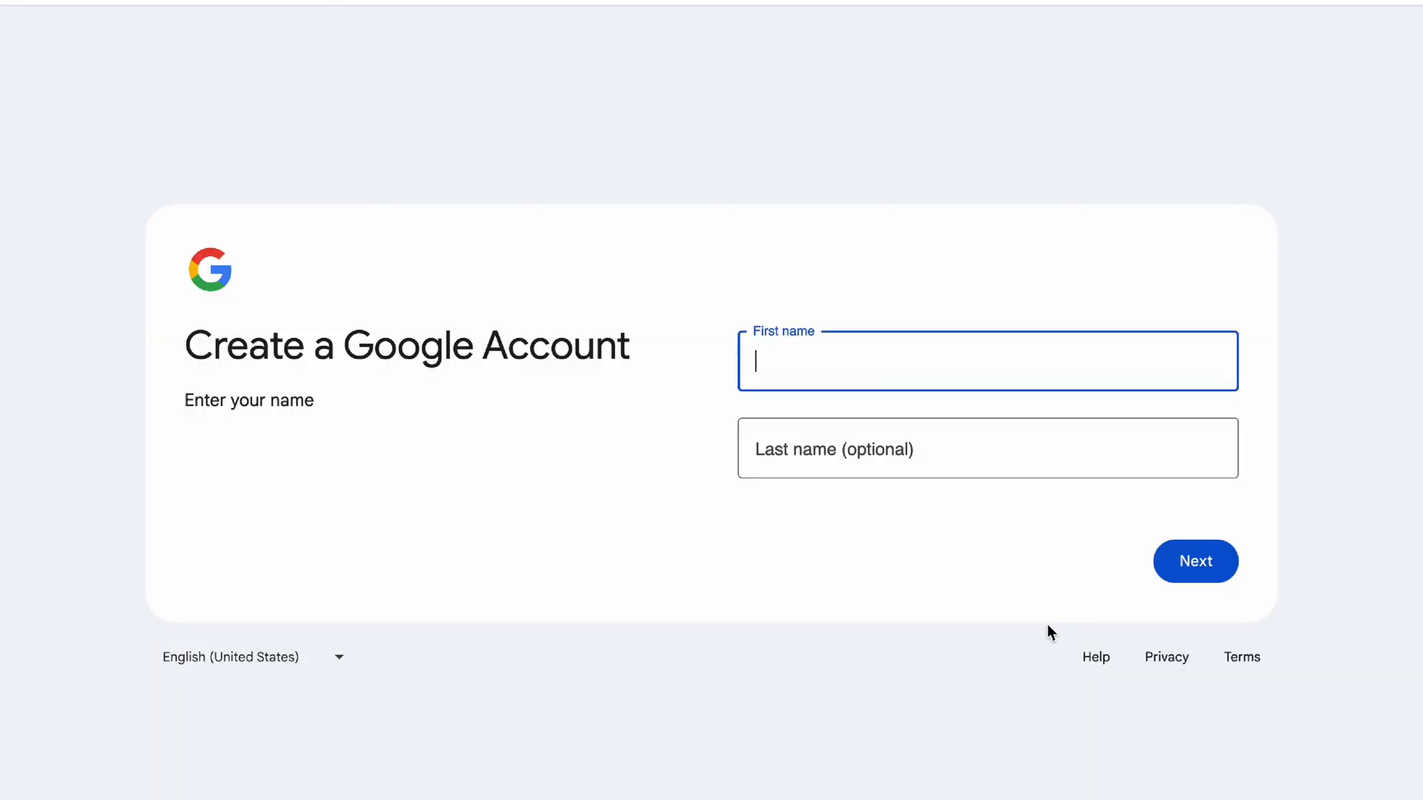
{"action": "left_click", "coordinate": [1194, 561]}
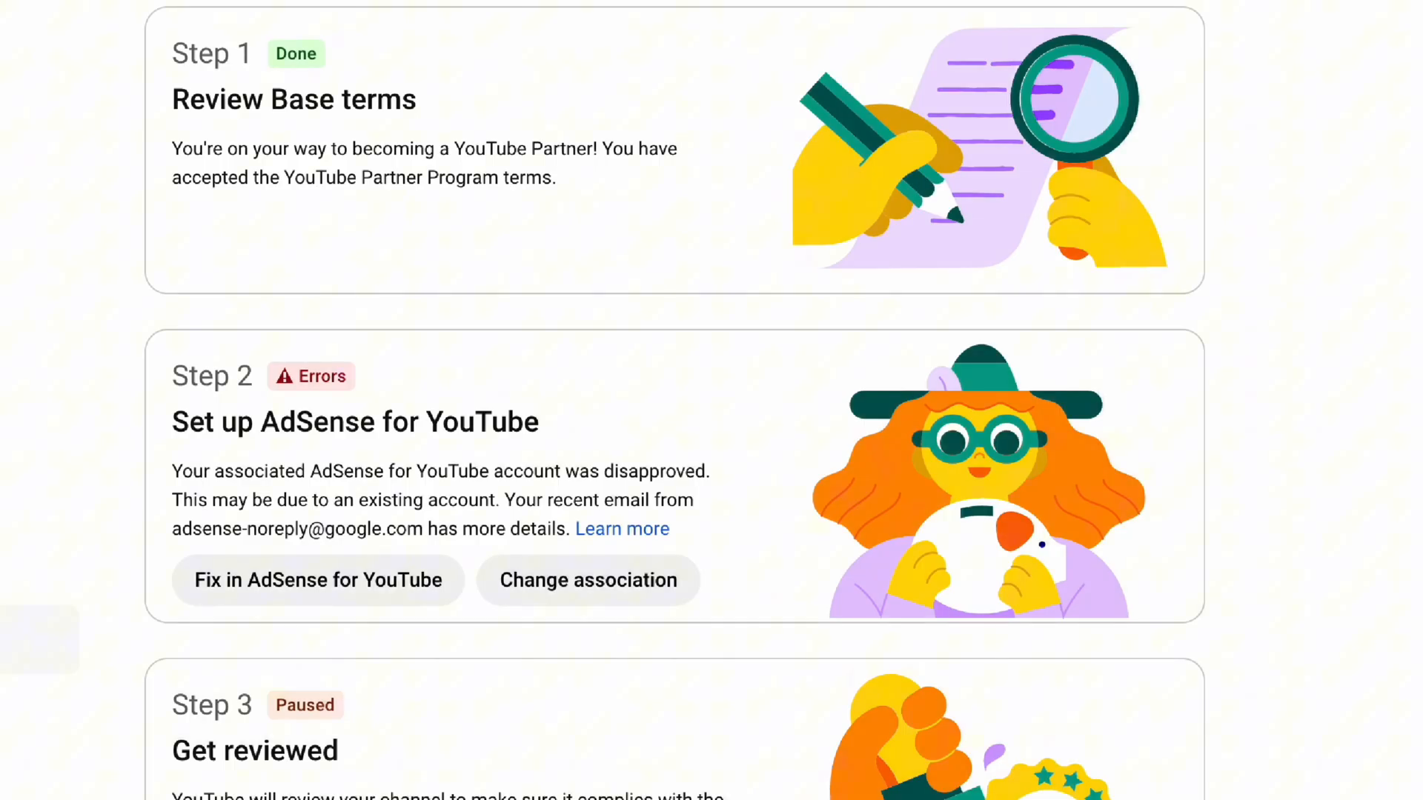
{"action": "mouse_move", "coordinate": [587, 580]}
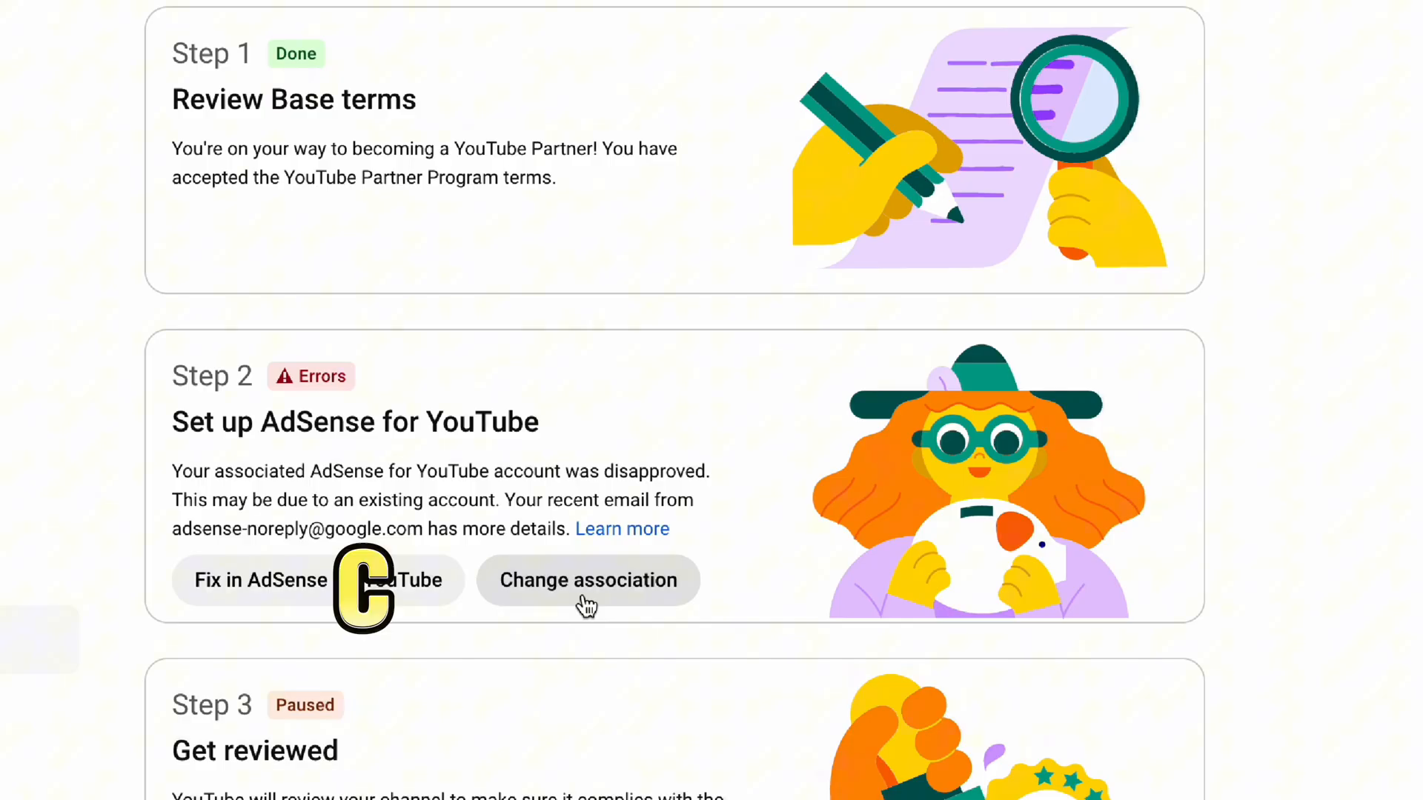
Change the association, verify identity, choose United States billing, and accept the AdSense terms agreement.
{"action": "left_click", "coordinate": [261, 580]}
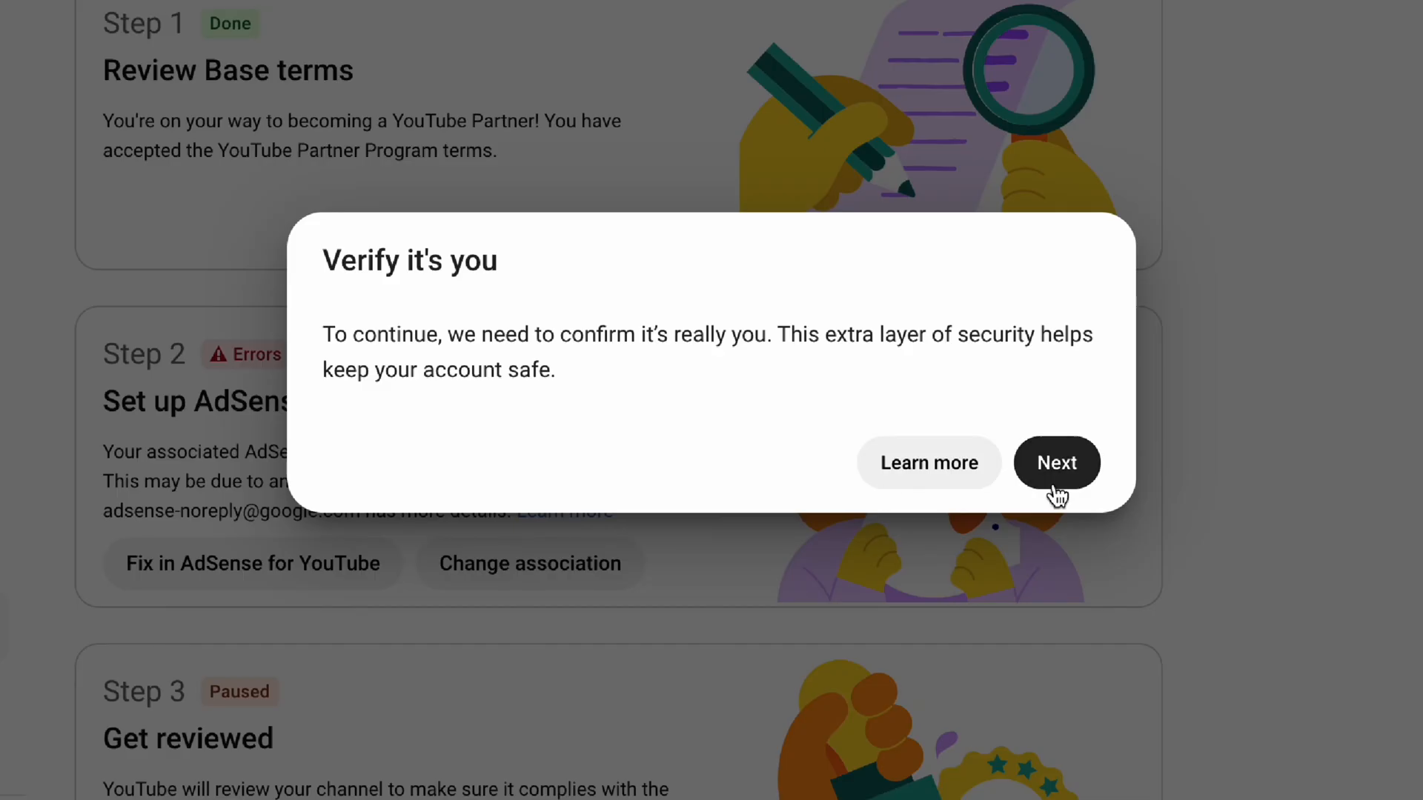
{"action": "left_click", "coordinate": [1055, 462]}
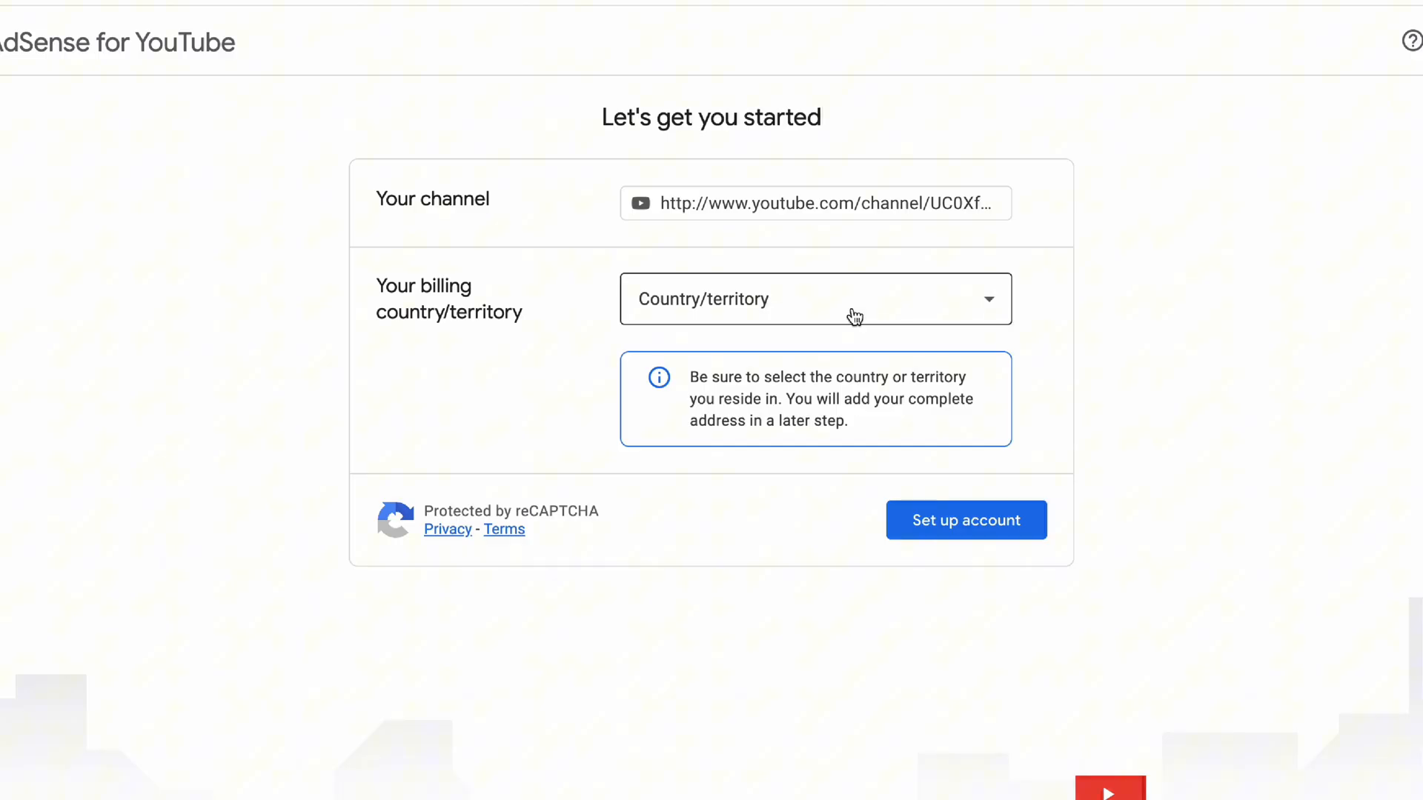
{"action": "left_click", "coordinate": [815, 298]}
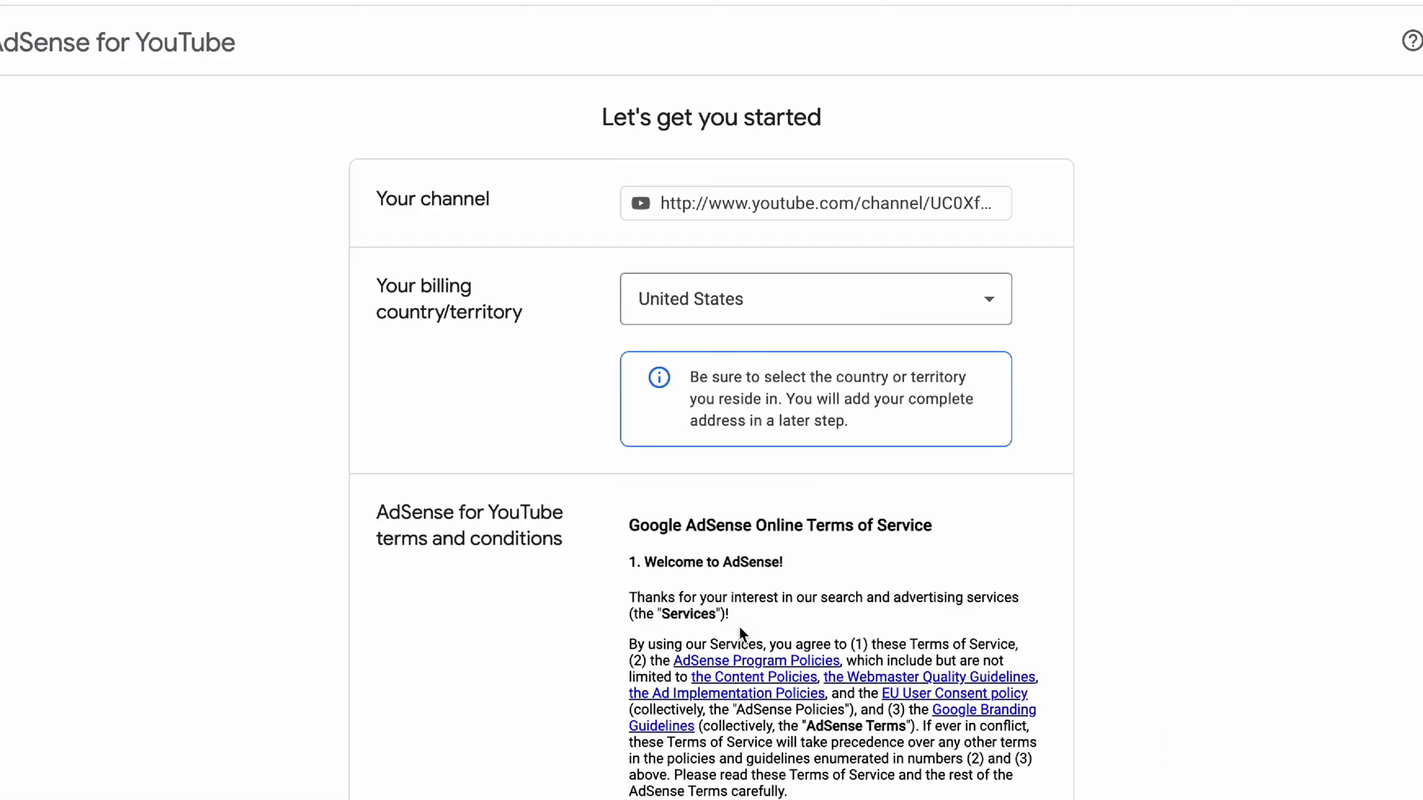
{"action": "scroll", "scroll_direction": "down", "scroll_amount": 3}
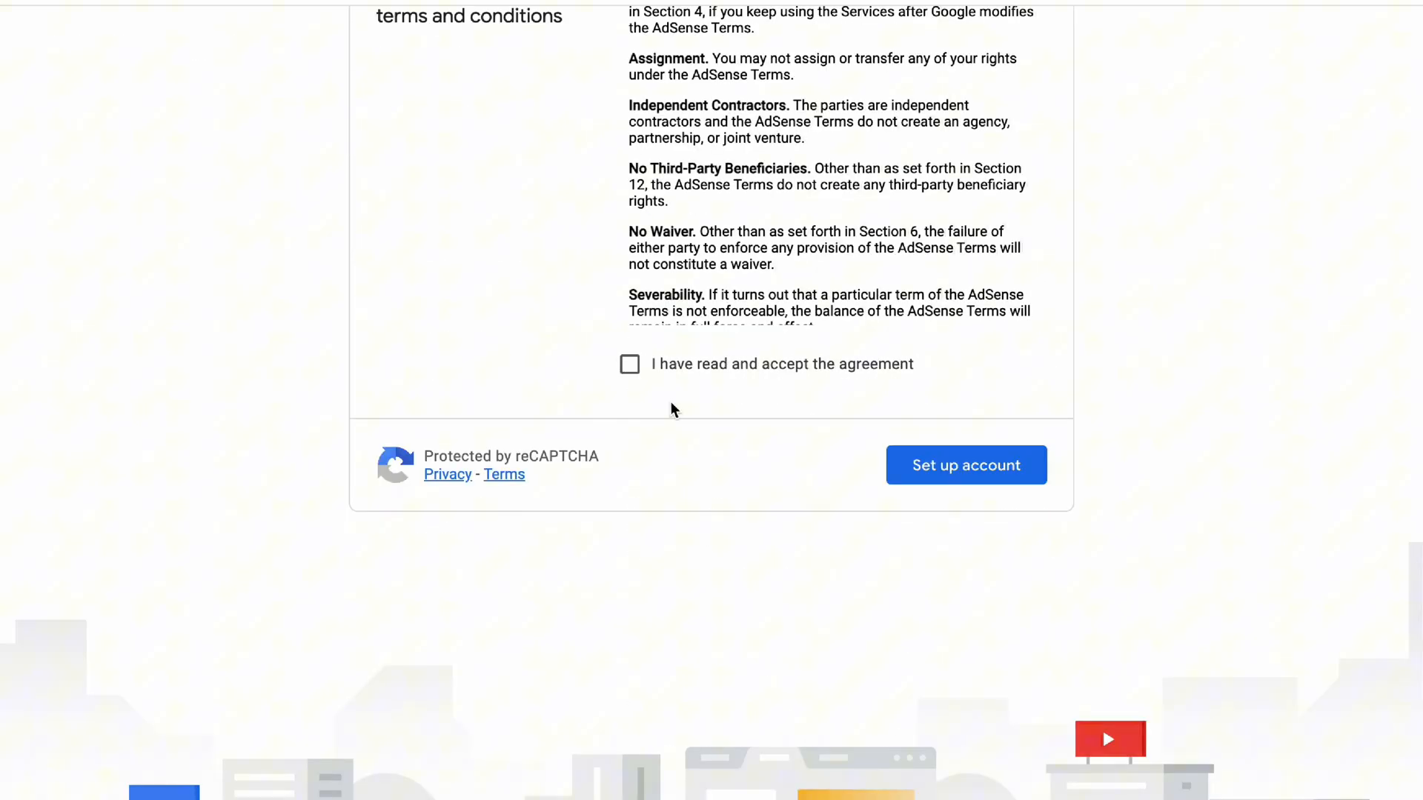
{"action": "left_click", "coordinate": [965, 464]}
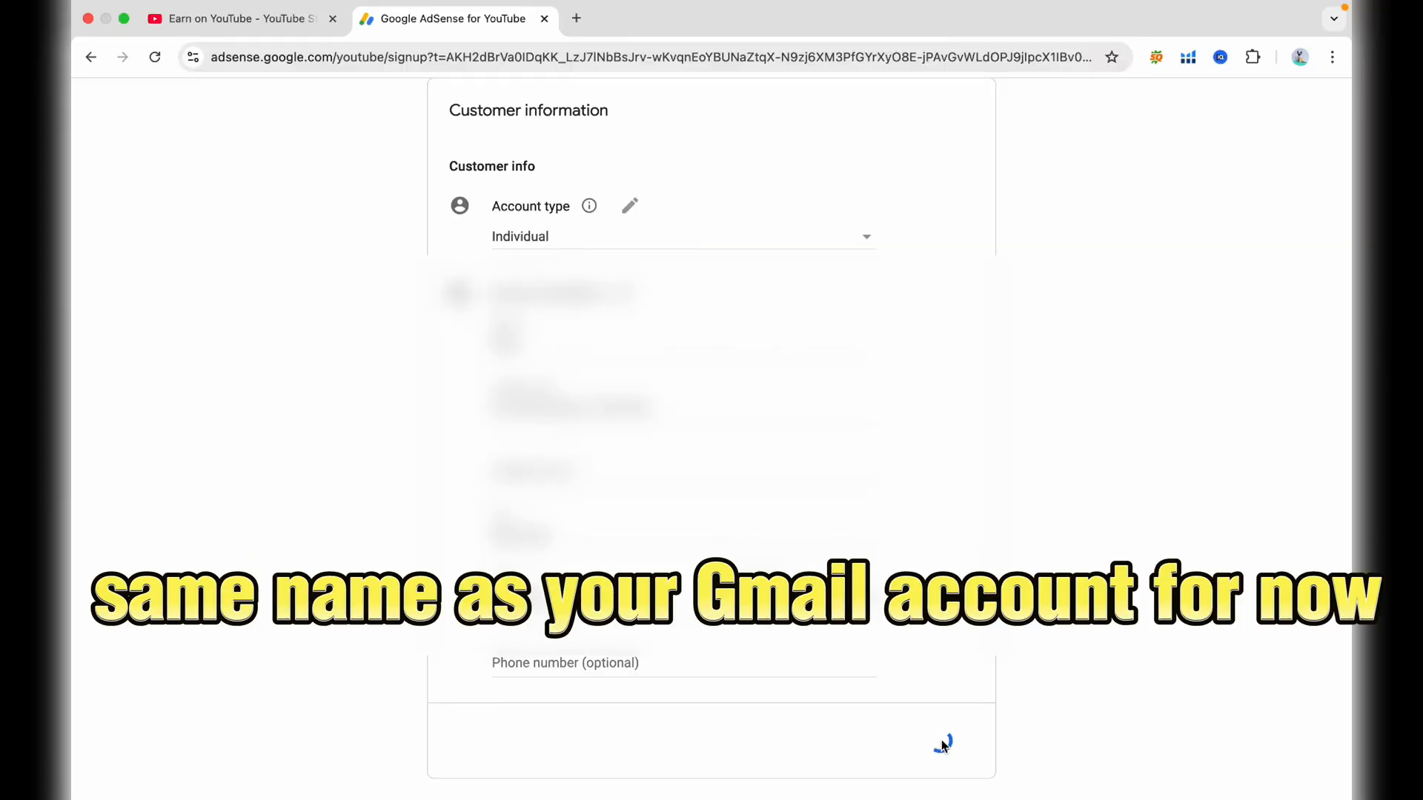
Submit the Individual customer information and view the Payments info page.
{"action": "left_click", "coordinate": [939, 741]}
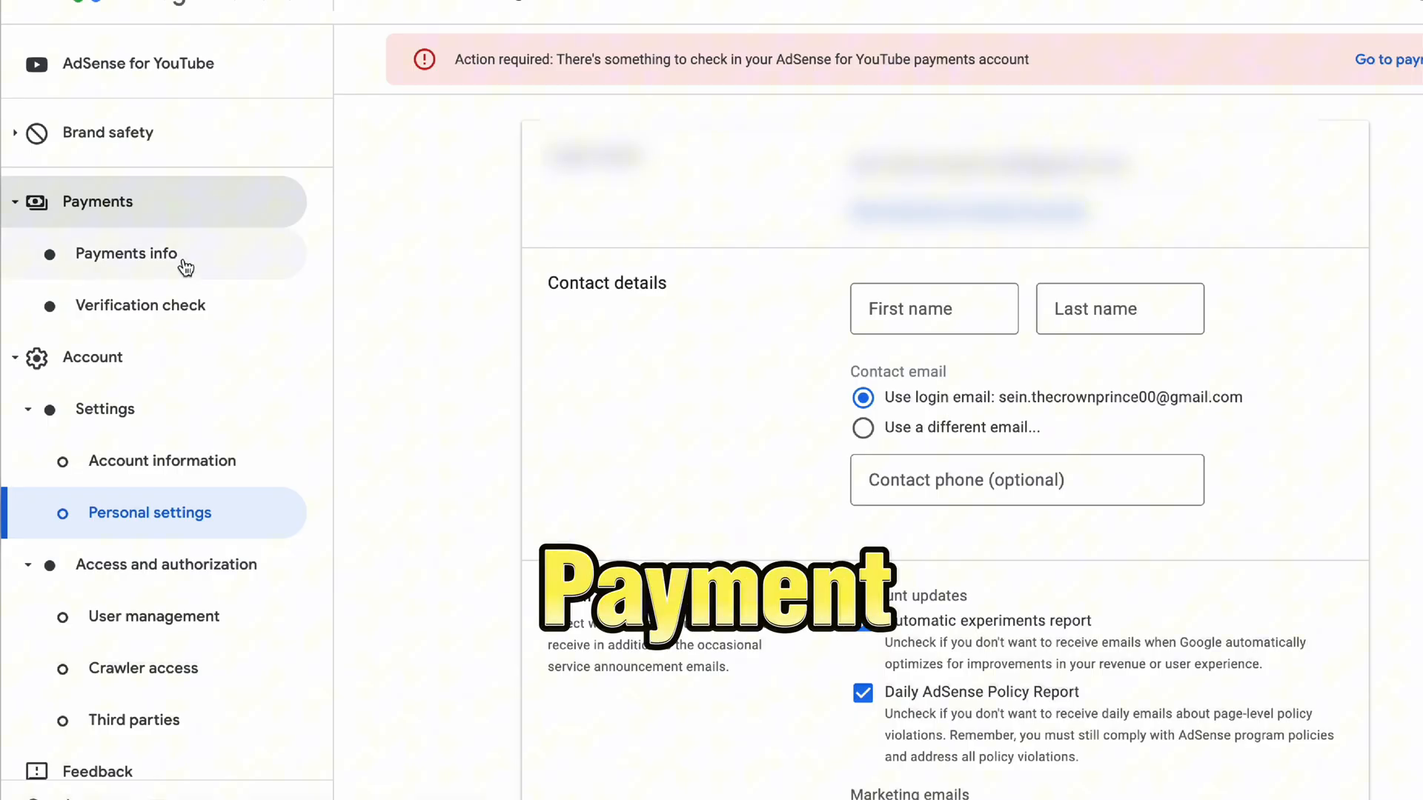
{"action": "left_click", "coordinate": [126, 254]}
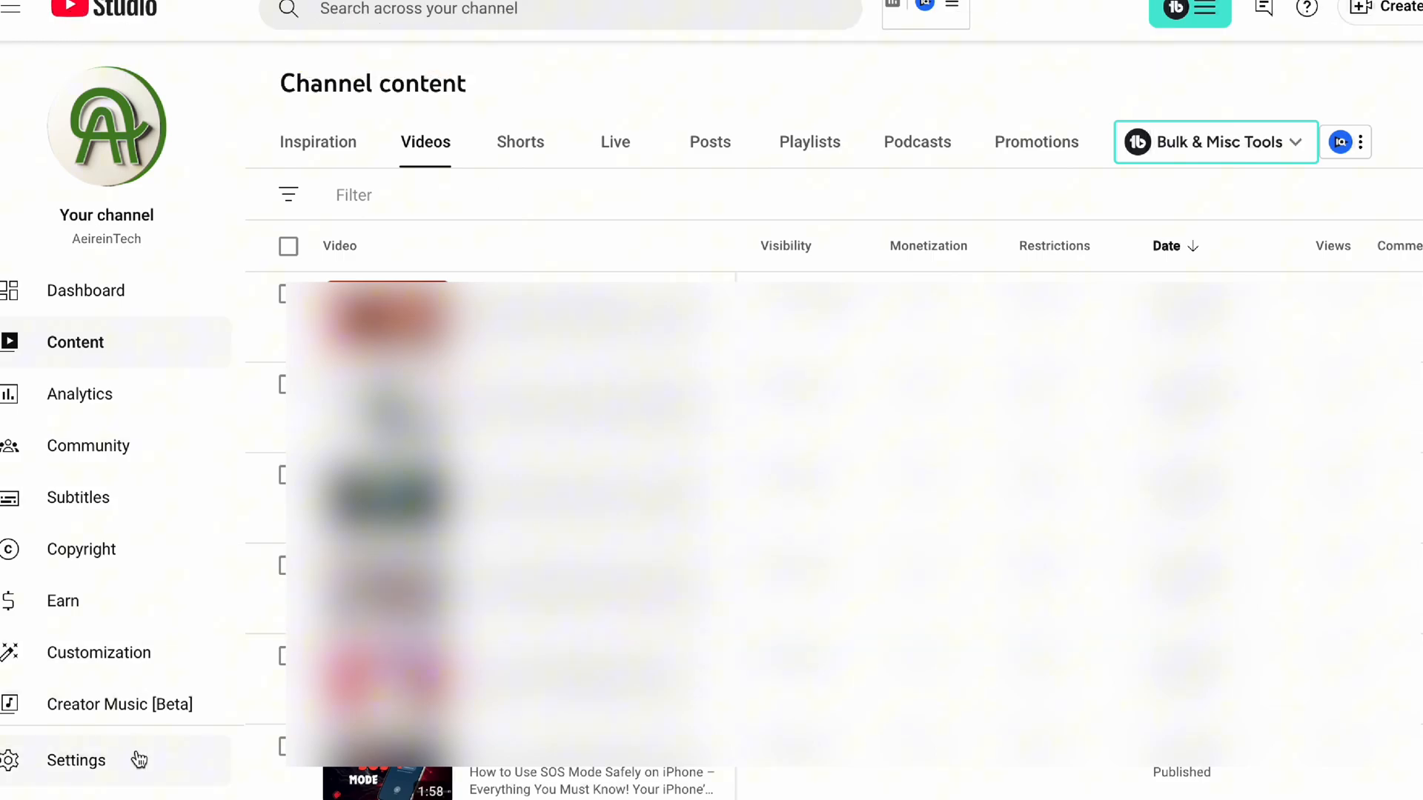
From Settings > Permissions, begin an invite and enter the new Gmail address as channel Manager.
{"action": "left_click", "coordinate": [76, 760]}
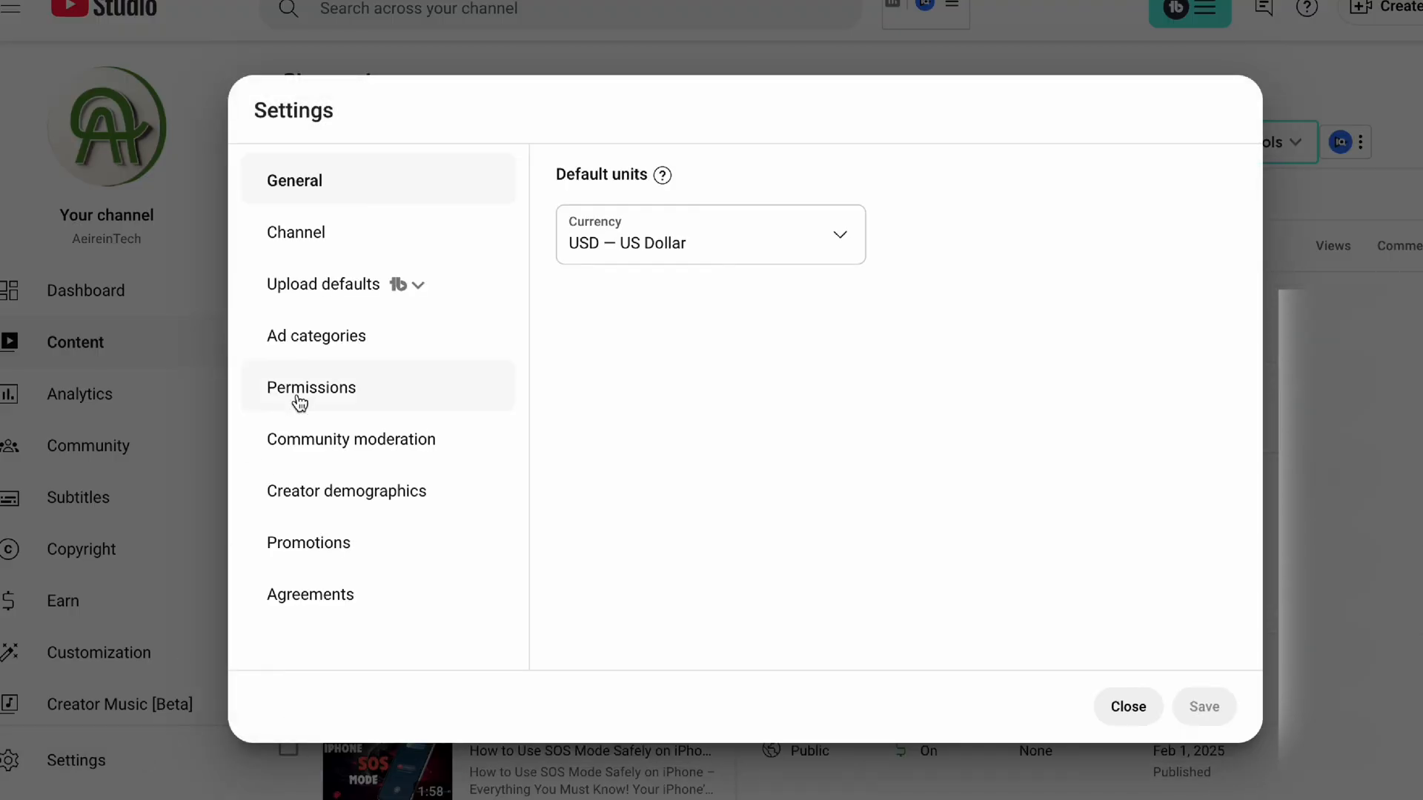
{"action": "mouse_move", "coordinate": [310, 387]}
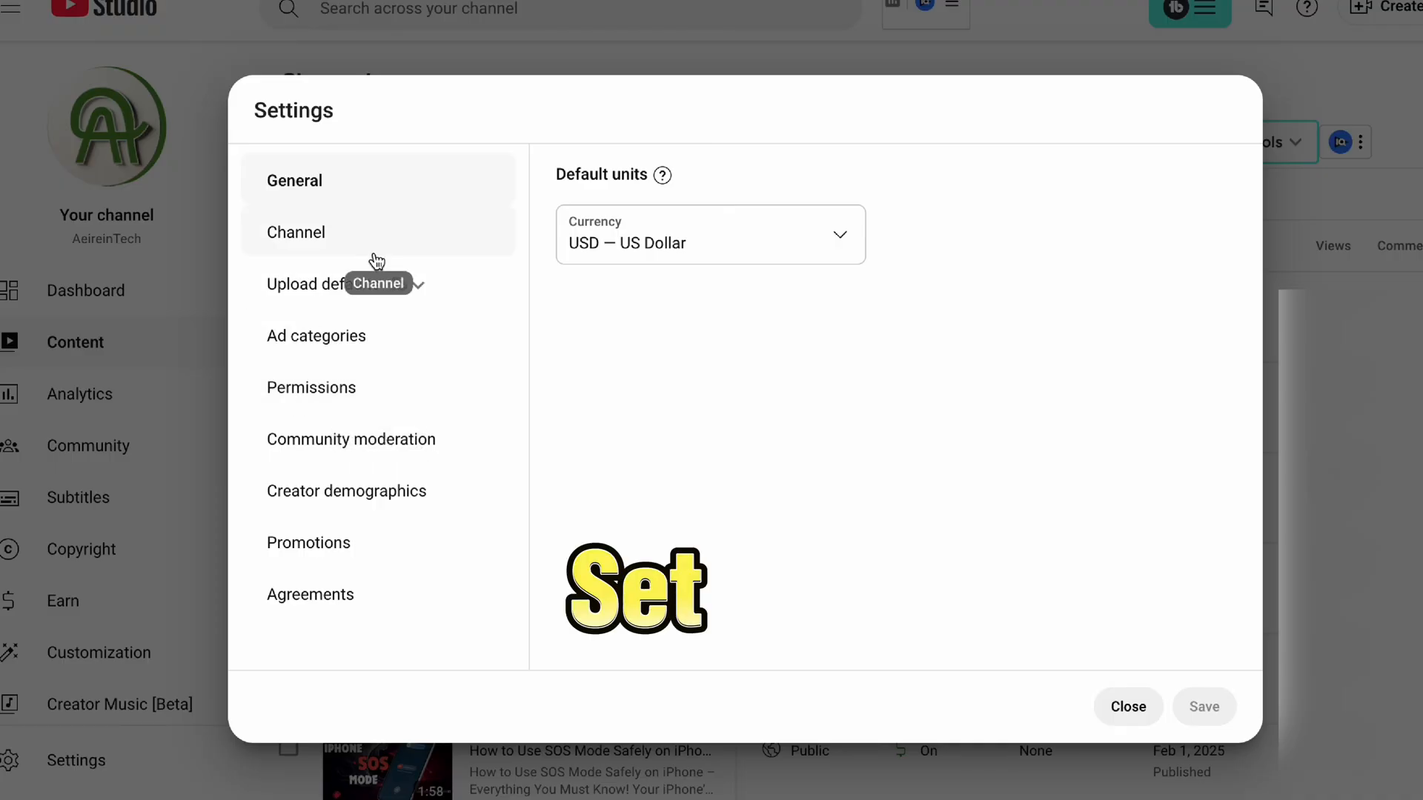
{"action": "left_click", "coordinate": [310, 386]}
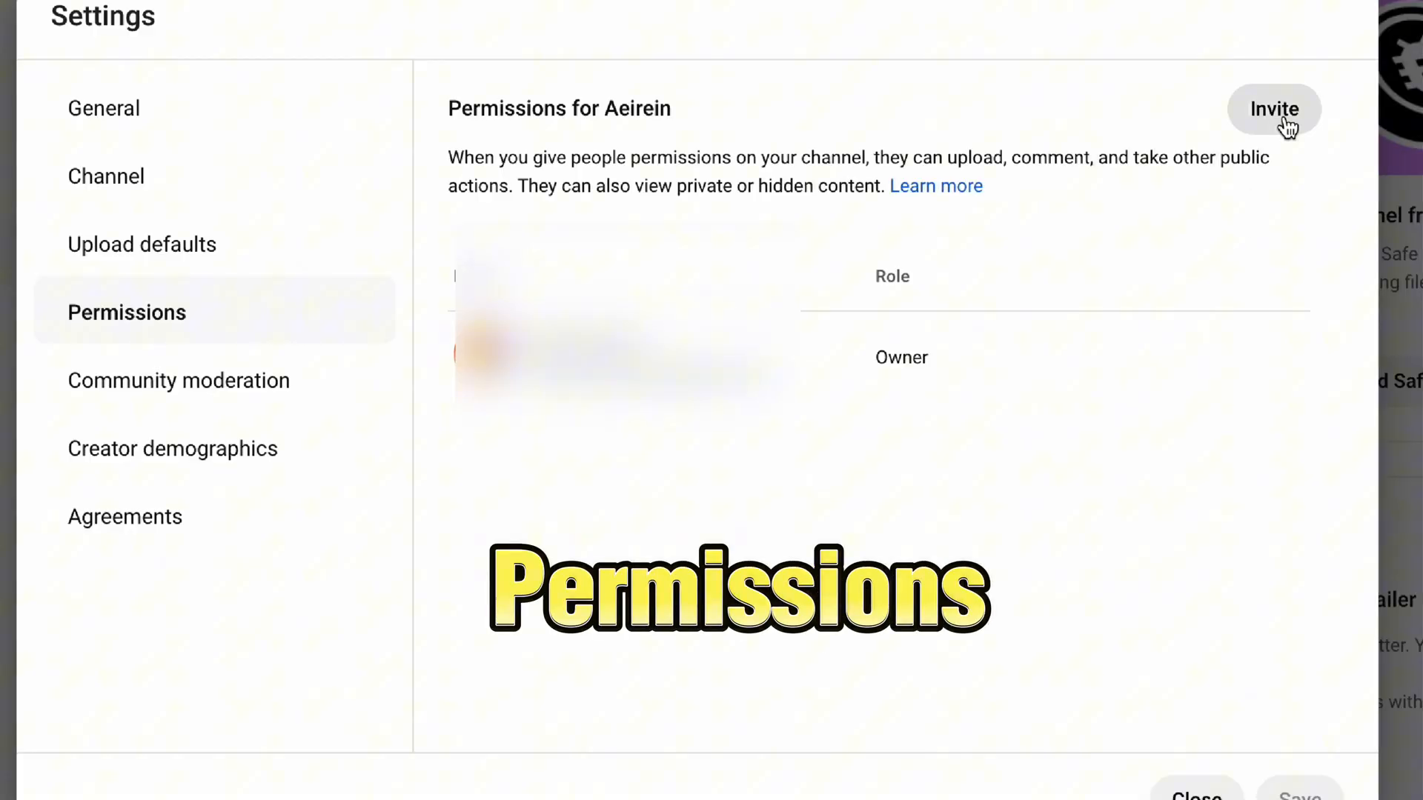
{"action": "left_click", "coordinate": [1271, 108]}
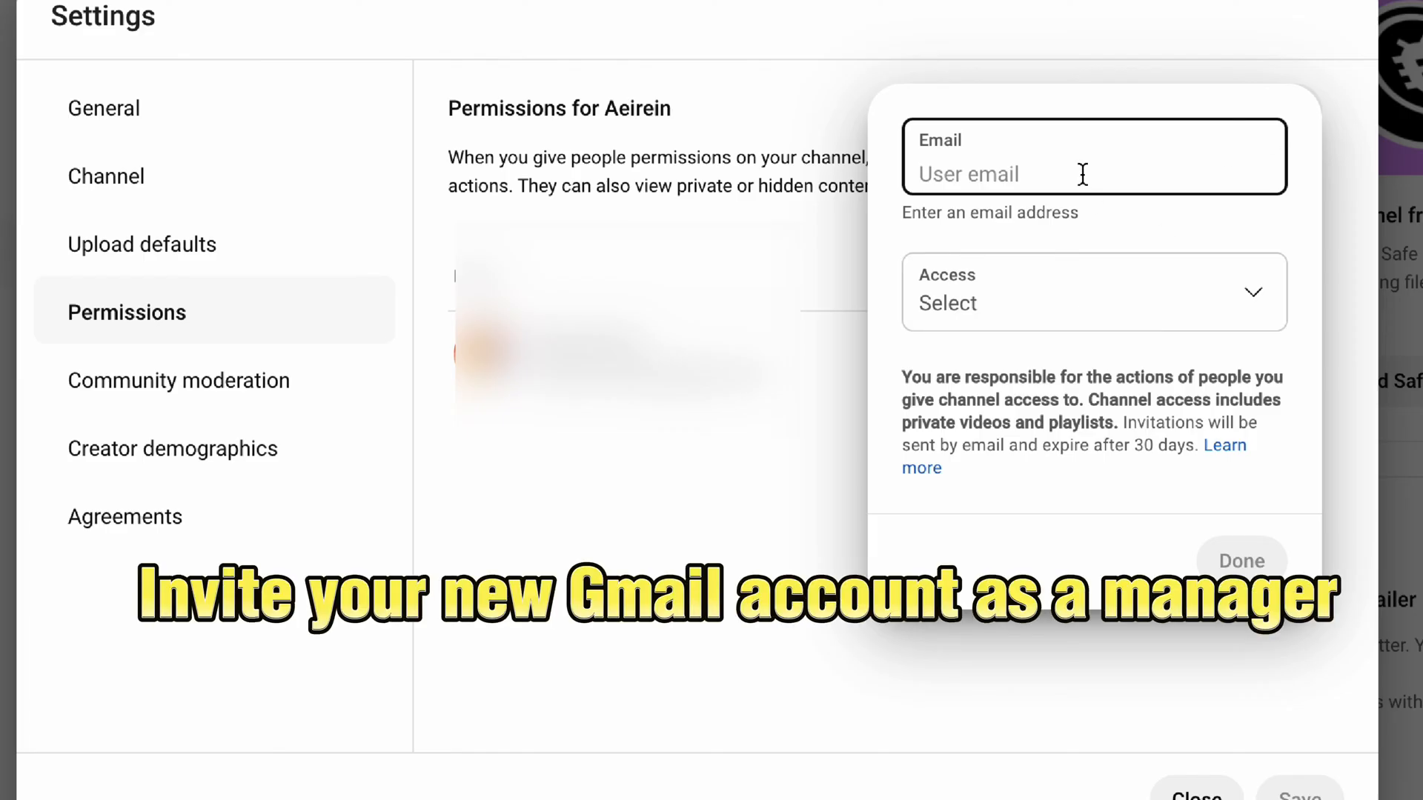
{"action": "left_click", "coordinate": [1092, 292]}
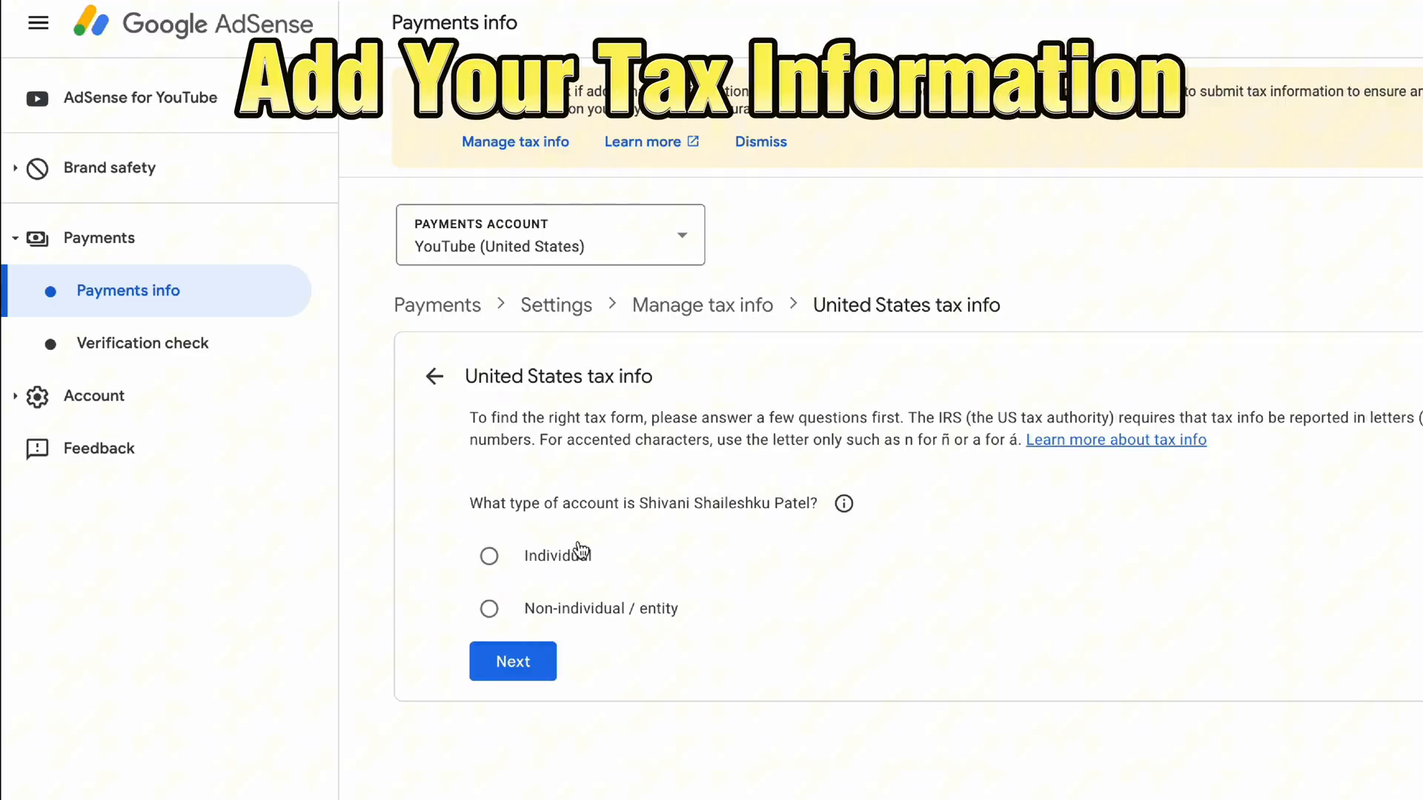
Mark the tax account as Individual and answer Yes to being a US citizen or resident.
{"action": "left_click", "coordinate": [489, 556]}
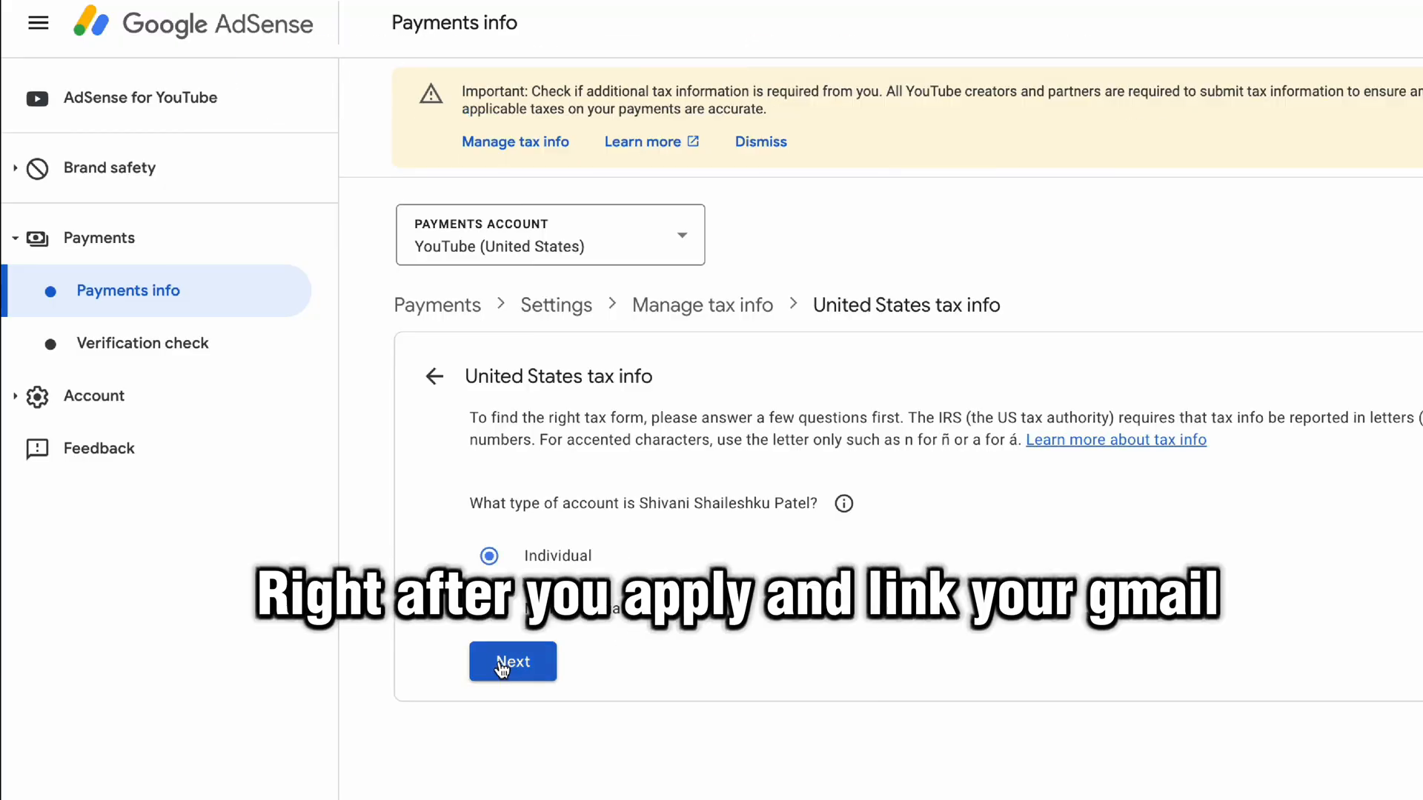
{"action": "left_click", "coordinate": [511, 661]}
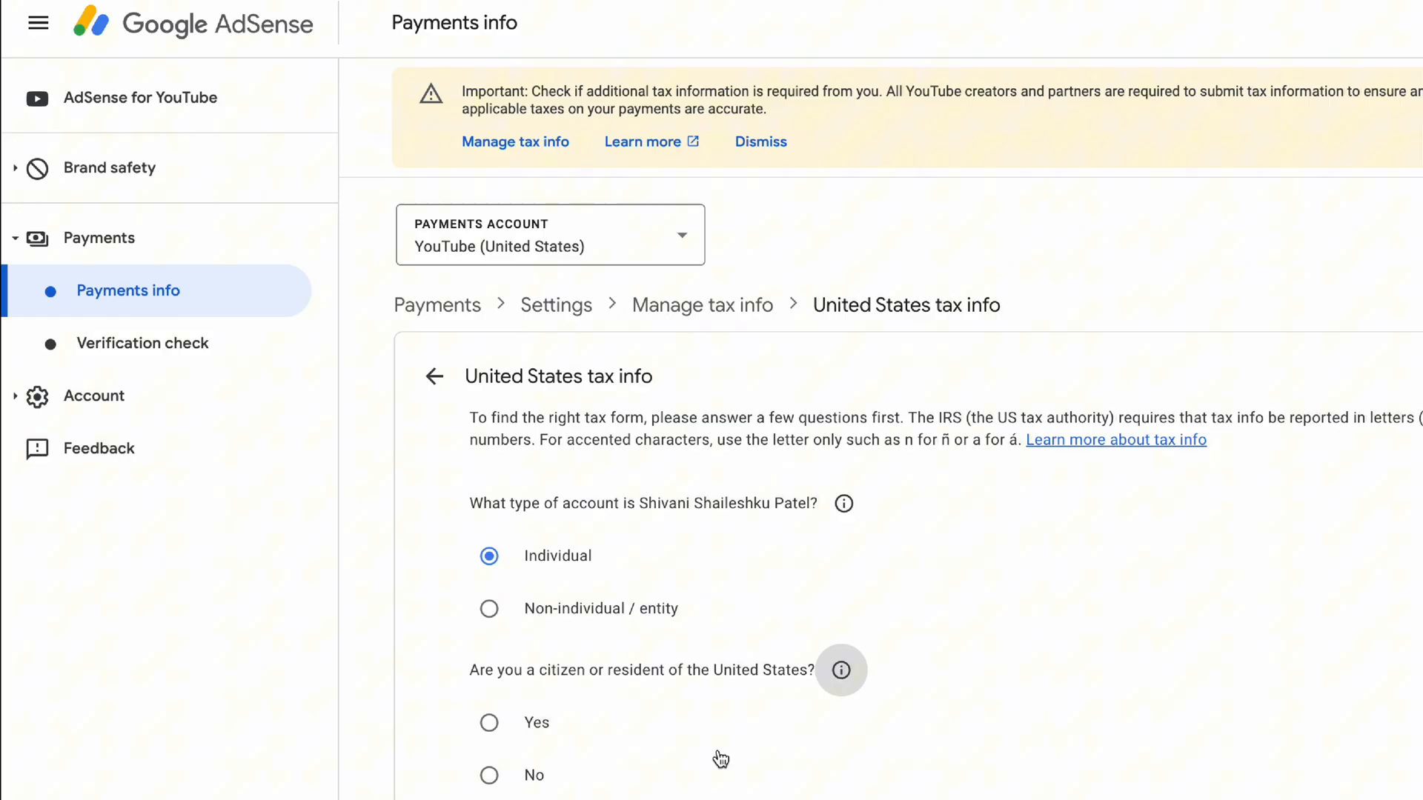
{"action": "left_click", "coordinate": [489, 723]}
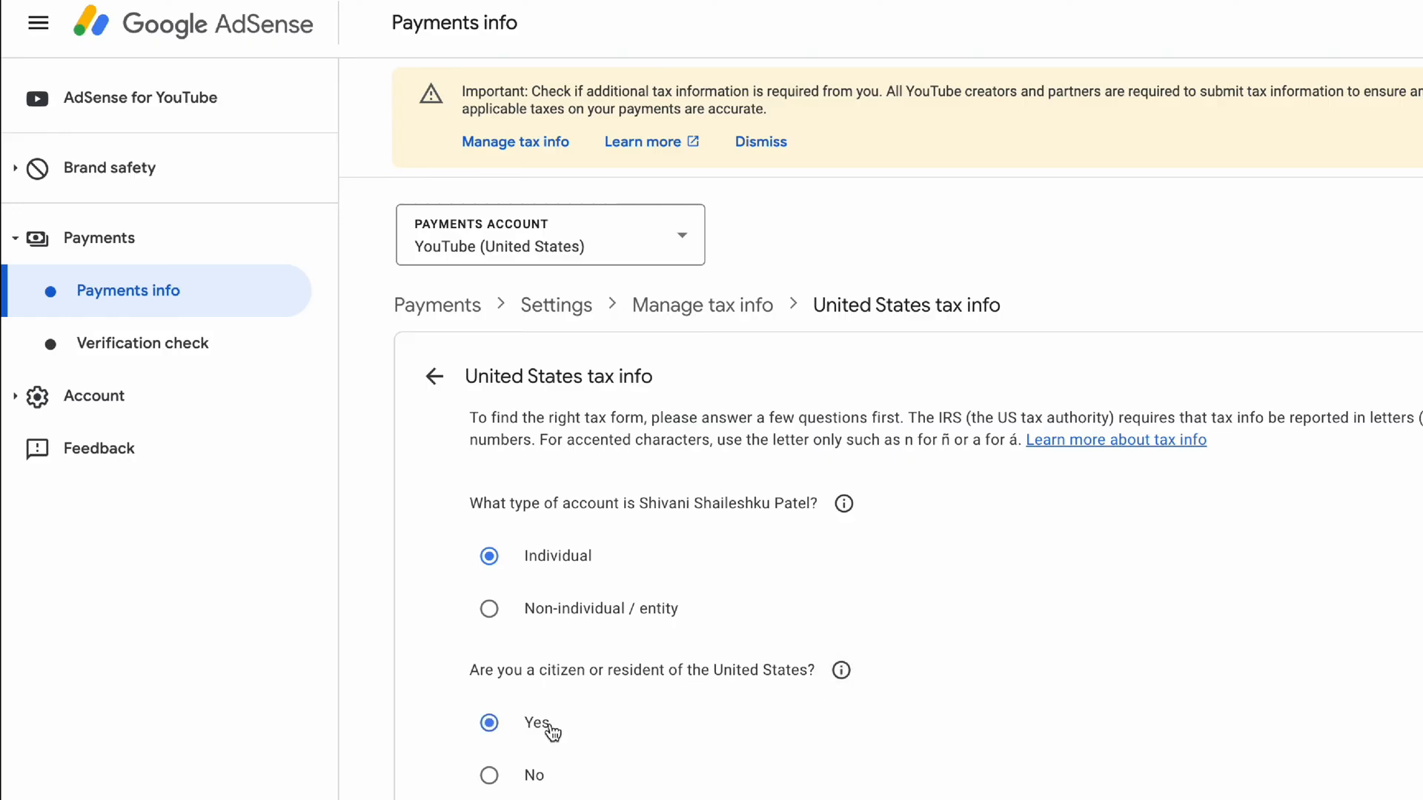